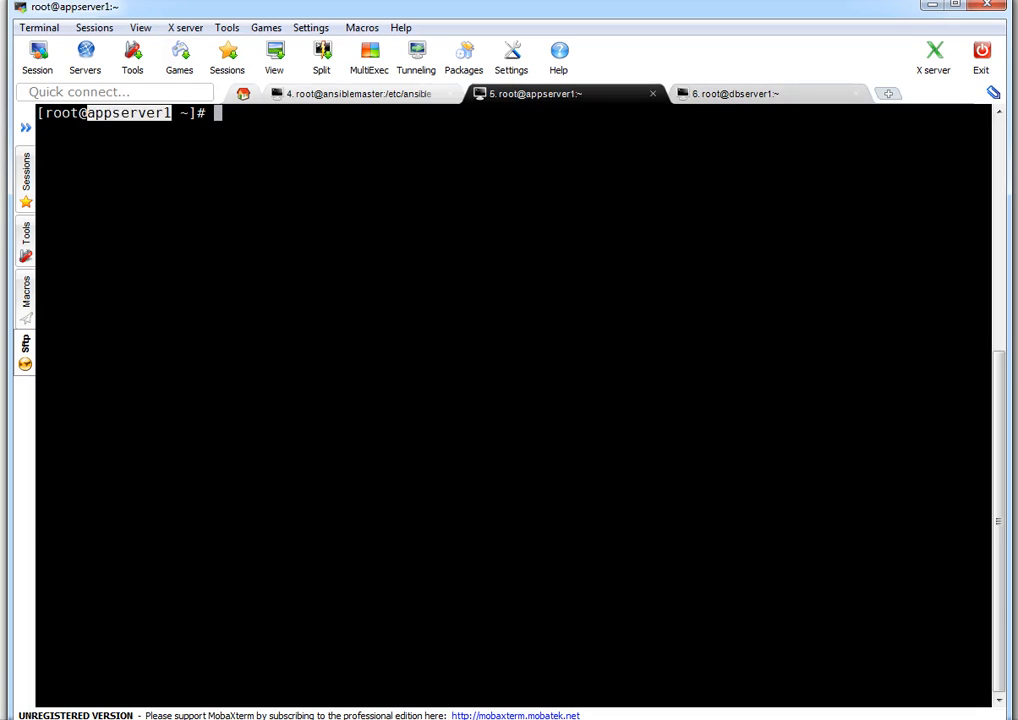
# Switch through the dbserver1 session back to the ansiblemaster control-node shell
pyautogui.click(744, 94)
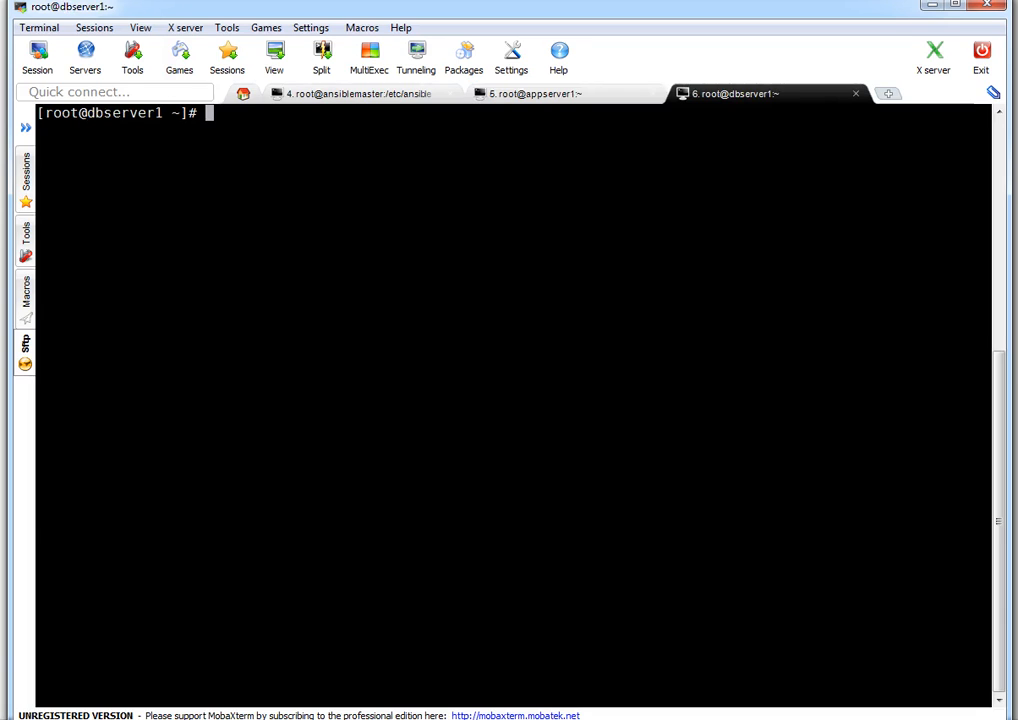
pyautogui.click(356, 94)
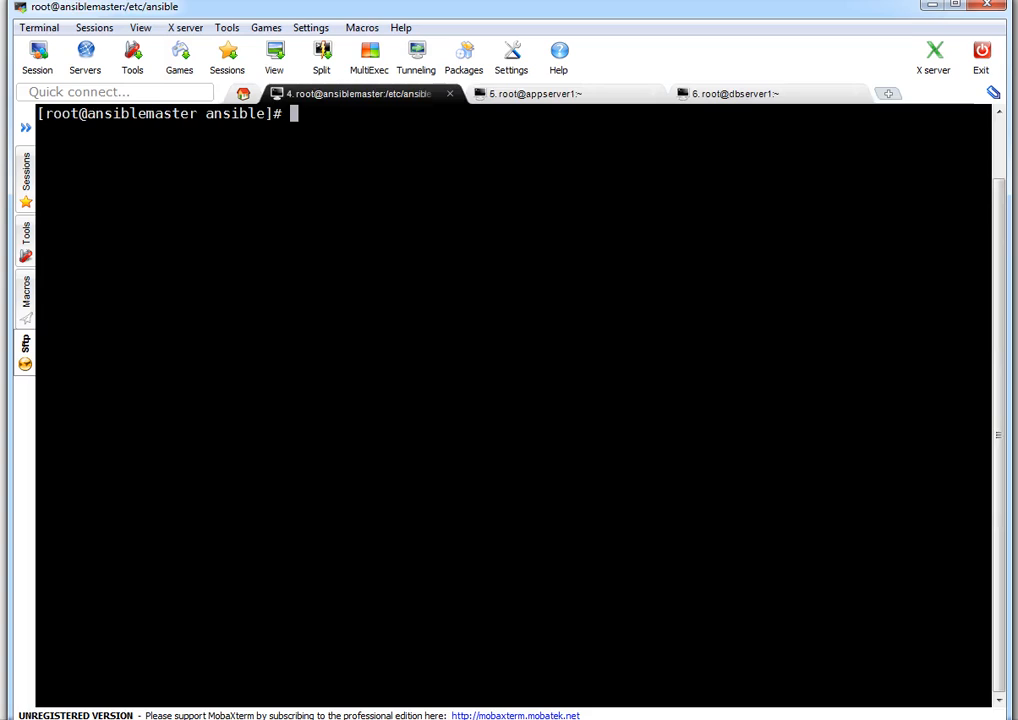
# View usermanagement.yaml in vi and quit without saving, returning to the shell
pyautogui.write('vim')
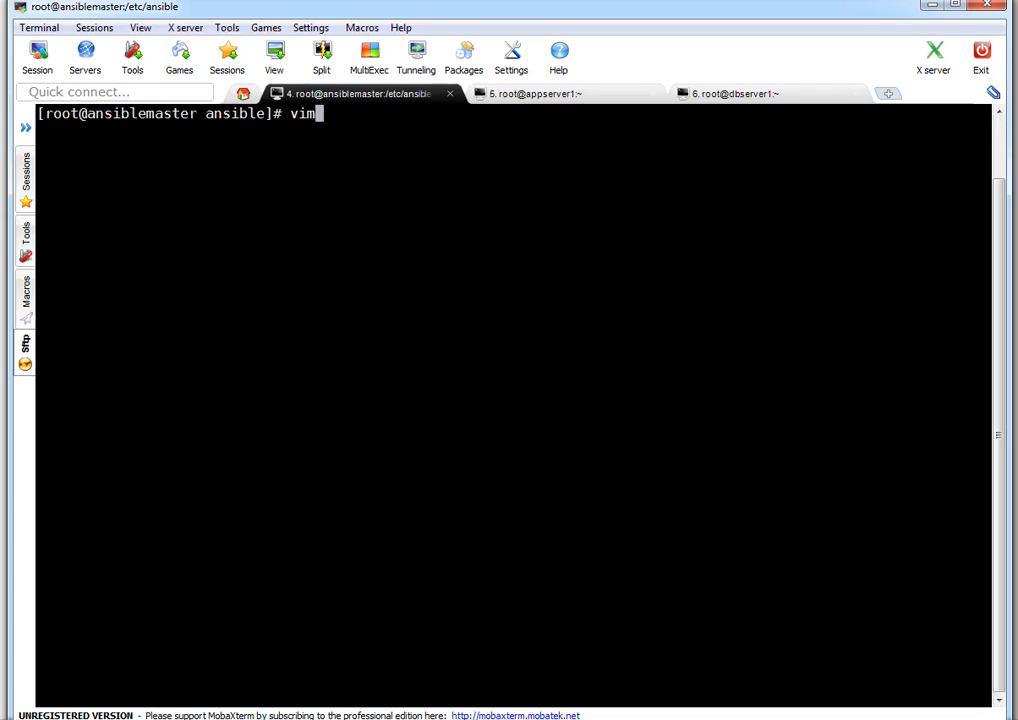
pyautogui.press('BackSpace')
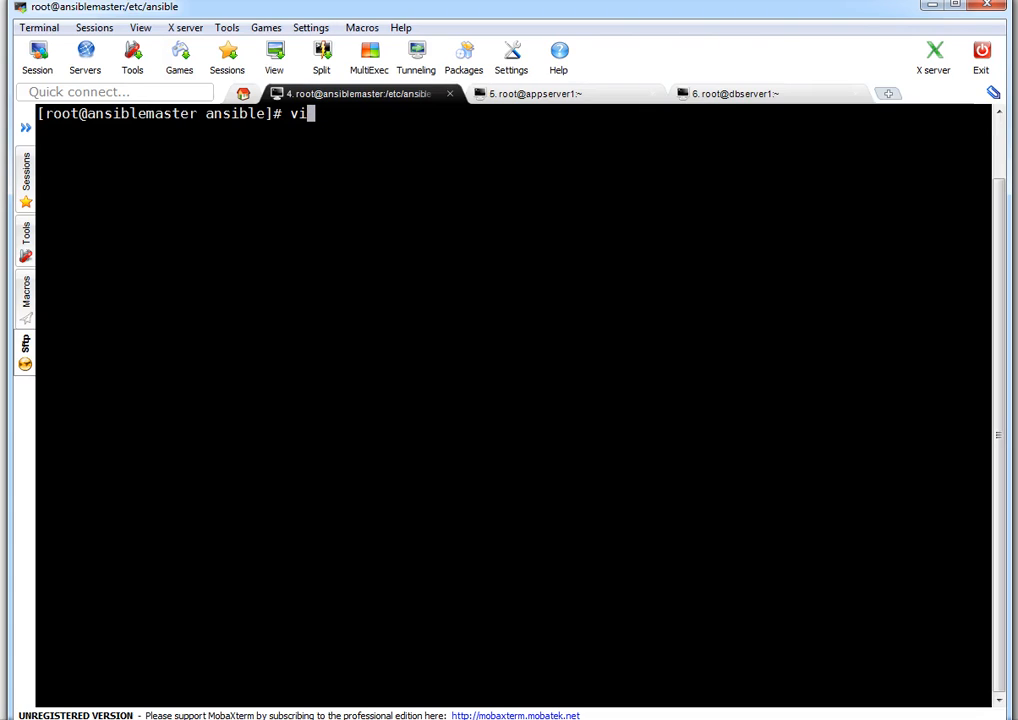
pyautogui.write('u')
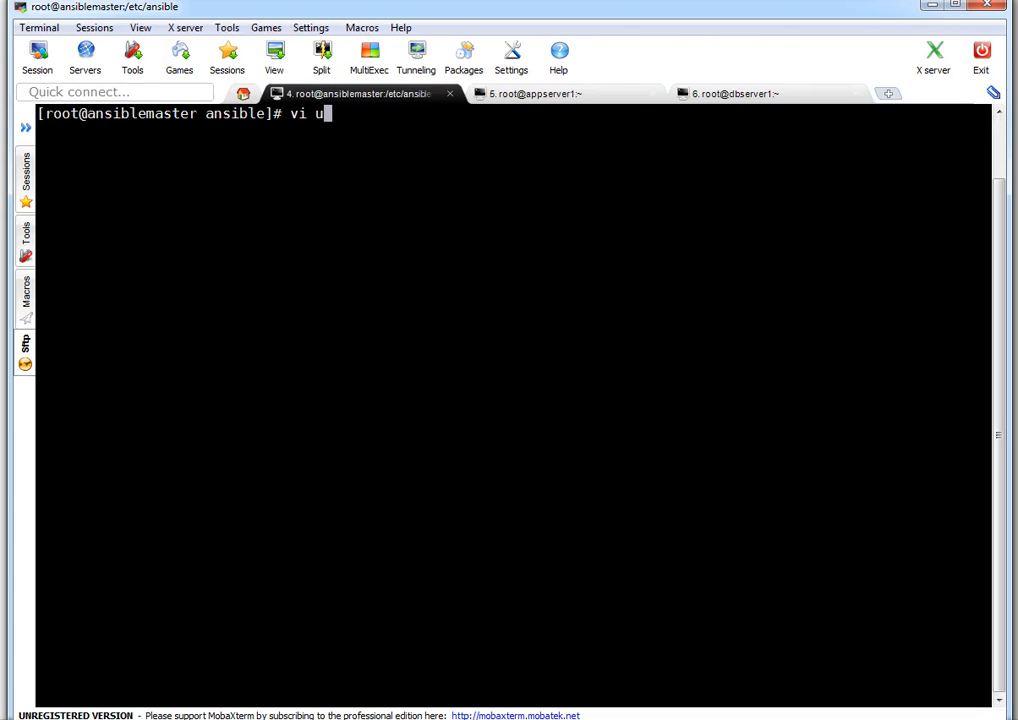
pyautogui.write('sermanagement.')
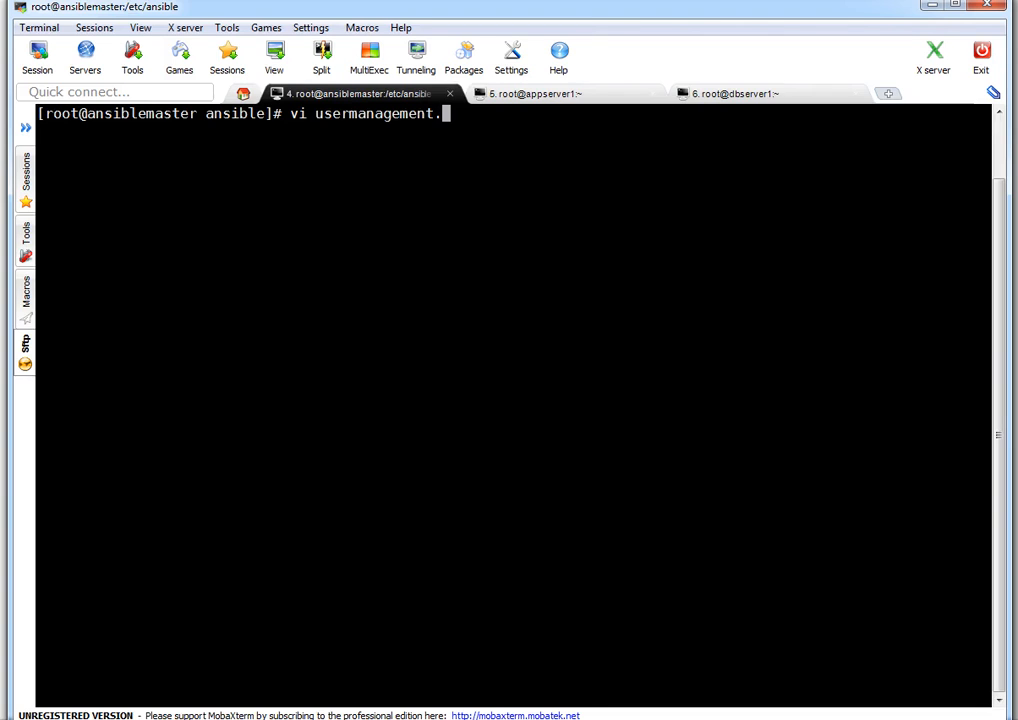
pyautogui.press('Return')
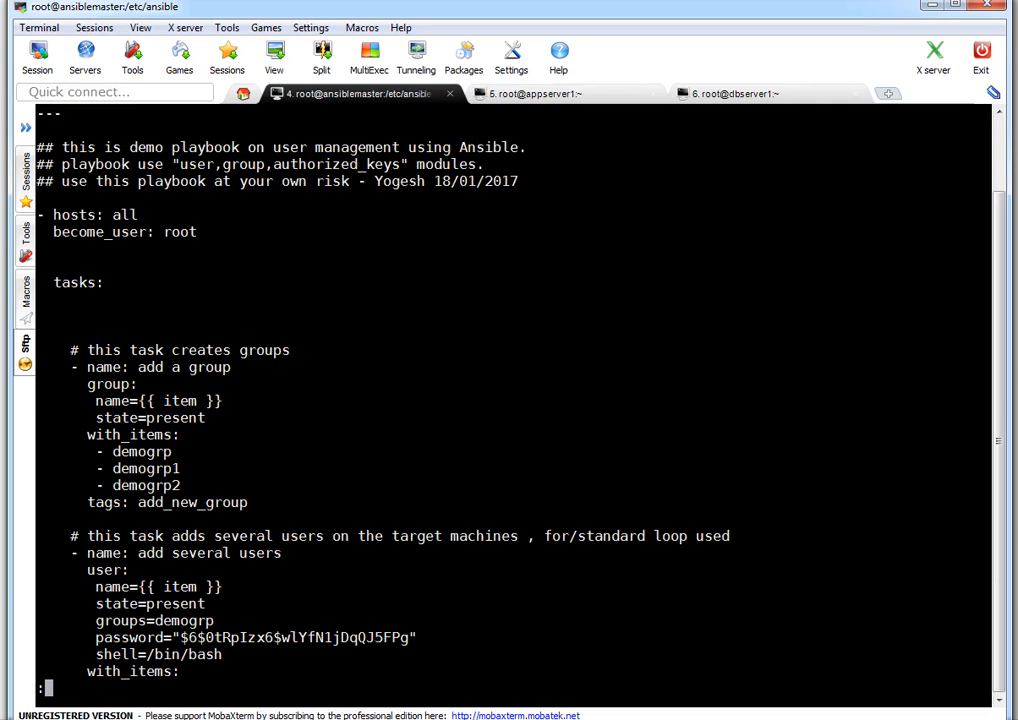
pyautogui.write(':q!')
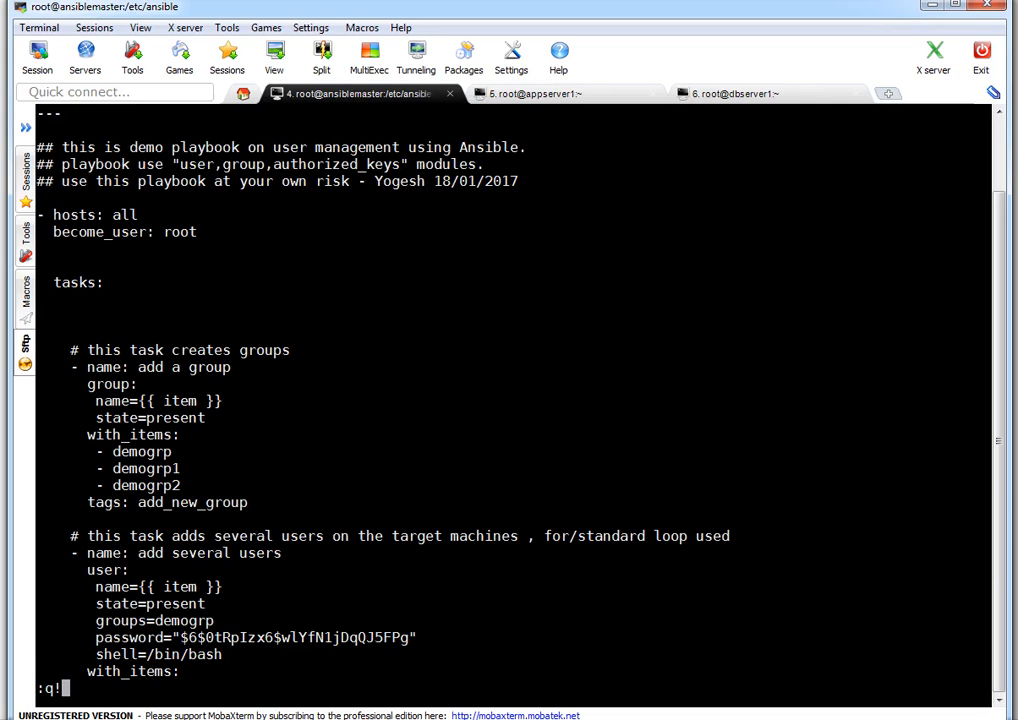
pyautogui.press('Return')
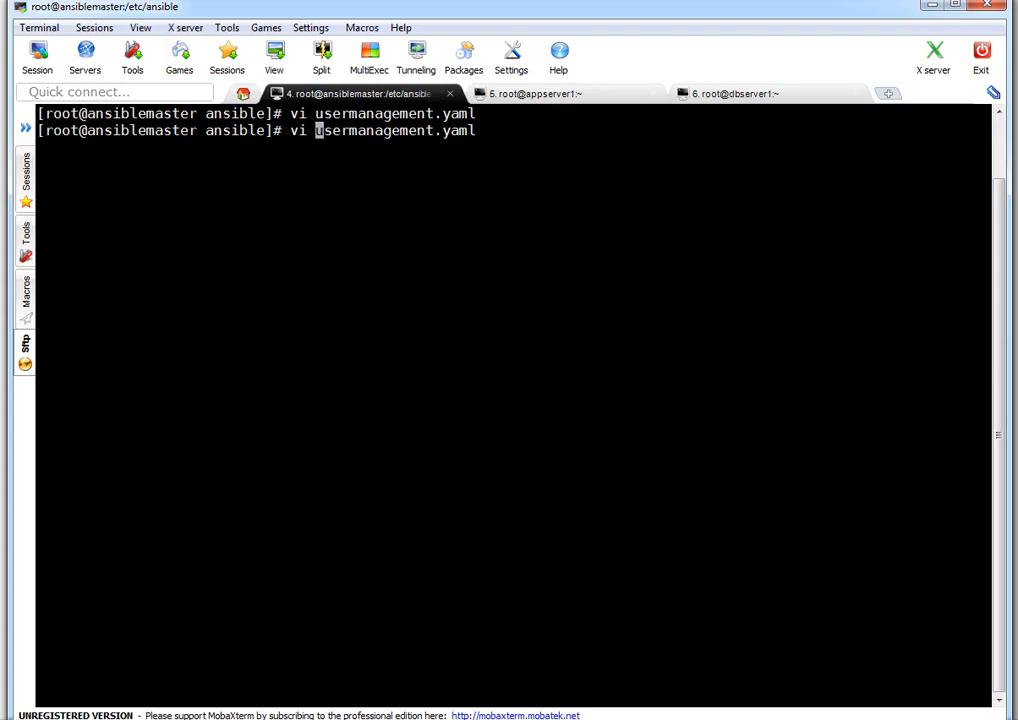
# Reopen usermanagement.yaml in vim with syntax highlighting and view its header and group-creation task
pyautogui.write('m')
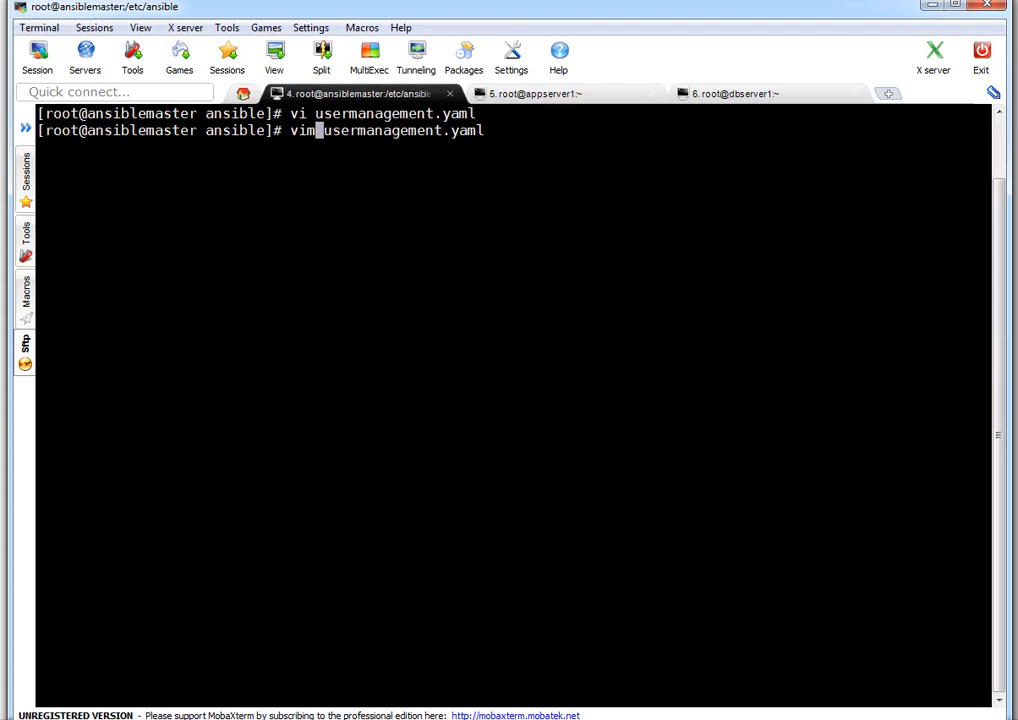
pyautogui.press('Return')
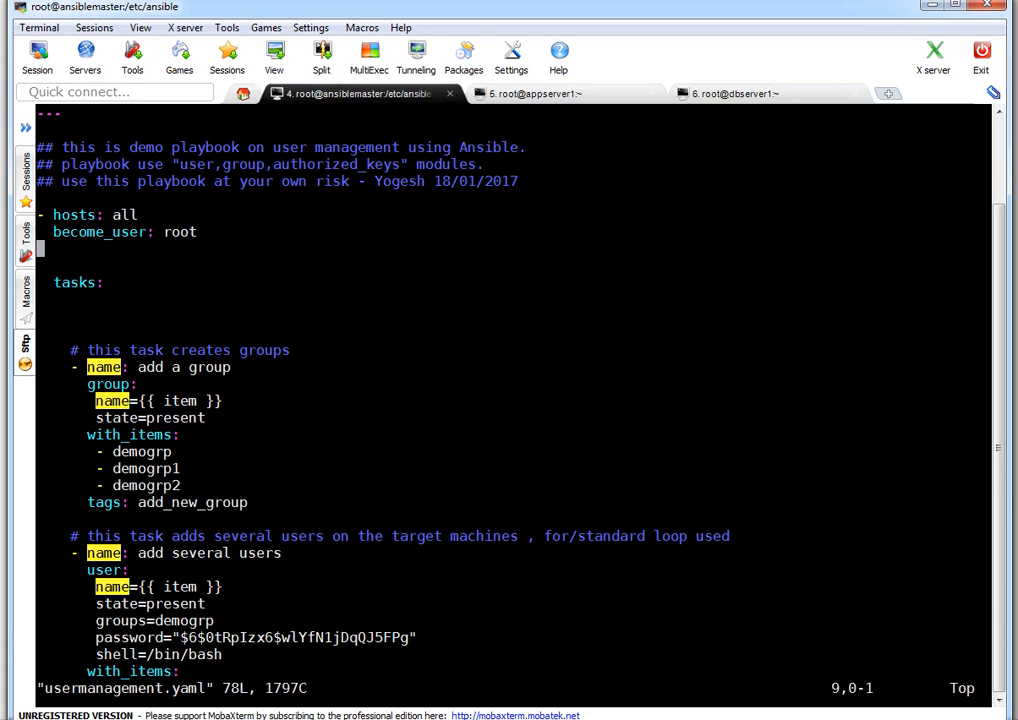
pyautogui.click(130, 400)
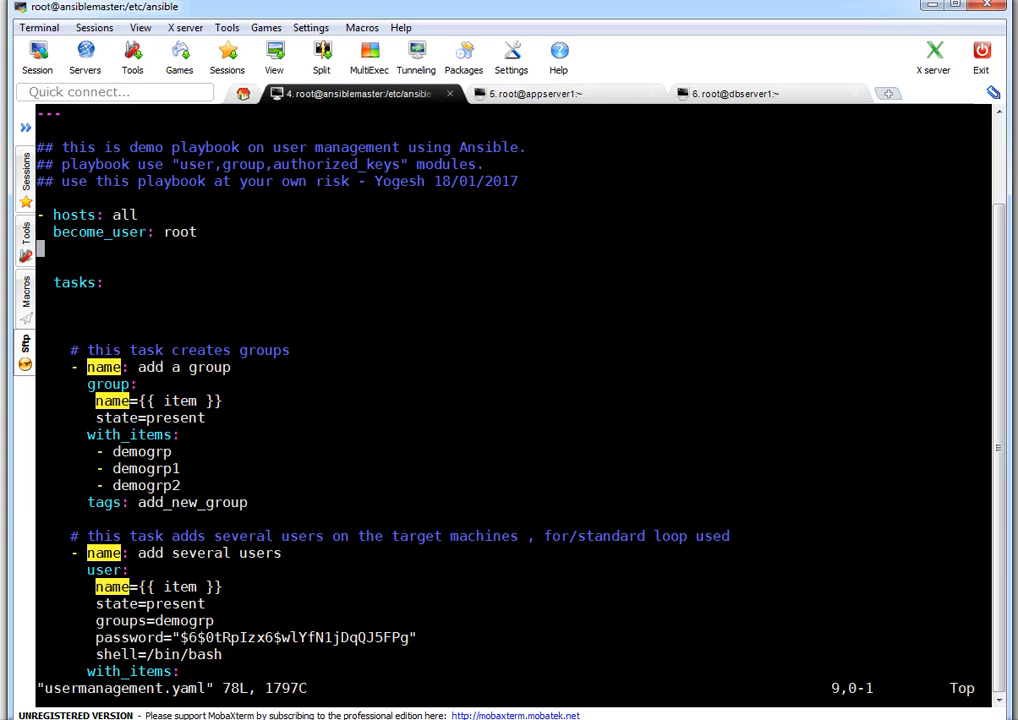
pyautogui.doubleClick(192, 502)
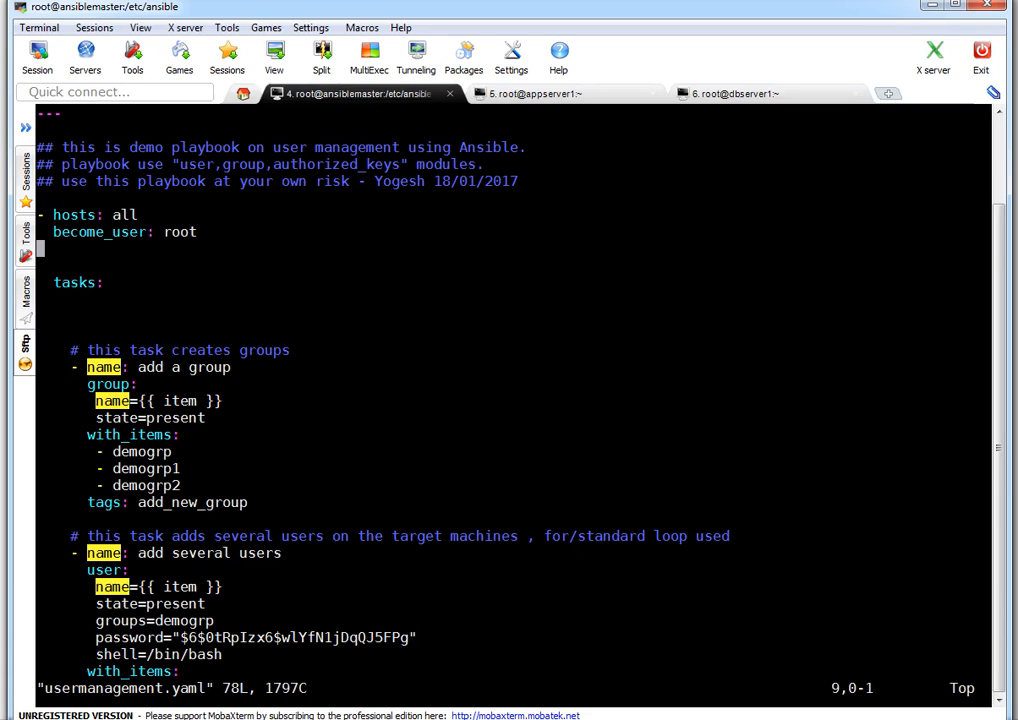
pyautogui.scroll(-3)
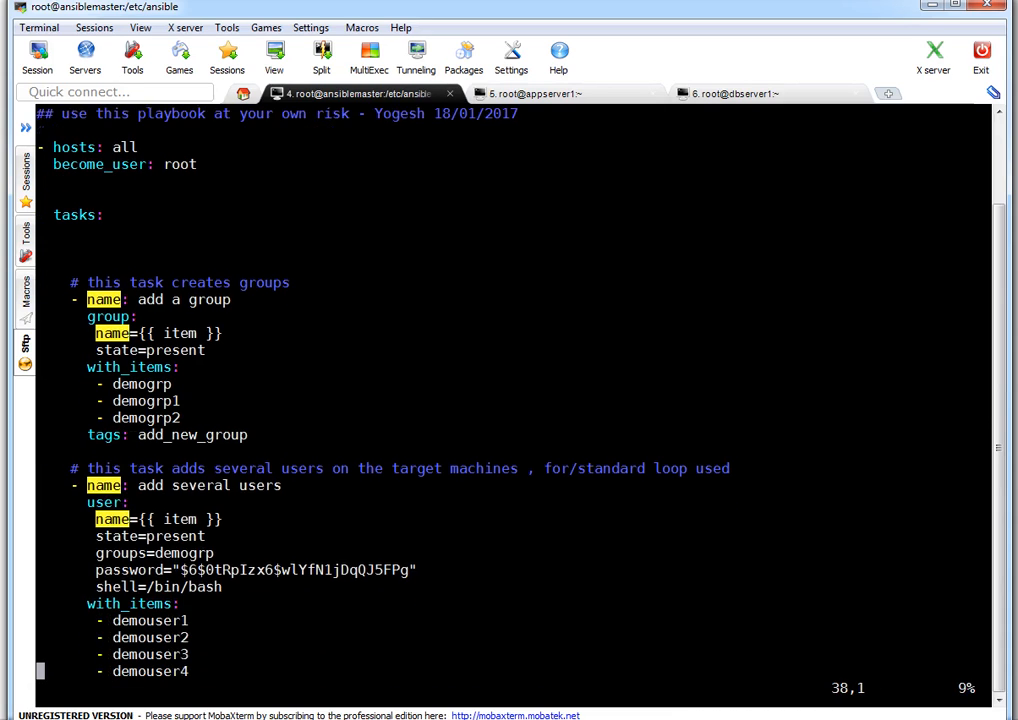
pyautogui.scroll(-3)
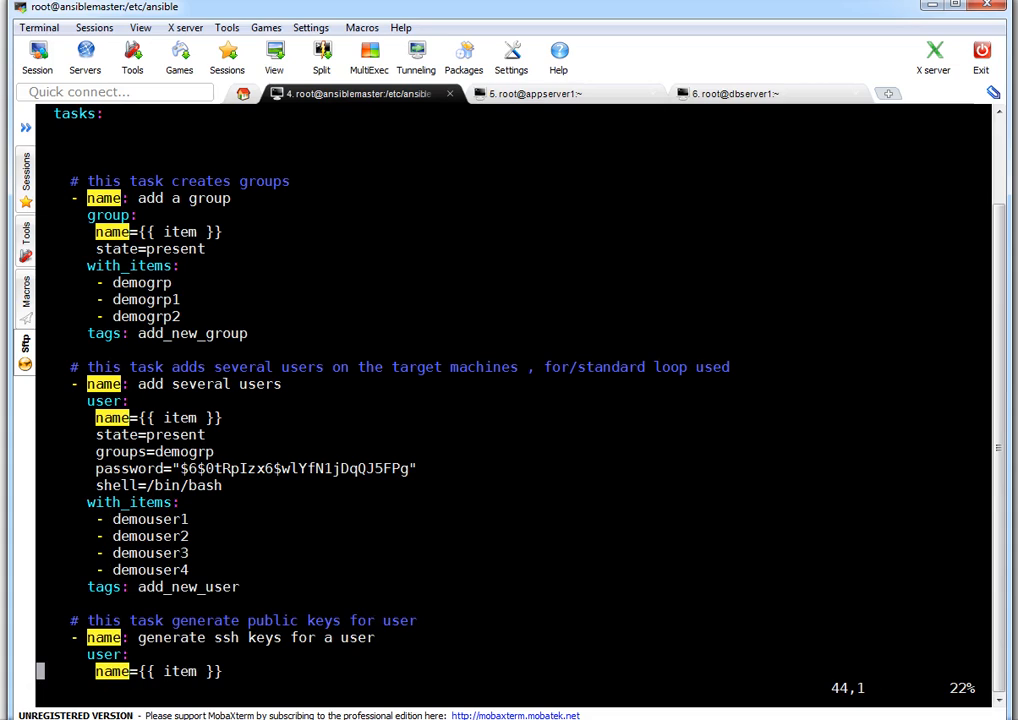
pyautogui.doubleClick(188, 586)
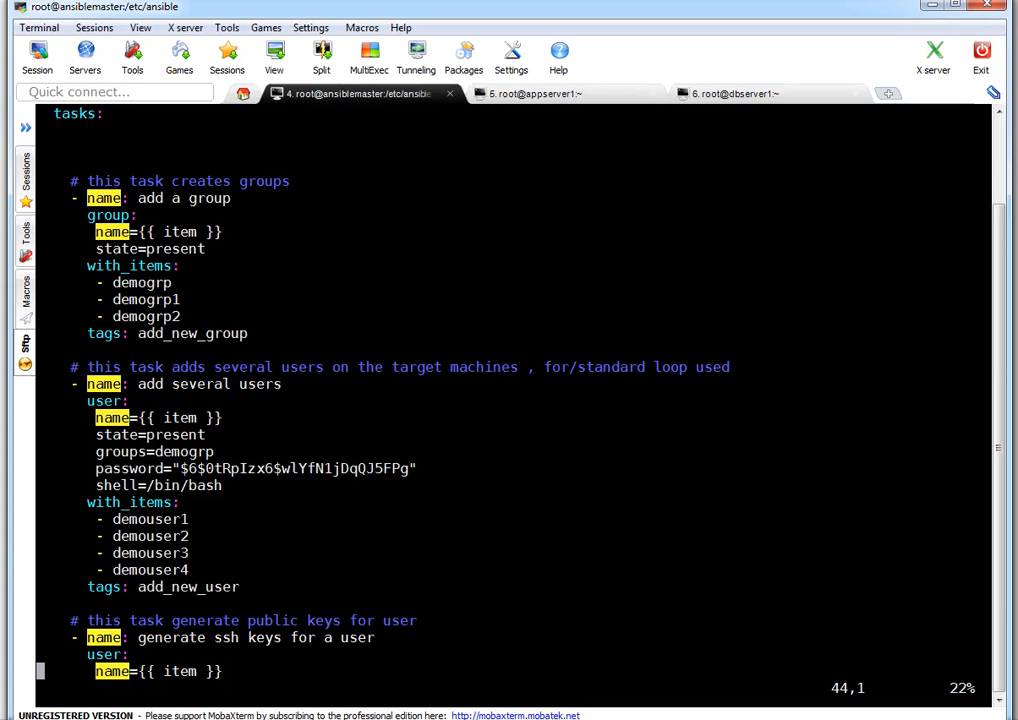
pyautogui.moveTo(112, 520); pyautogui.dragTo(176, 552)
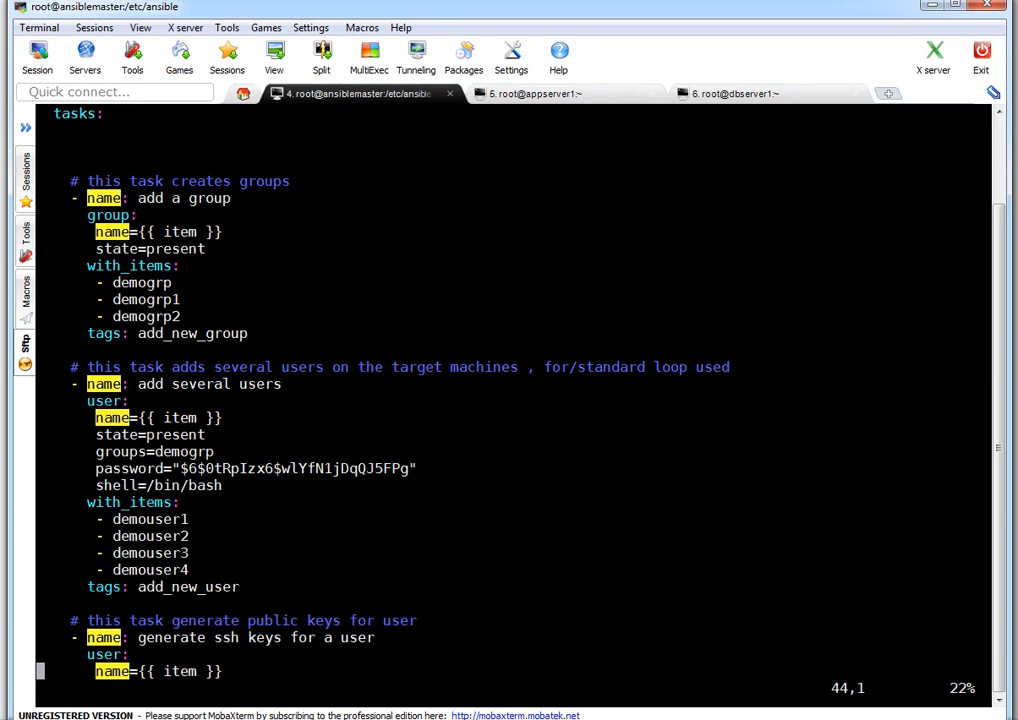
pyautogui.doubleClick(184, 452)
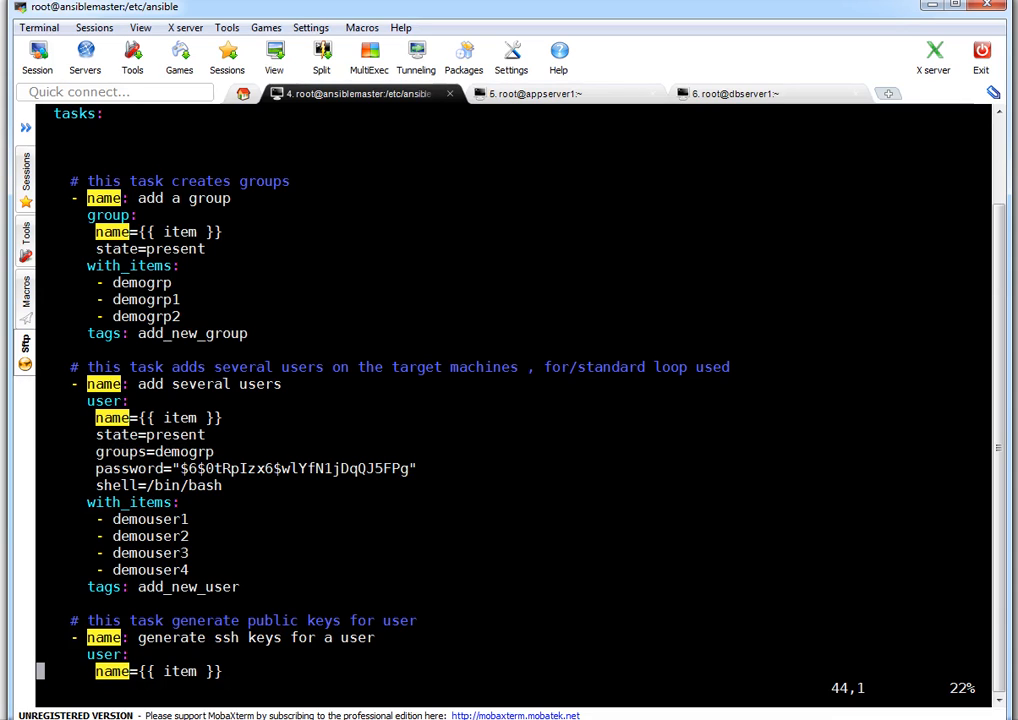
pyautogui.scroll(-3)
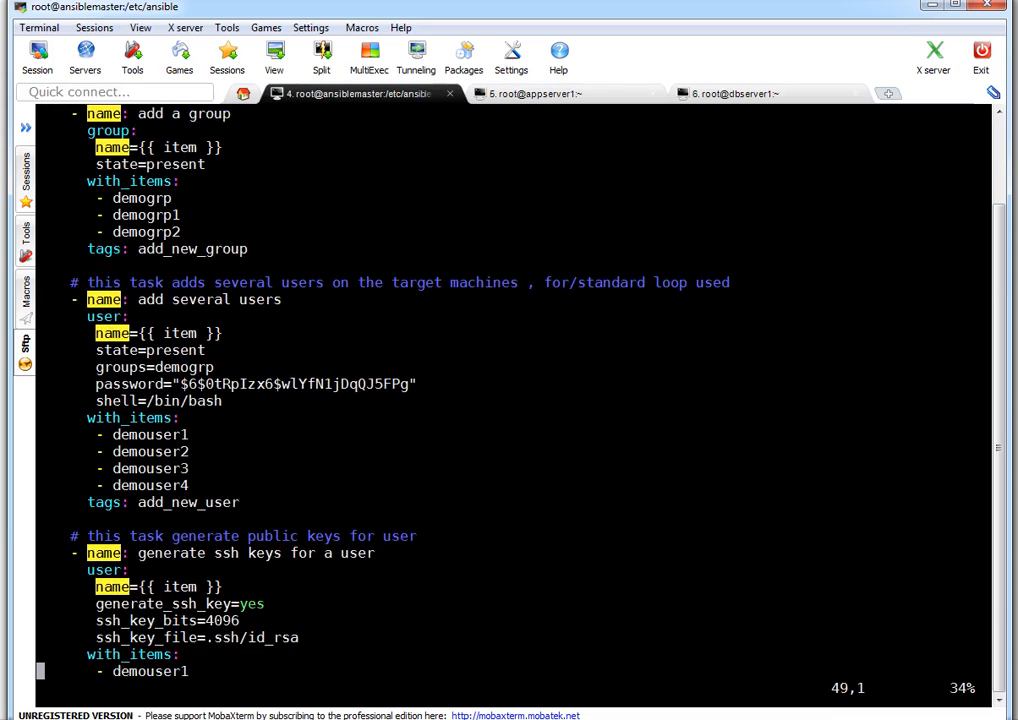
pyautogui.scroll(-3)
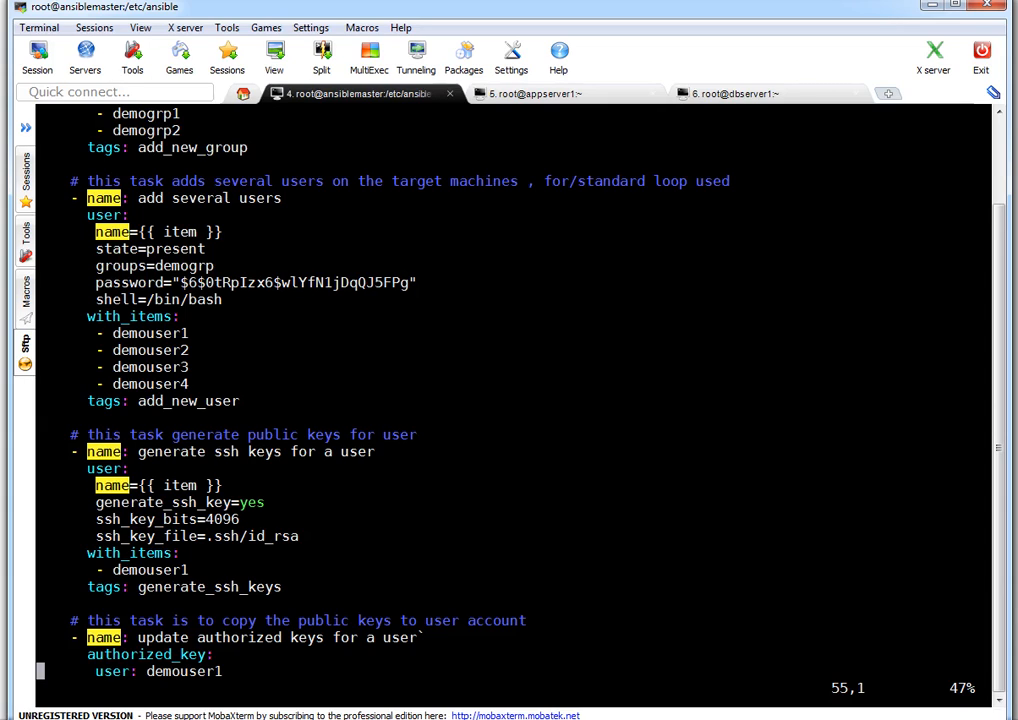
pyautogui.doubleClick(150, 570)
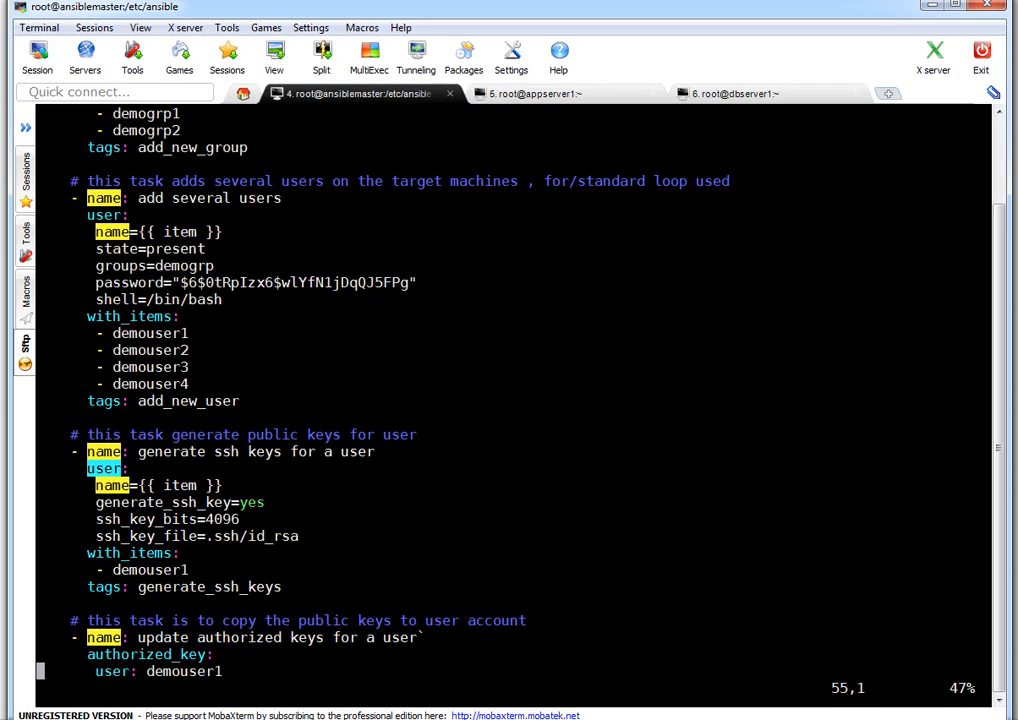
pyautogui.doubleClick(180, 486)
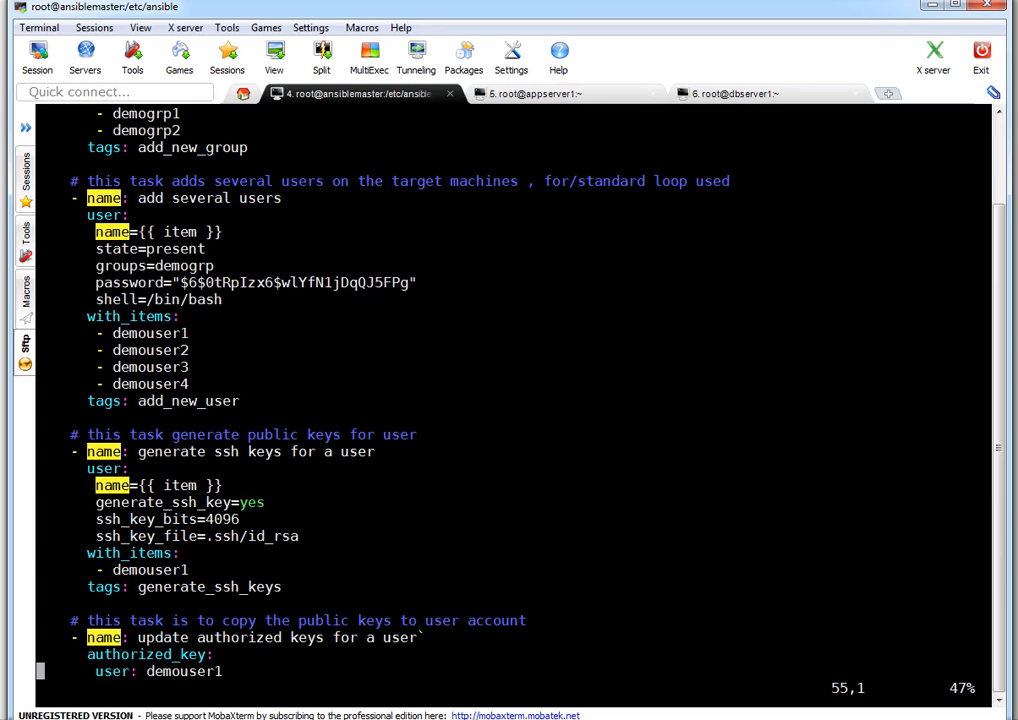
# Scroll through the remove_user and remove_group tasks at the end of the playbook
pyautogui.scroll(-3)
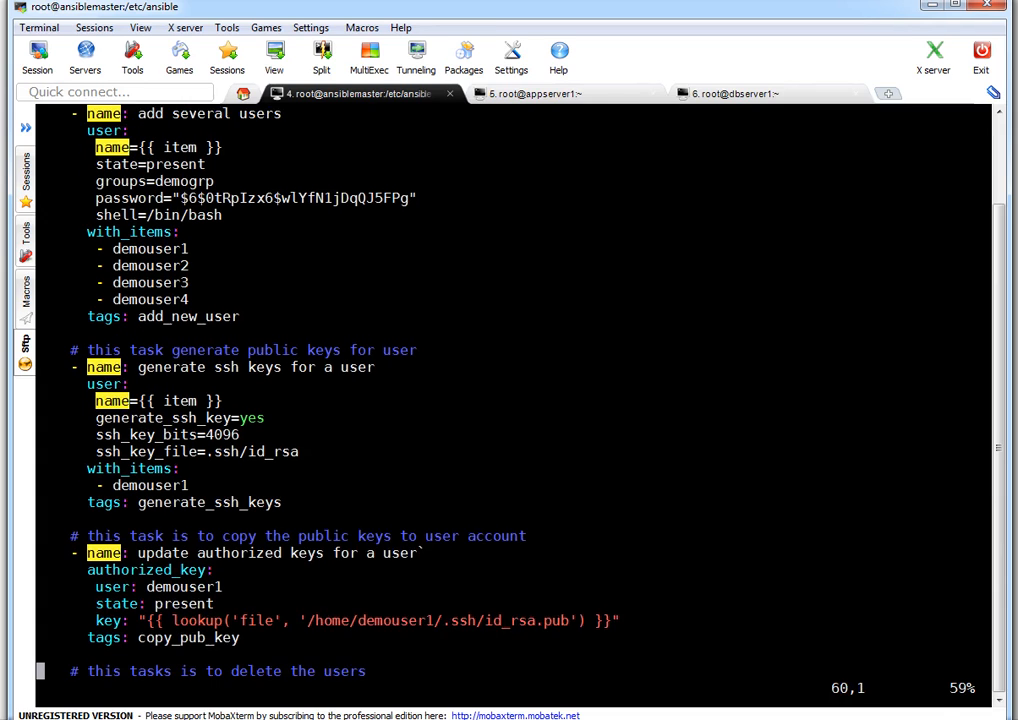
pyautogui.scroll(-3)
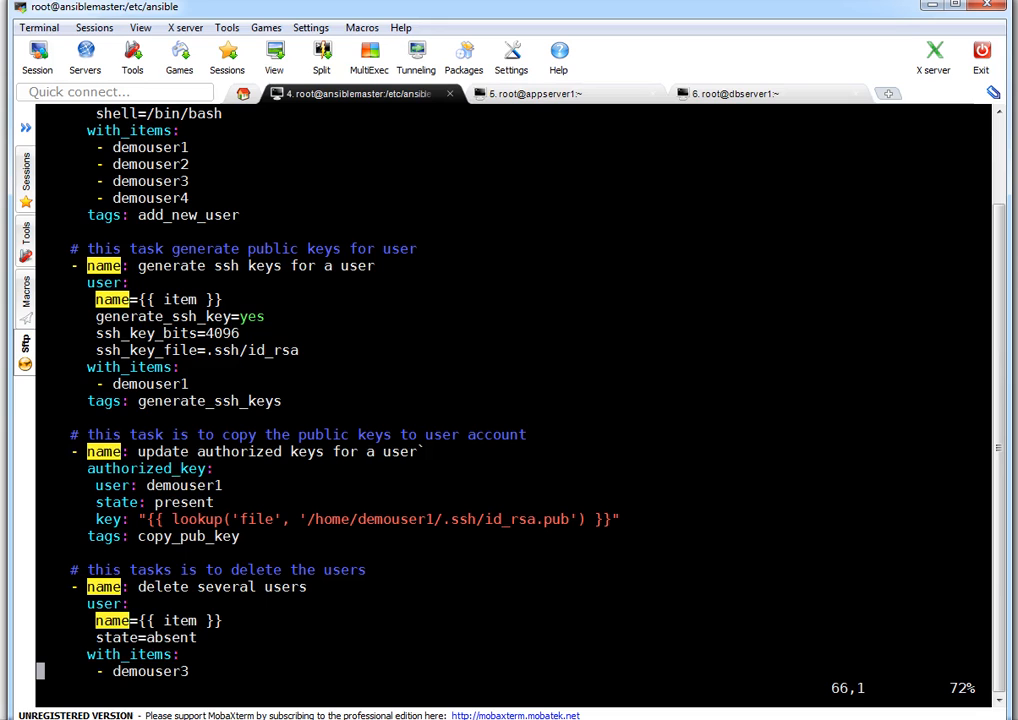
pyautogui.scroll(-3)
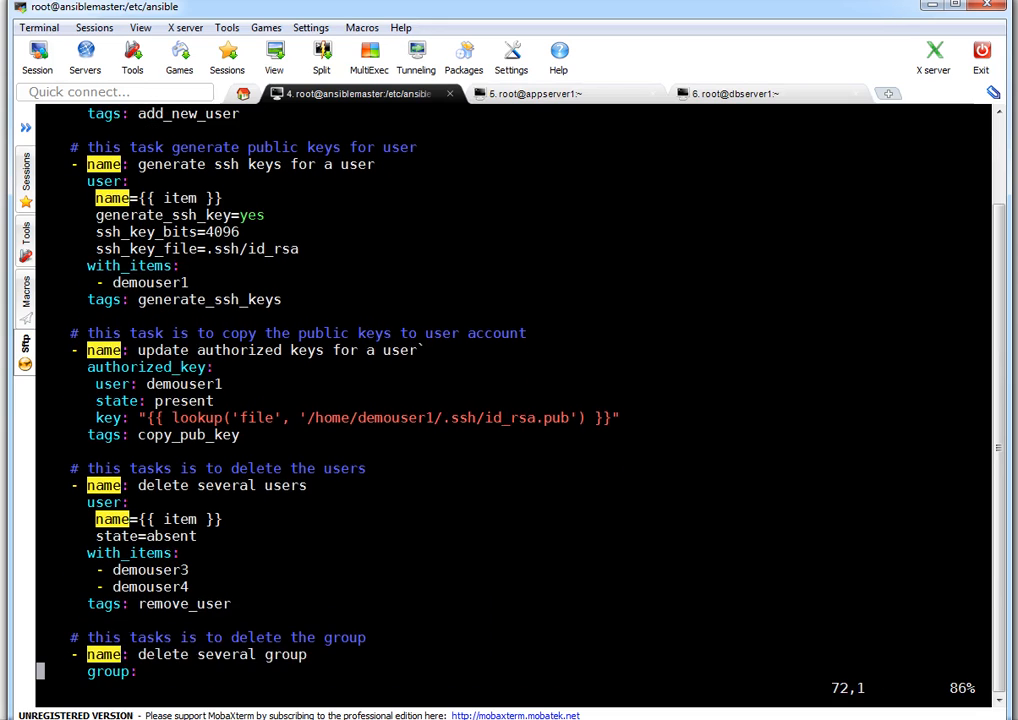
pyautogui.scroll(-3)
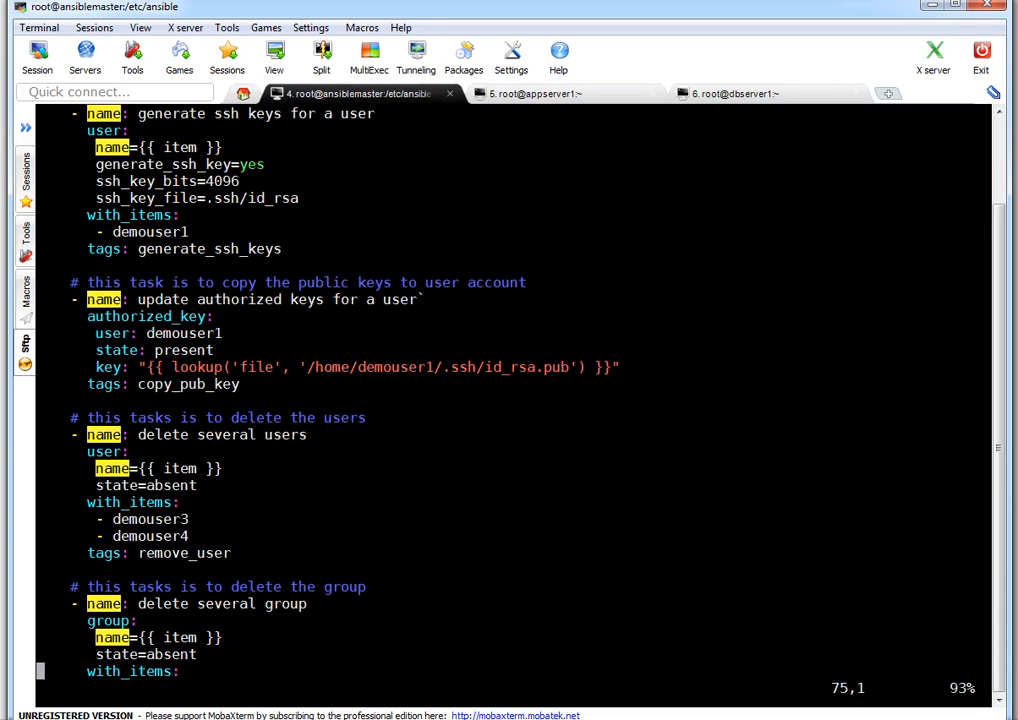
pyautogui.doubleClick(128, 500)
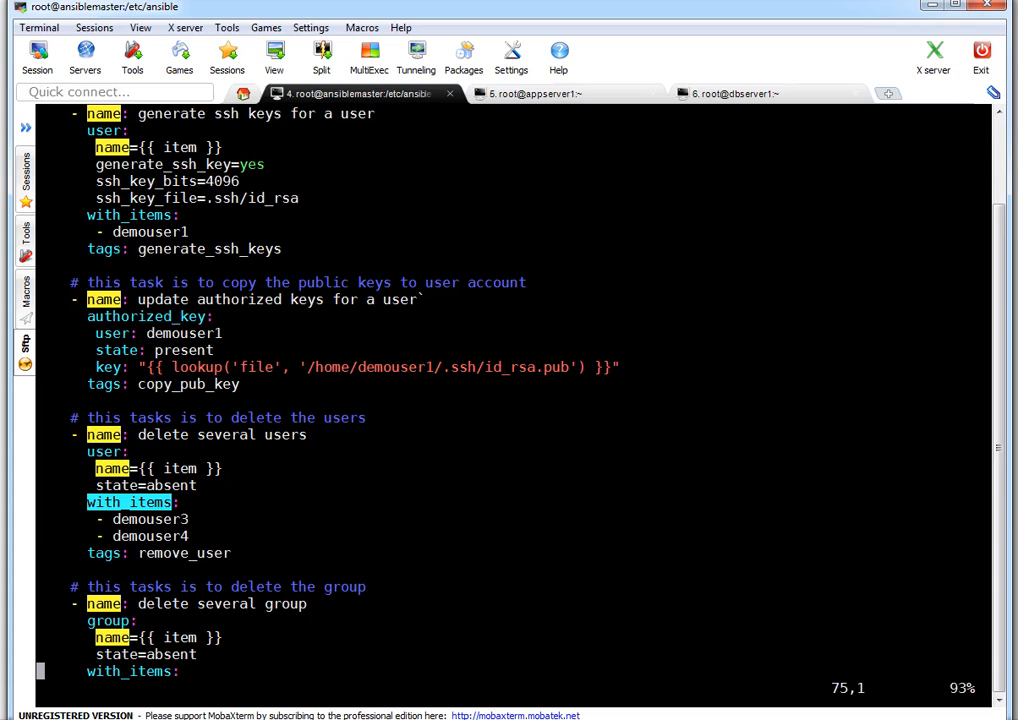
pyautogui.scroll(-3)
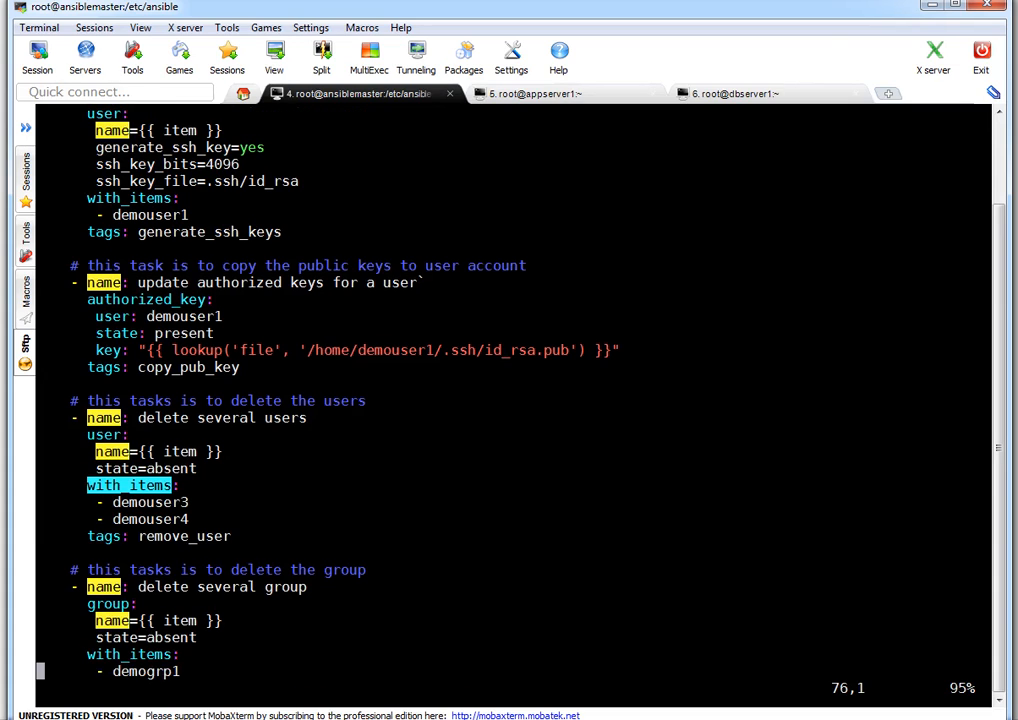
pyautogui.scroll(-3)
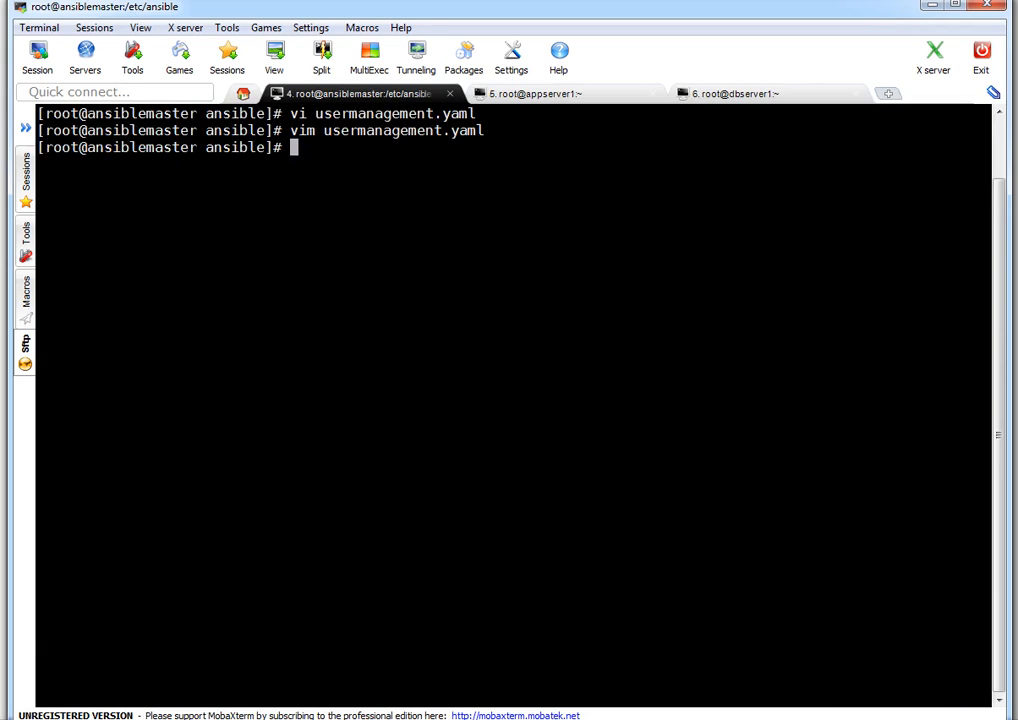
# List the playbook's six tags with ansible-playbook usermanagement.yaml --list-tags
pyautogui.press('Return')
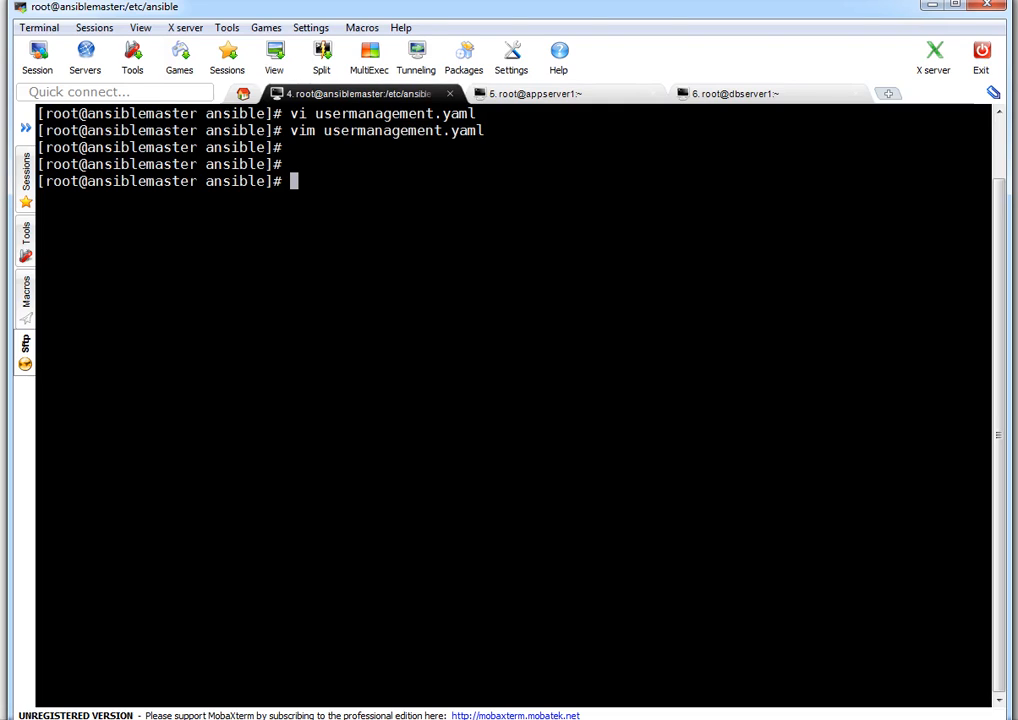
pyautogui.write('ansible')
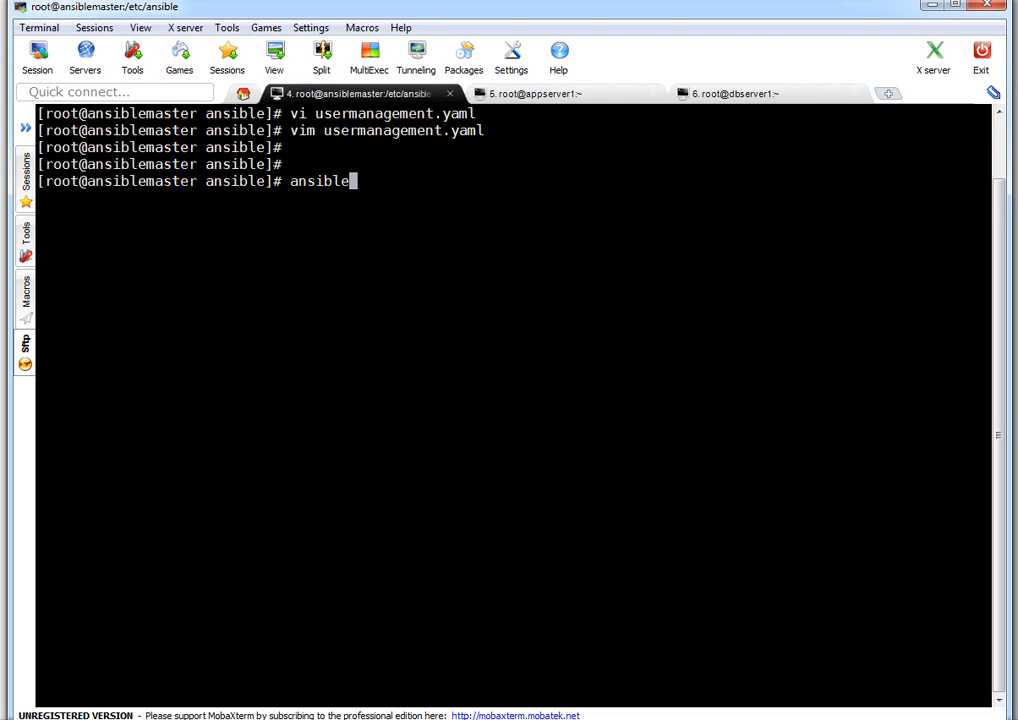
pyautogui.write('-playbook')
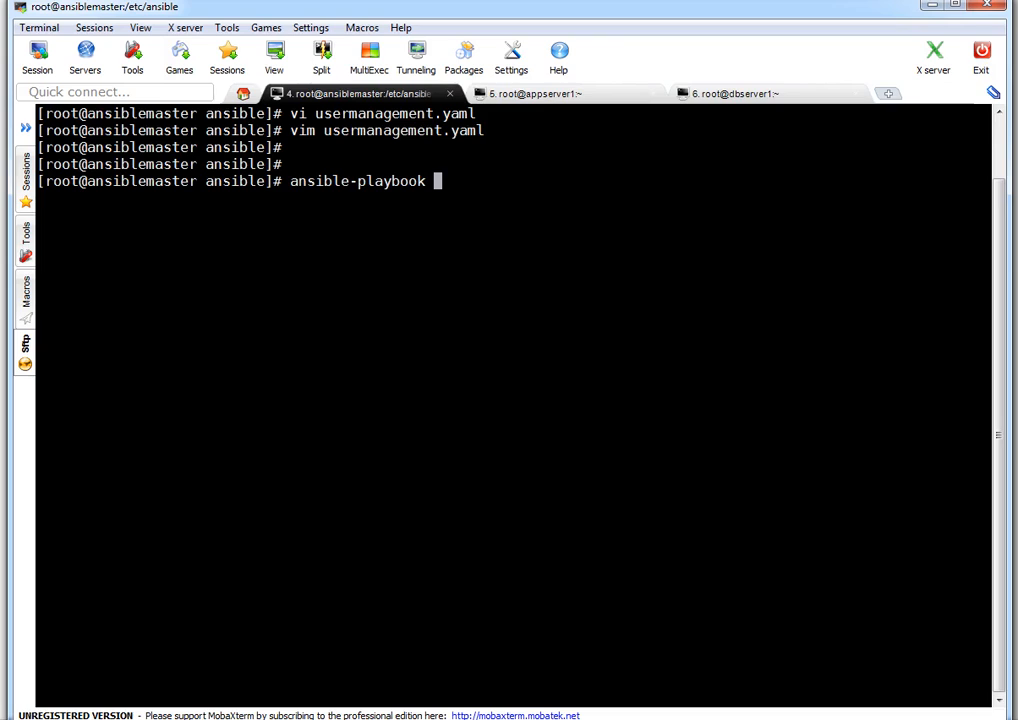
pyautogui.write('usermanagement.')
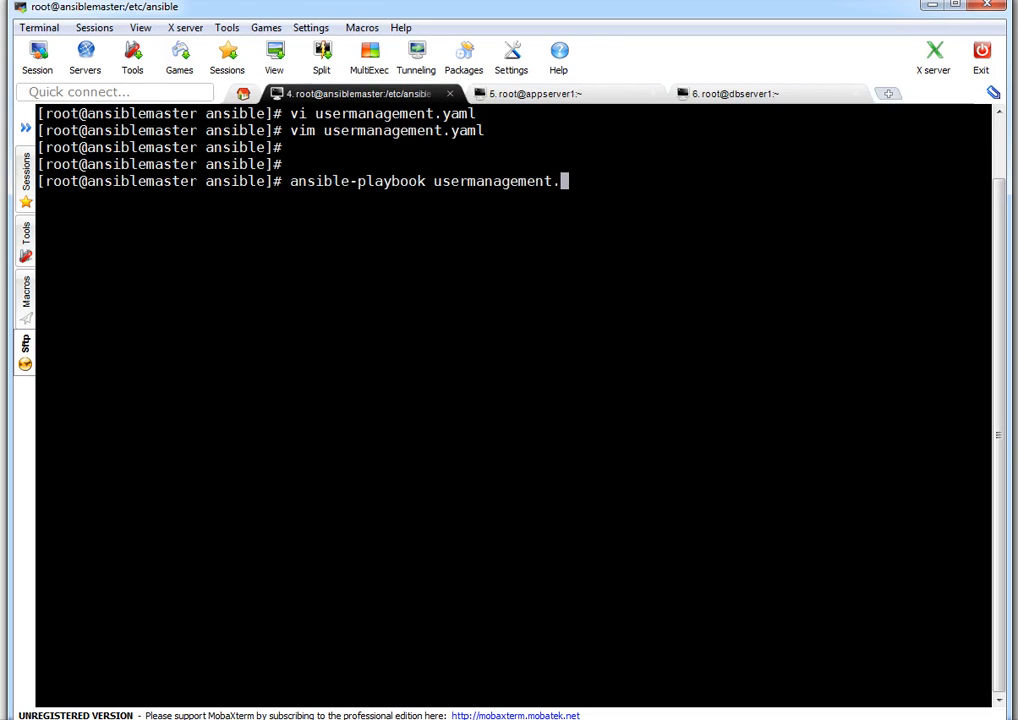
pyautogui.write('yaml')
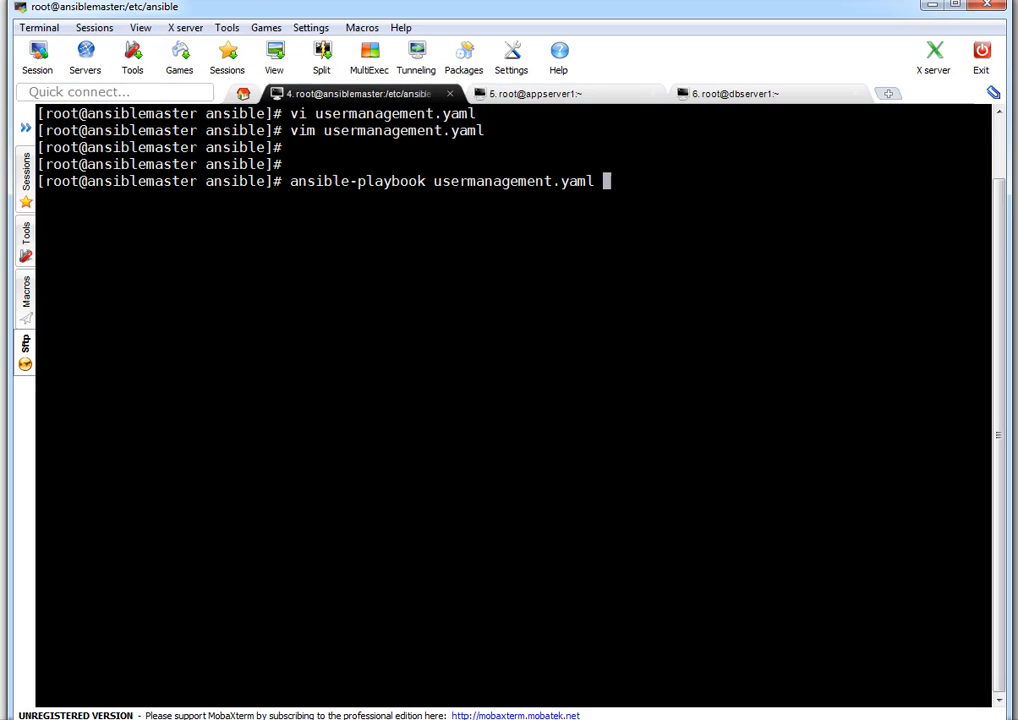
pyautogui.write('--list-ta')
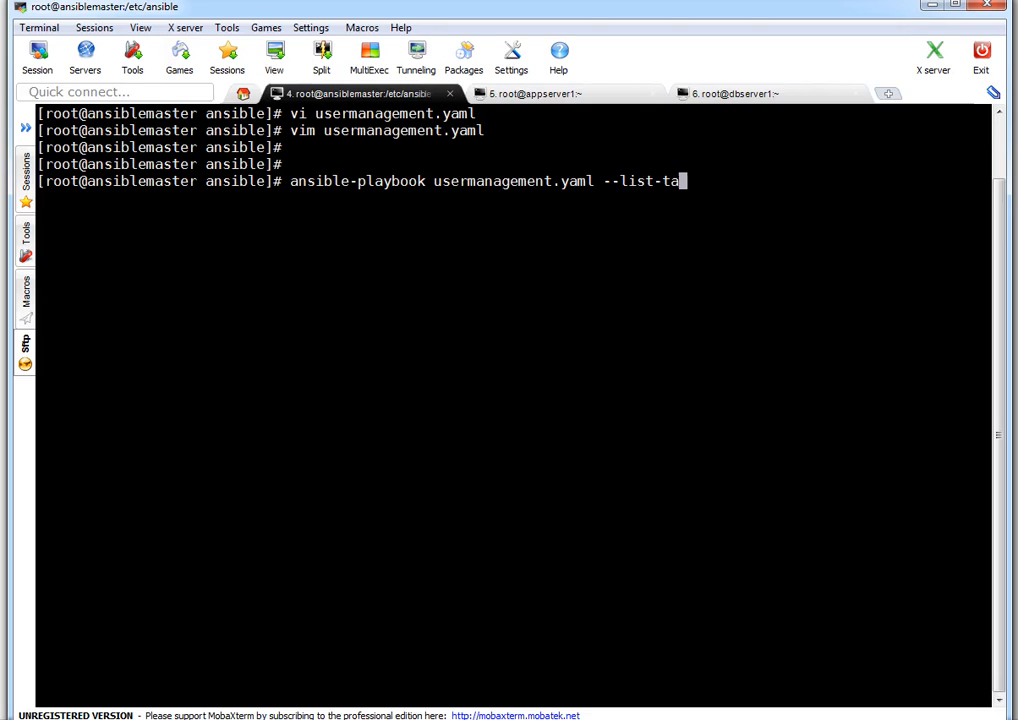
pyautogui.write('gs')
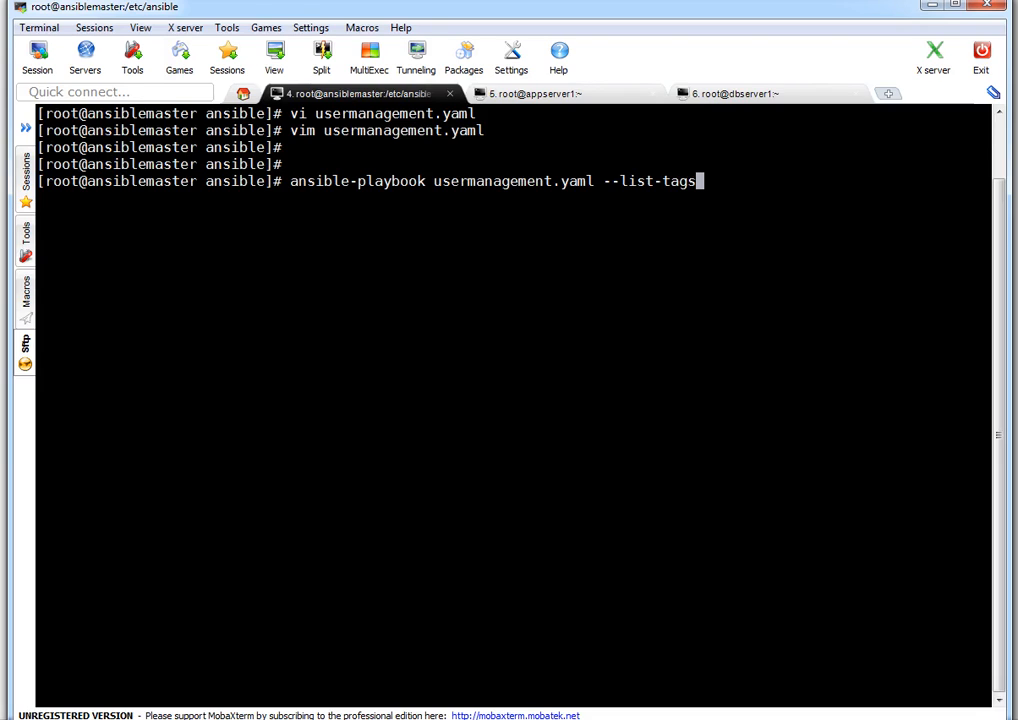
pyautogui.press('Return')
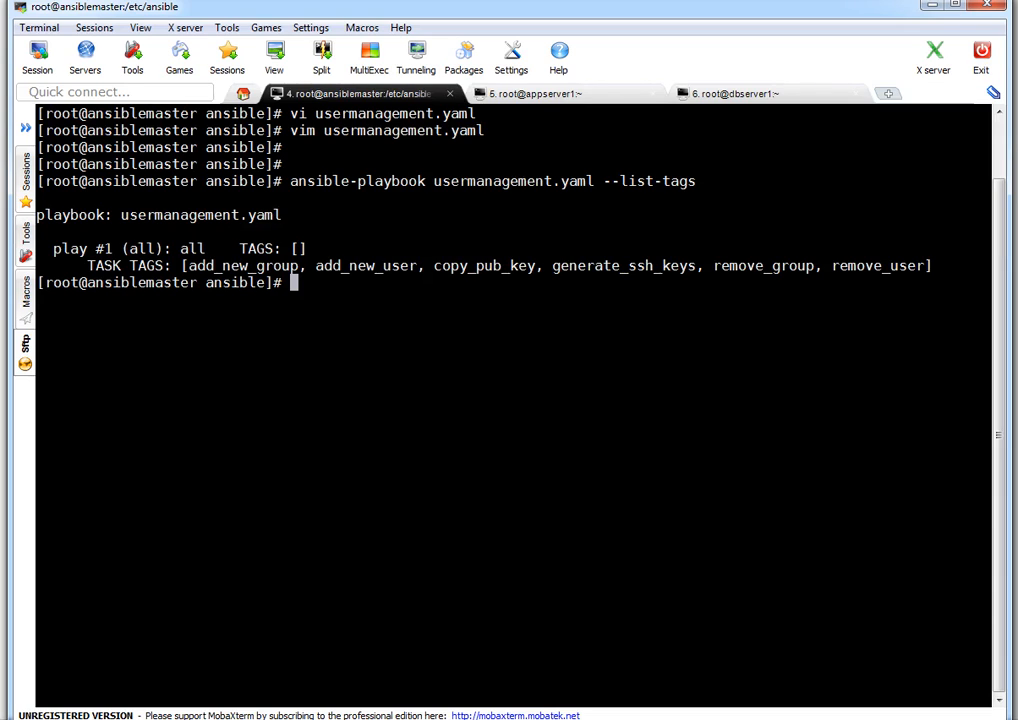
# Select tag names in the output and prepare a clear command at the prompt
pyautogui.doubleClick(366, 264)
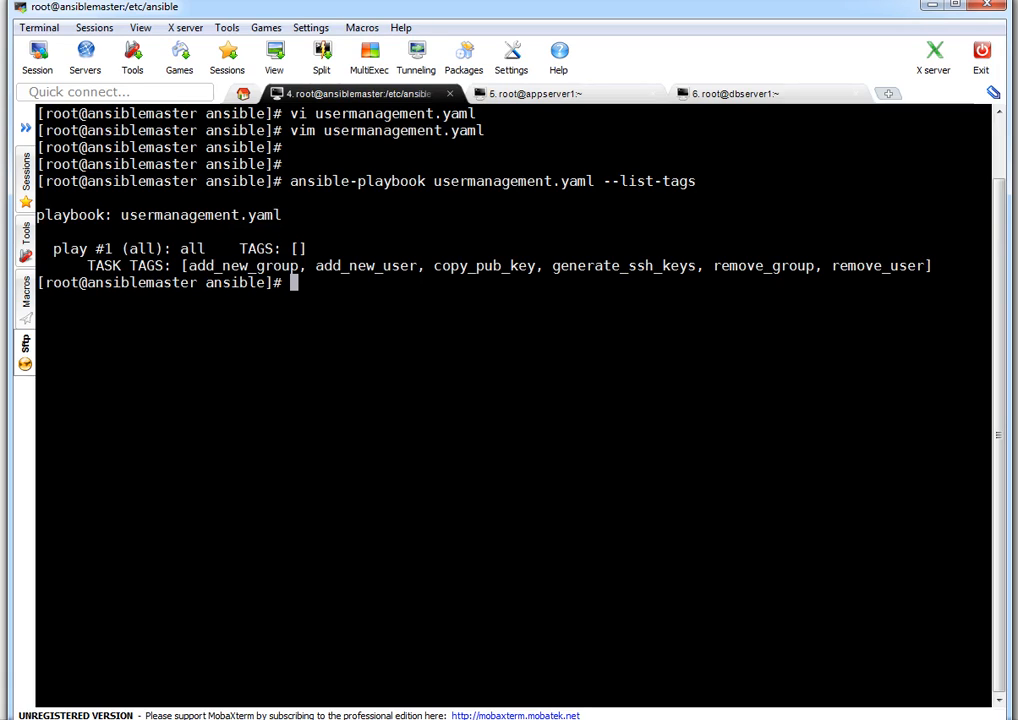
pyautogui.doubleClick(242, 264)
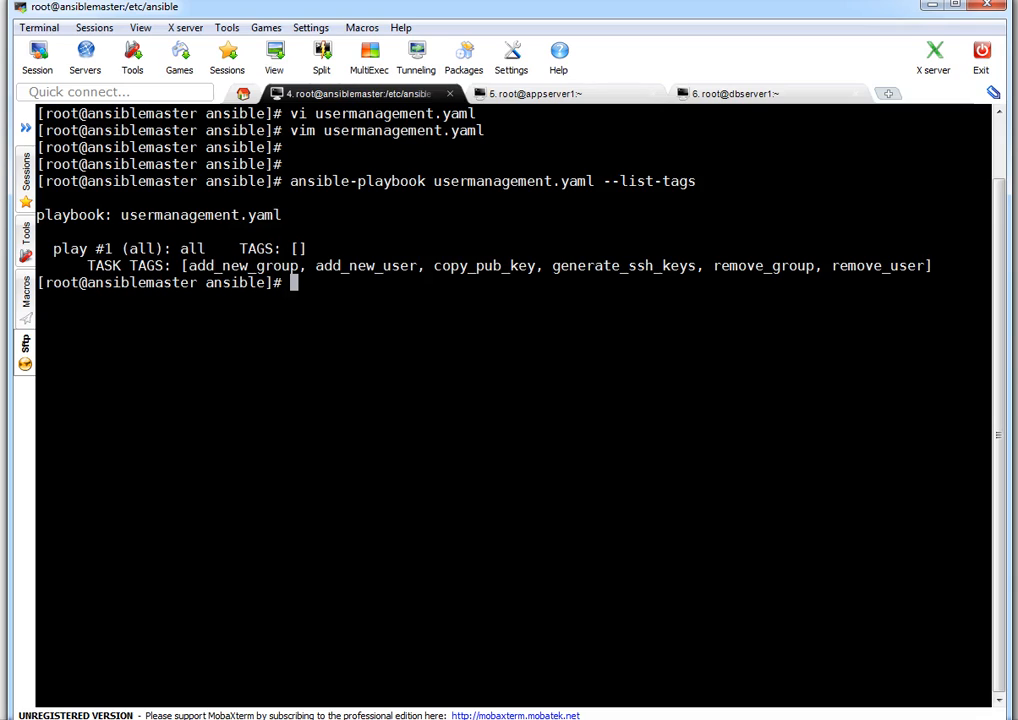
pyautogui.write('vim usermanagement.yaml')
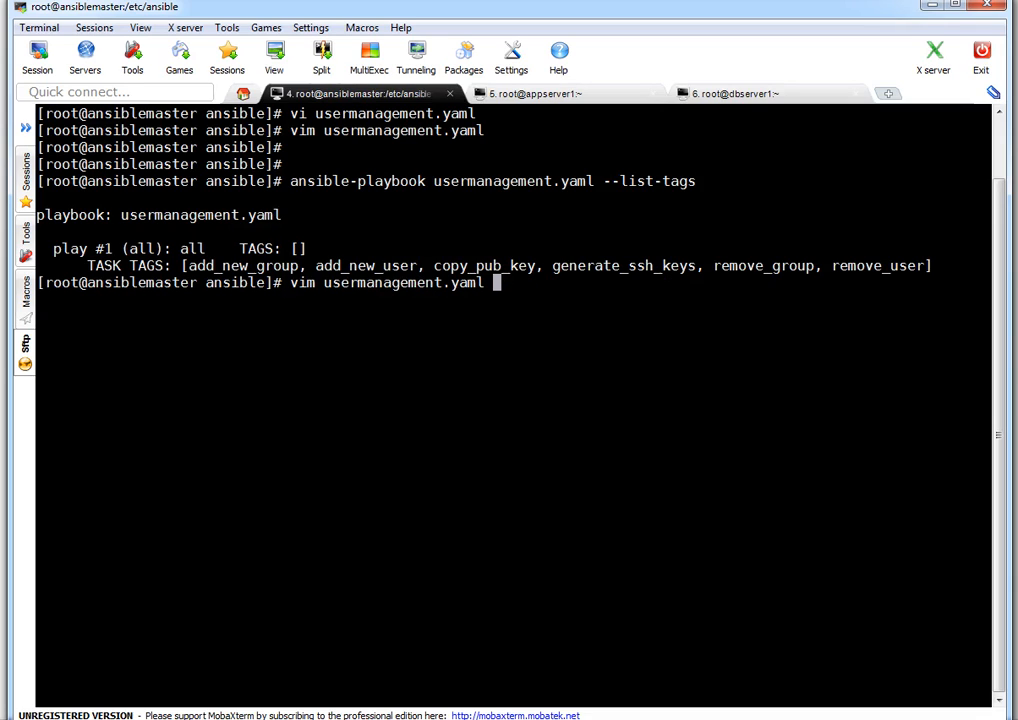
pyautogui.write('clear')
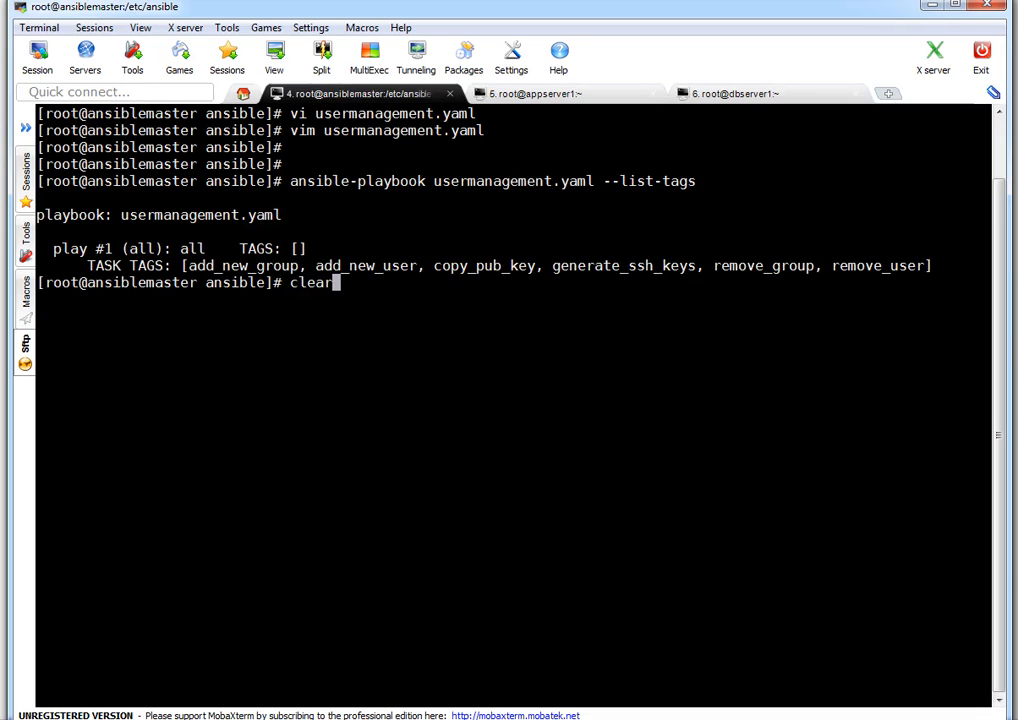
# Print the full usermanagement.yaml playbook into the terminal with cat
pyautogui.write('cat')
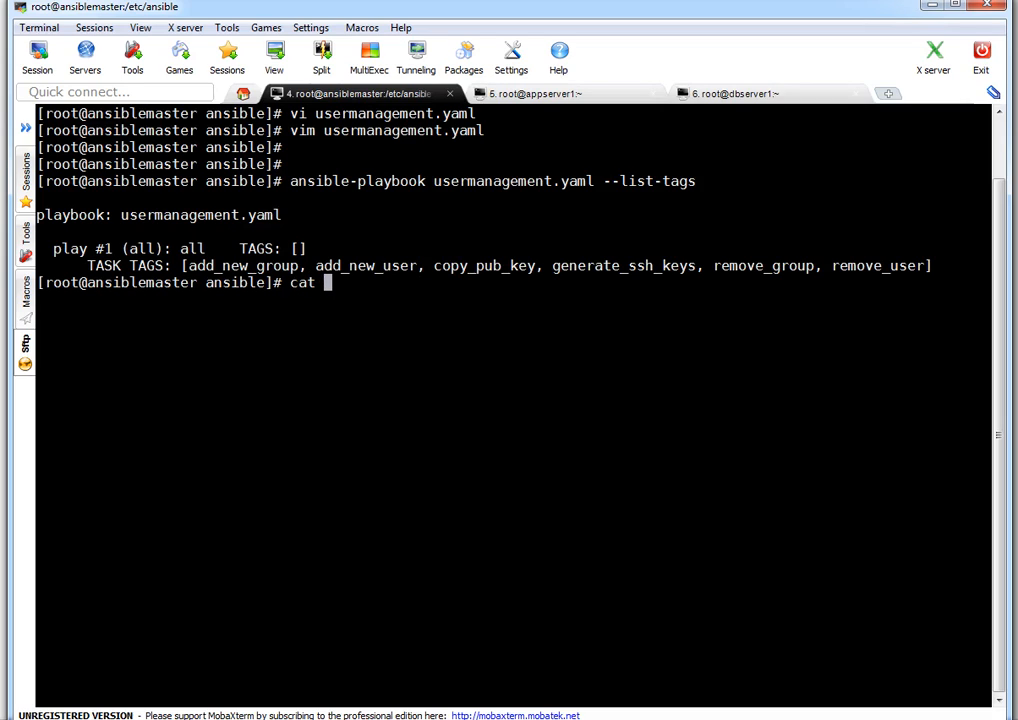
pyautogui.write('usermanagement.yaml')
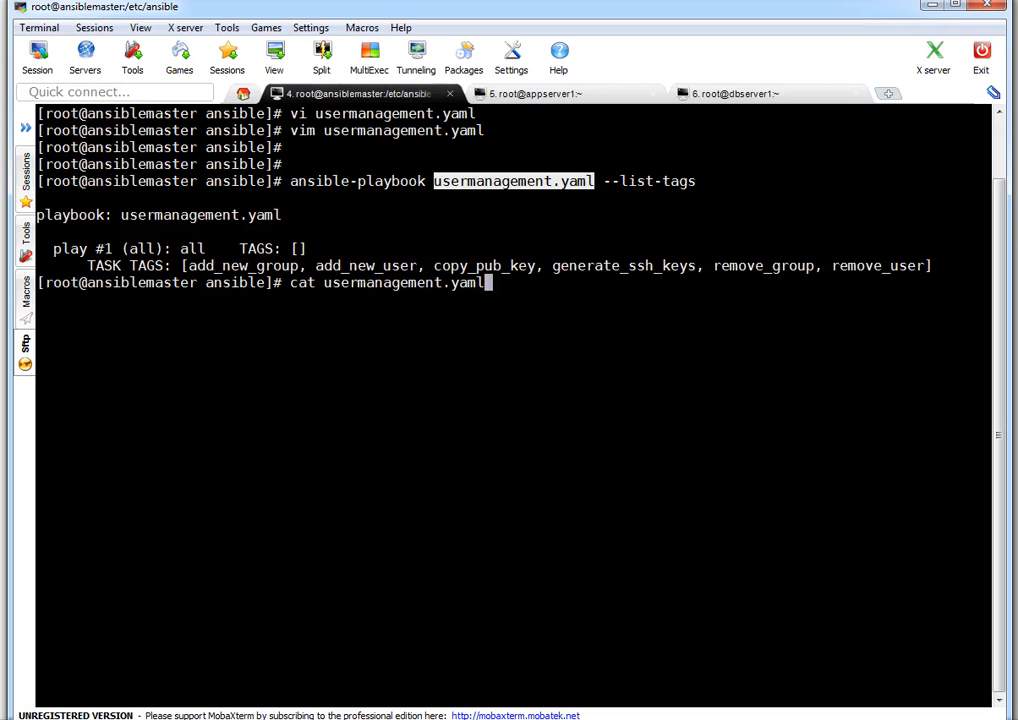
pyautogui.press('Return')
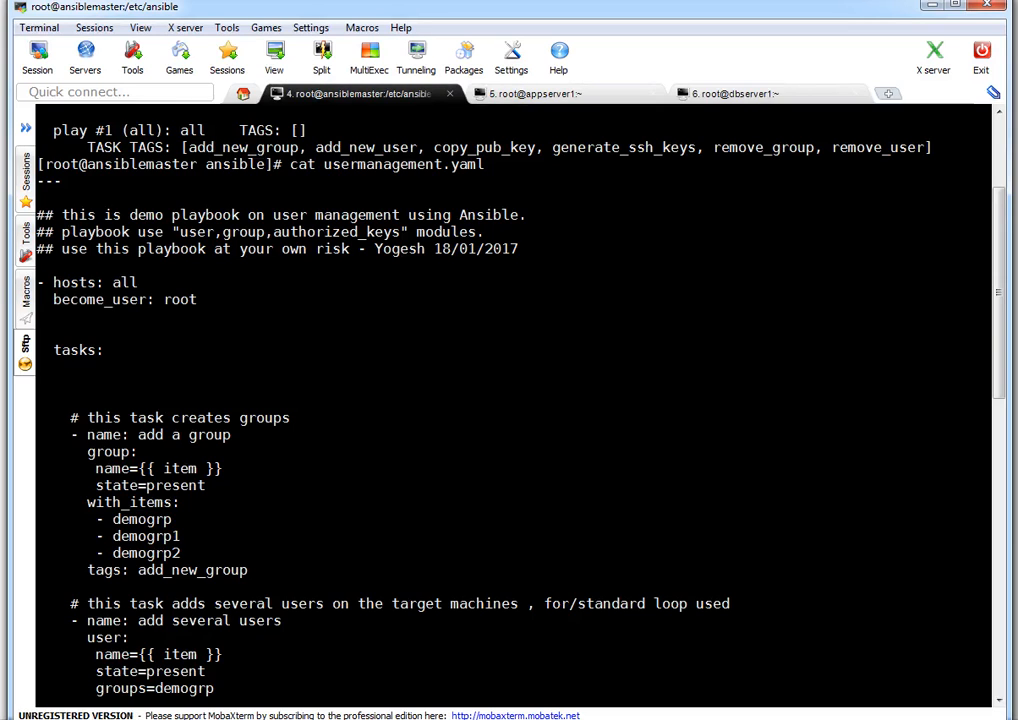
pyautogui.scroll(-3)
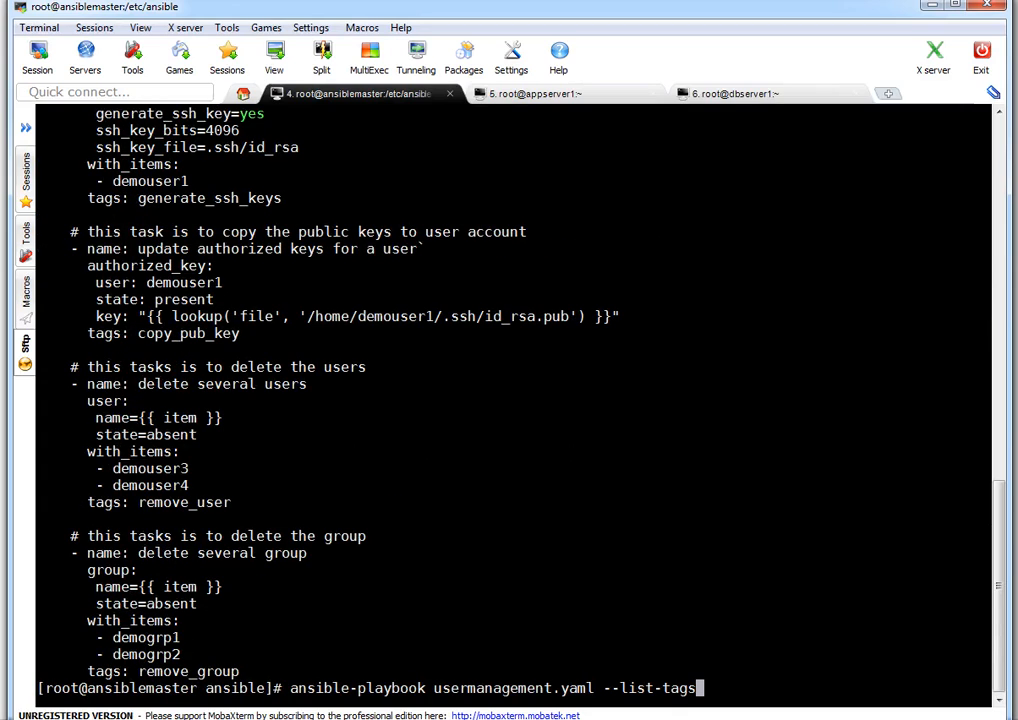
# Run the playbook with --tags add_new_group, creating demogrp, demogrp1 and demogrp2 on both hosts
pyautogui.press('BackSpace')
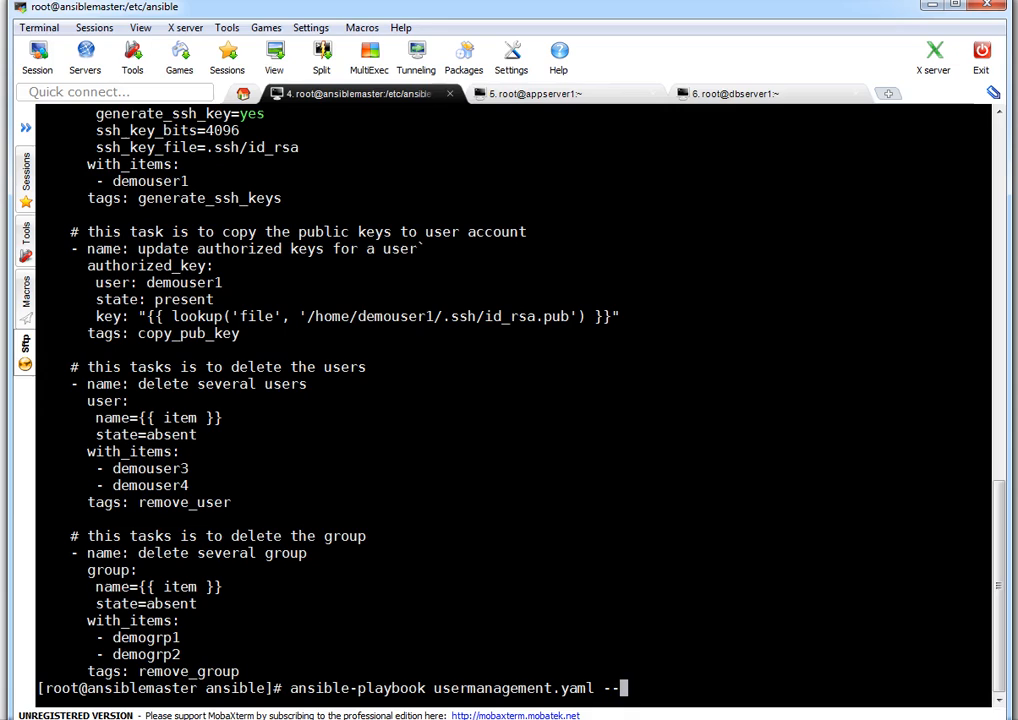
pyautogui.press('BackSpace')
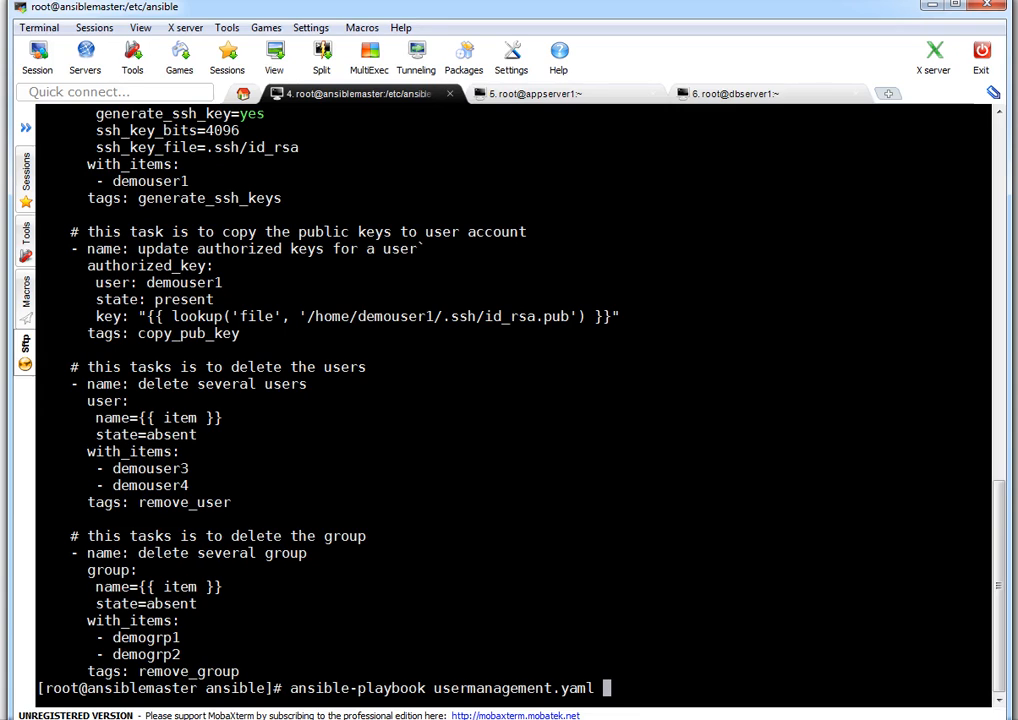
pyautogui.write('--ta')
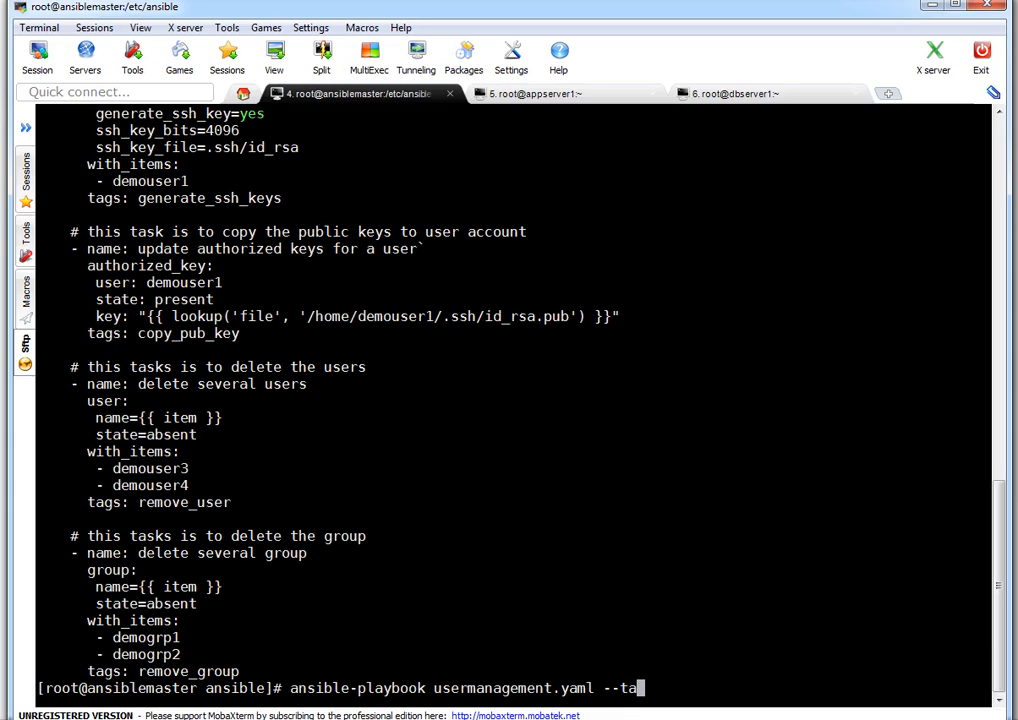
pyautogui.write('gs')
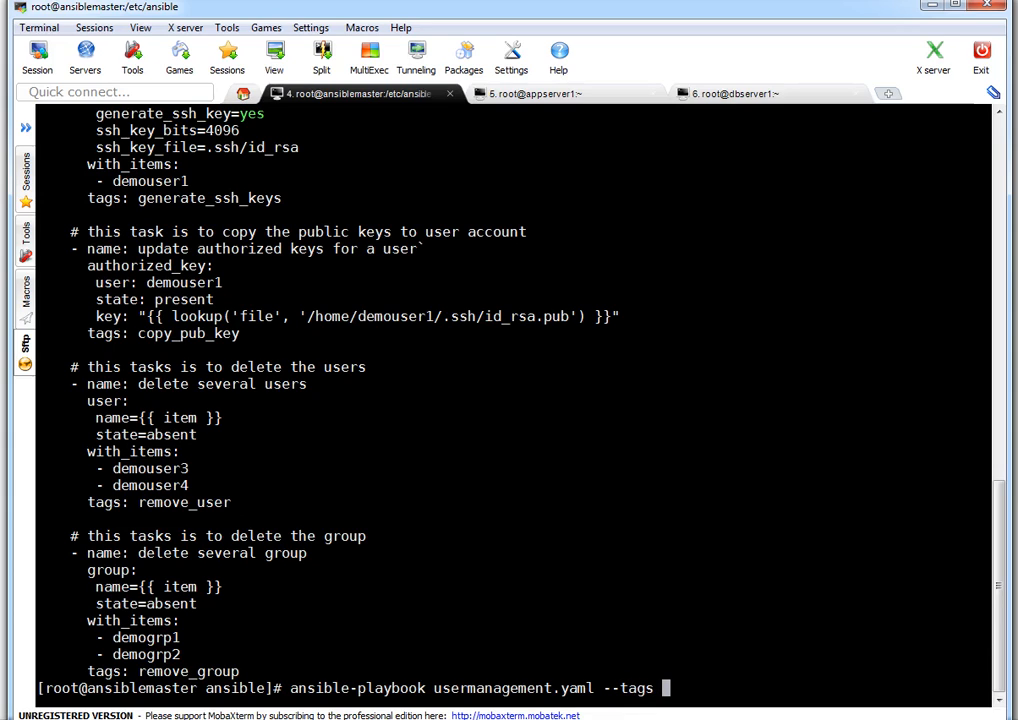
pyautogui.scroll(3)
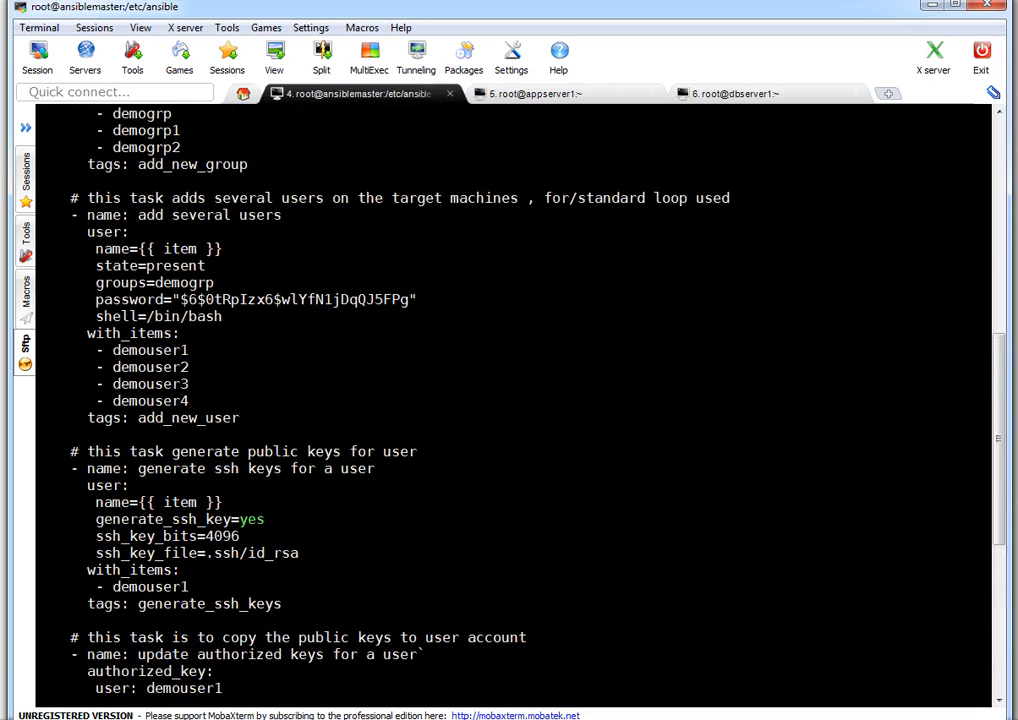
pyautogui.scroll(3)
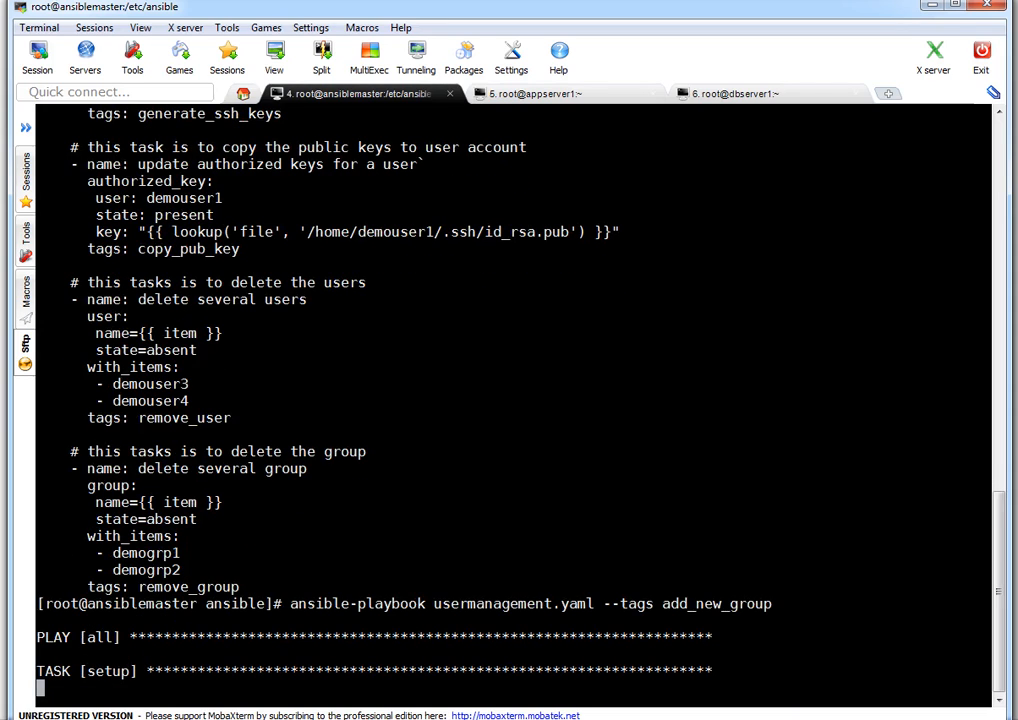
pyautogui.scroll(-3)
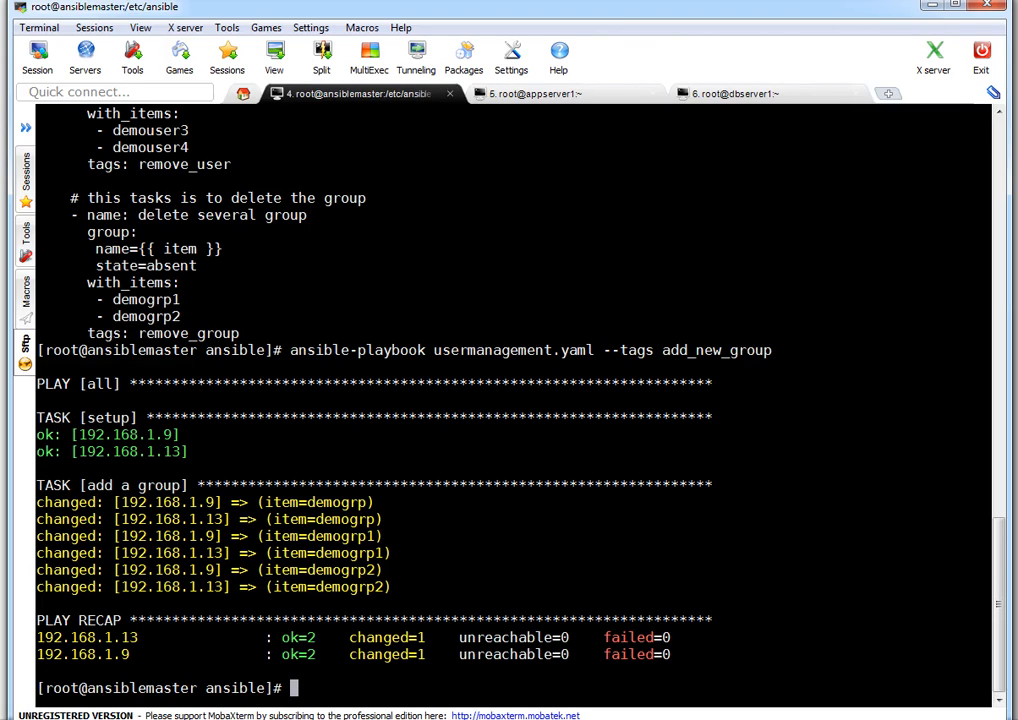
pyautogui.doubleClick(340, 502)
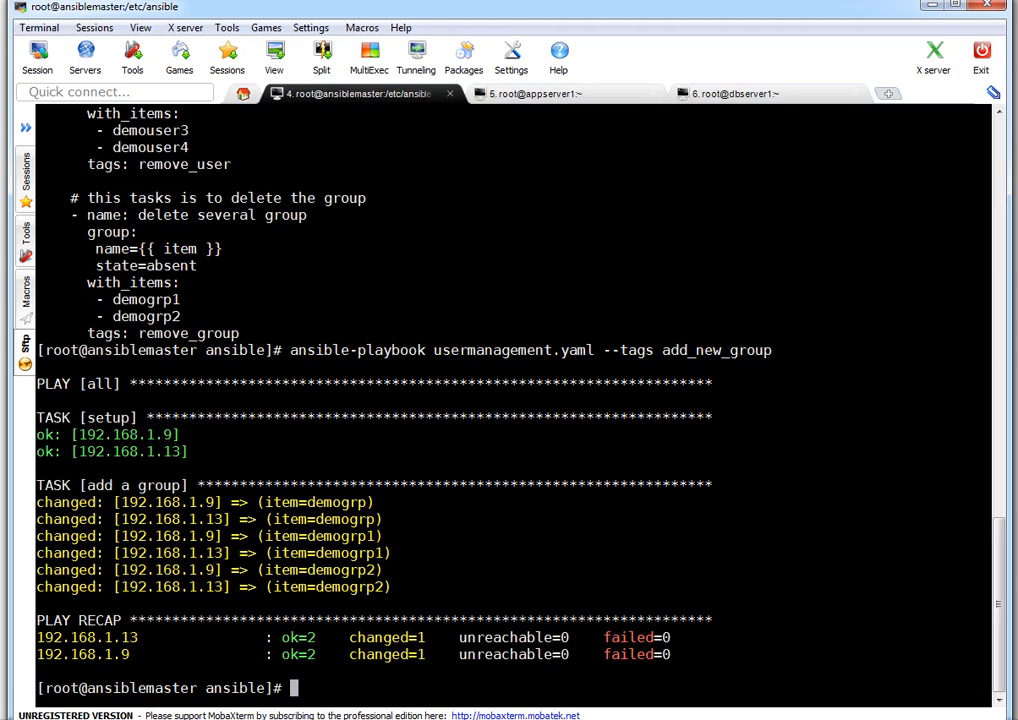
# On appserver1, list the server's groups with cat /etc/group
pyautogui.click(530, 94)
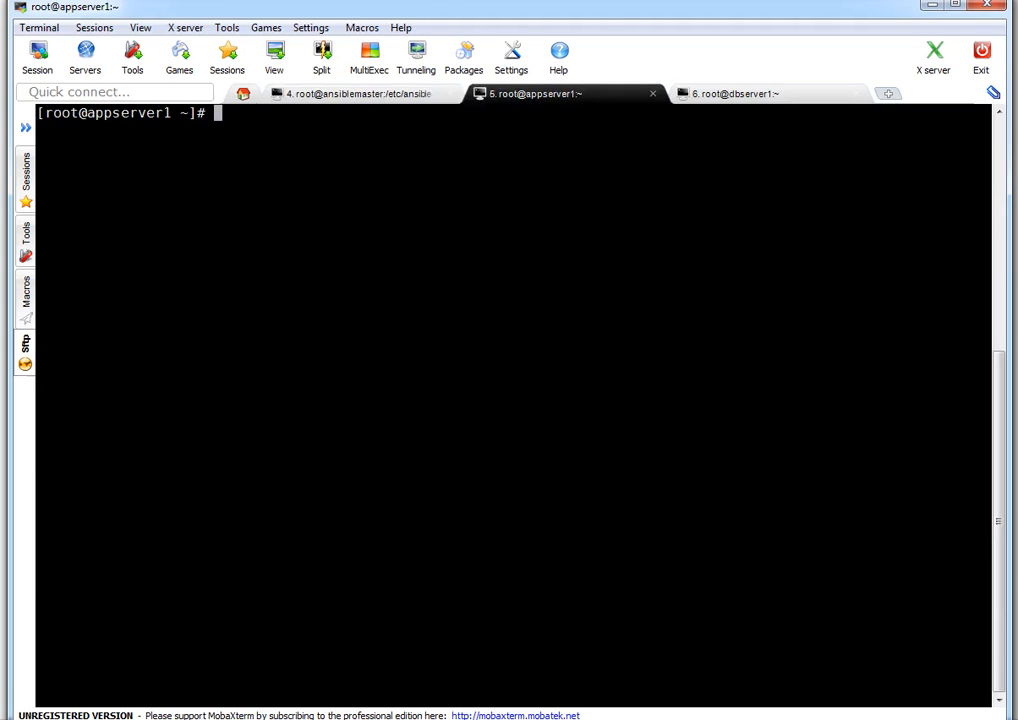
pyautogui.write('cat /etc')
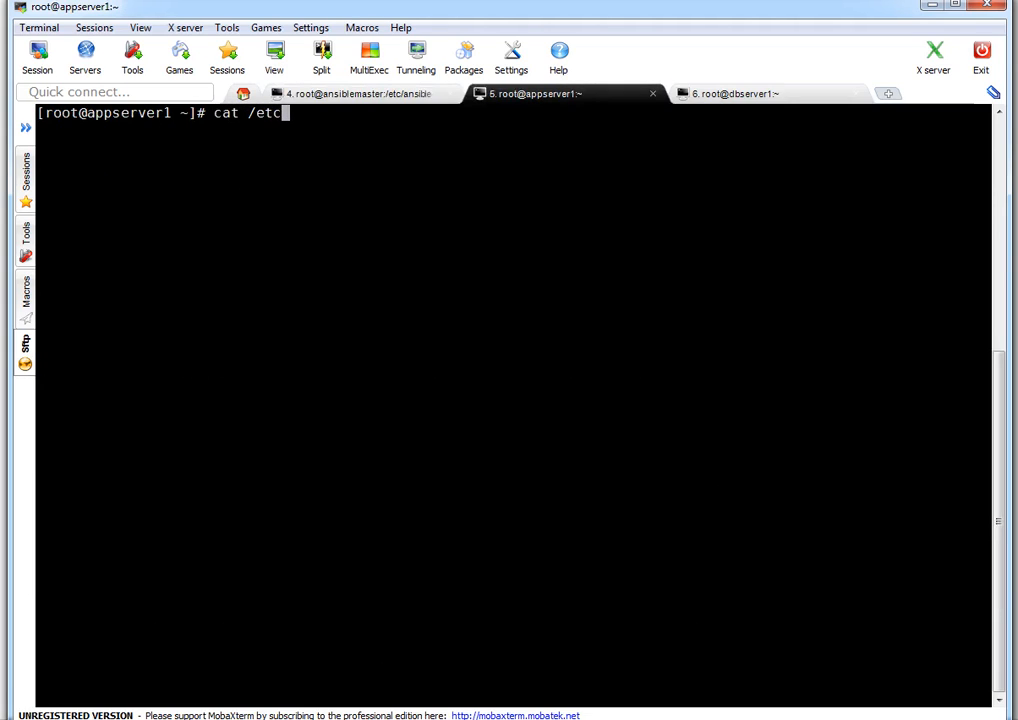
pyautogui.write('/group')
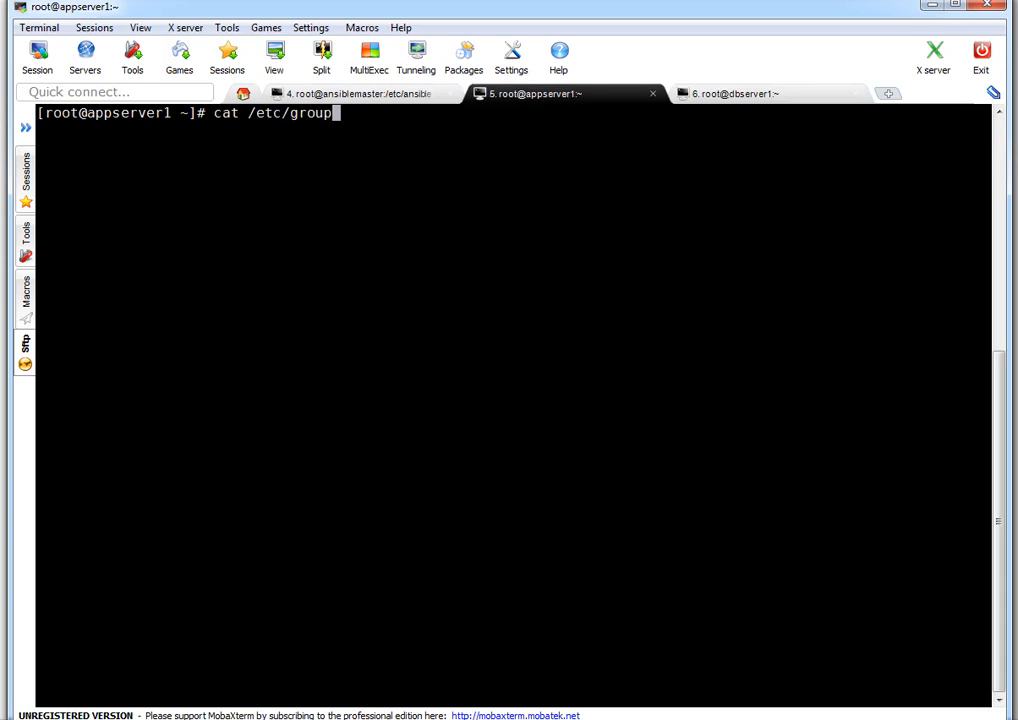
pyautogui.press('Return')
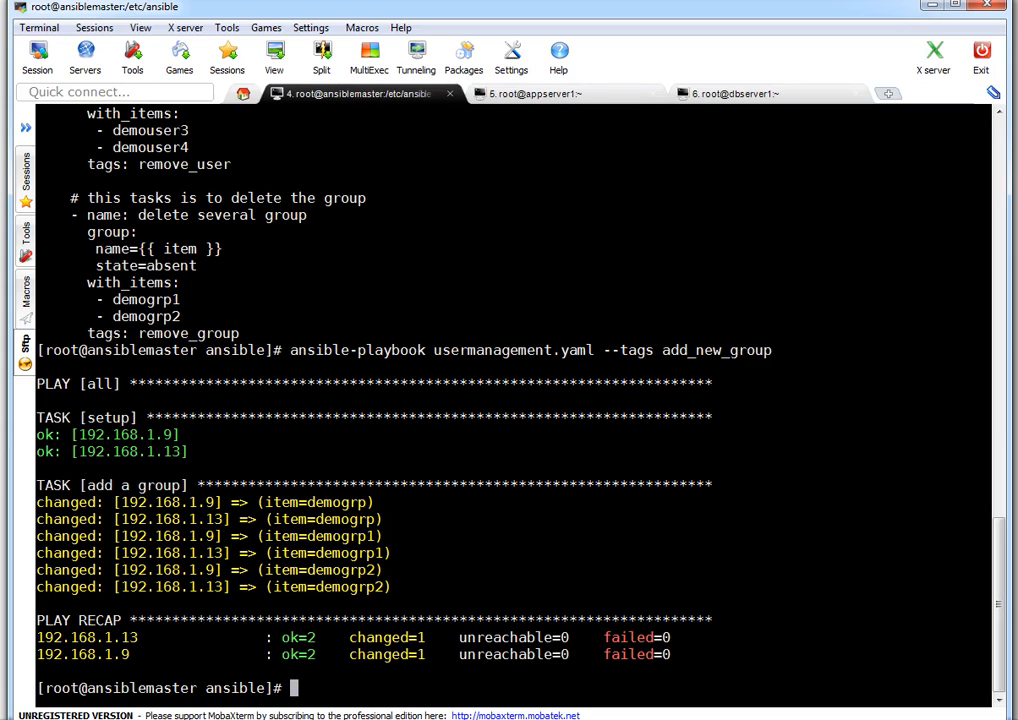
# Run the playbook with --tags add_new_user, adding demouser1 through demouser4 on both hosts
pyautogui.scroll(3)
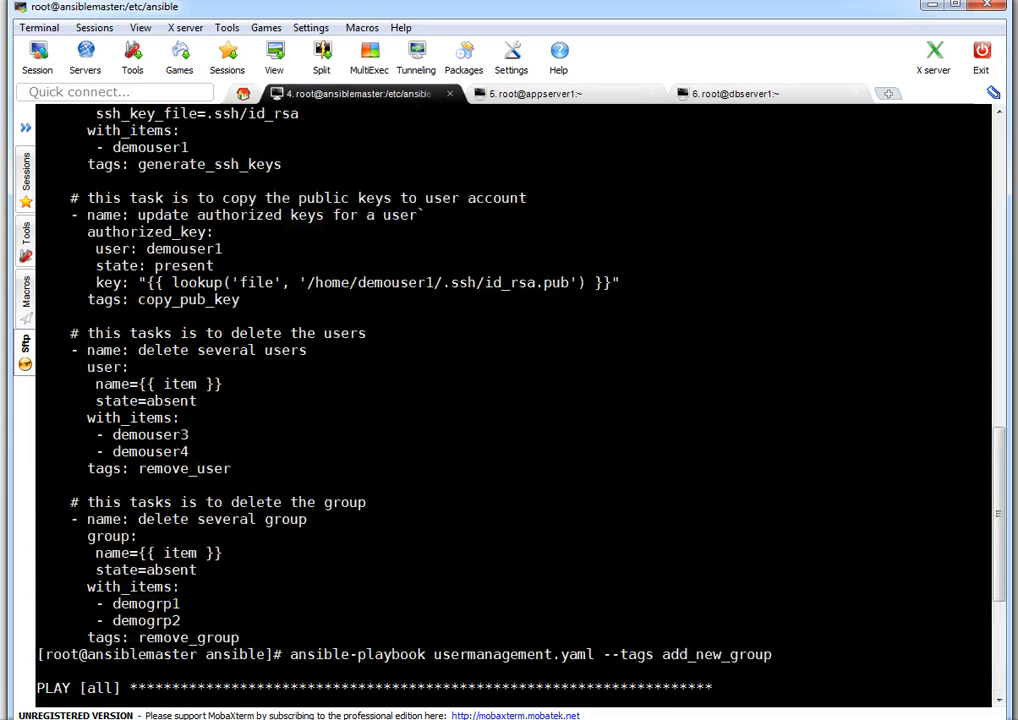
pyautogui.scroll(3)
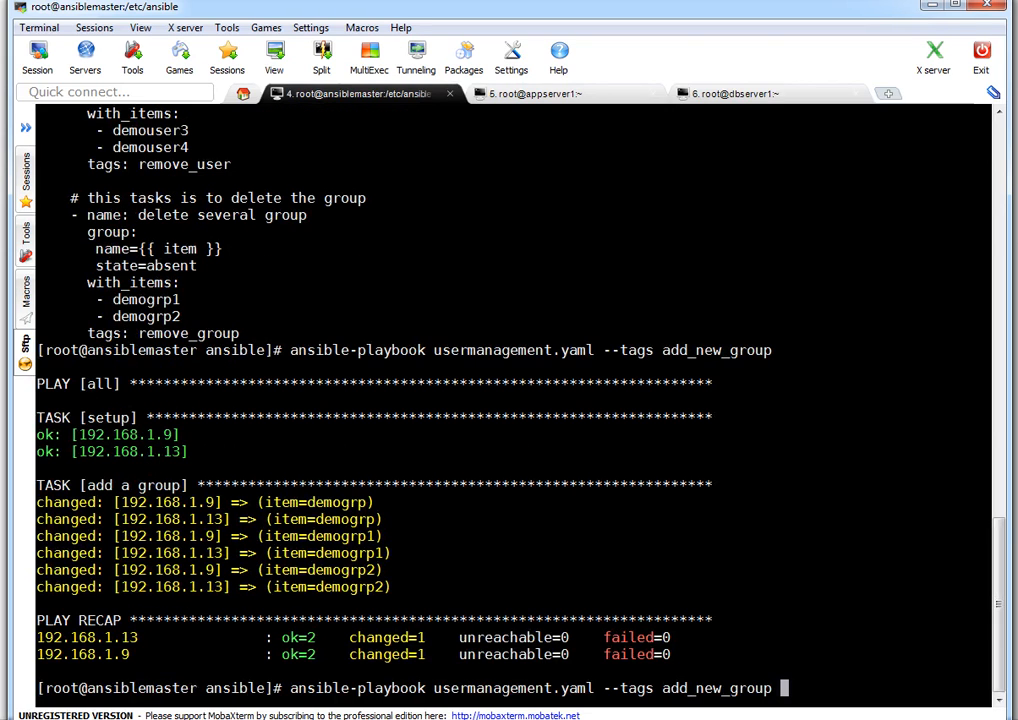
pyautogui.press('BackSpace')
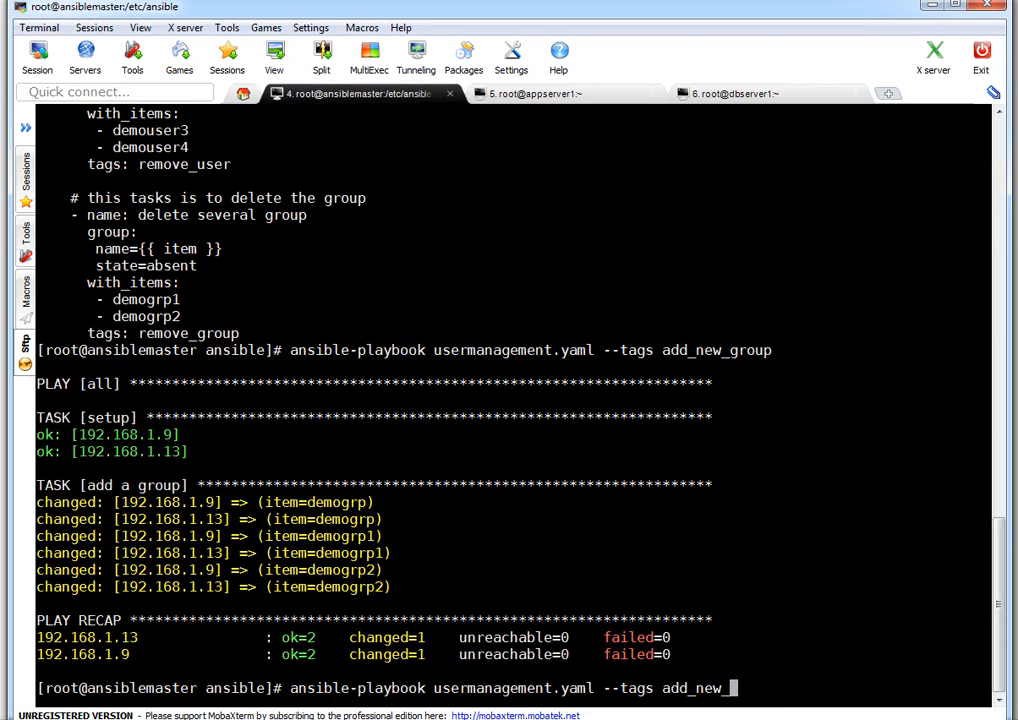
pyautogui.write('user')
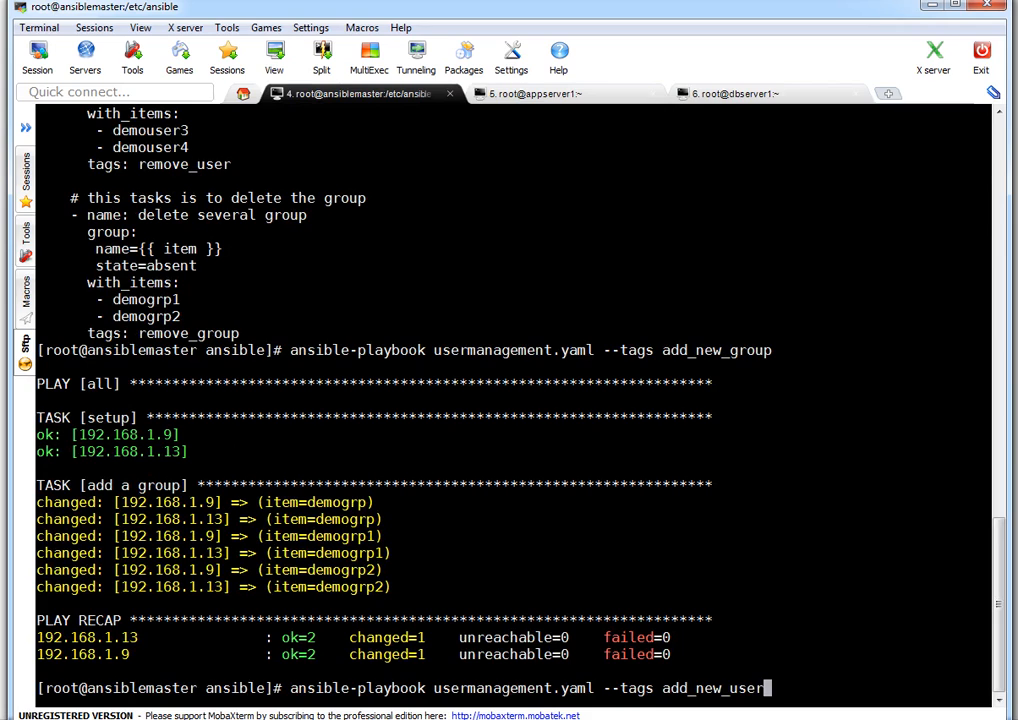
pyautogui.press('Return')
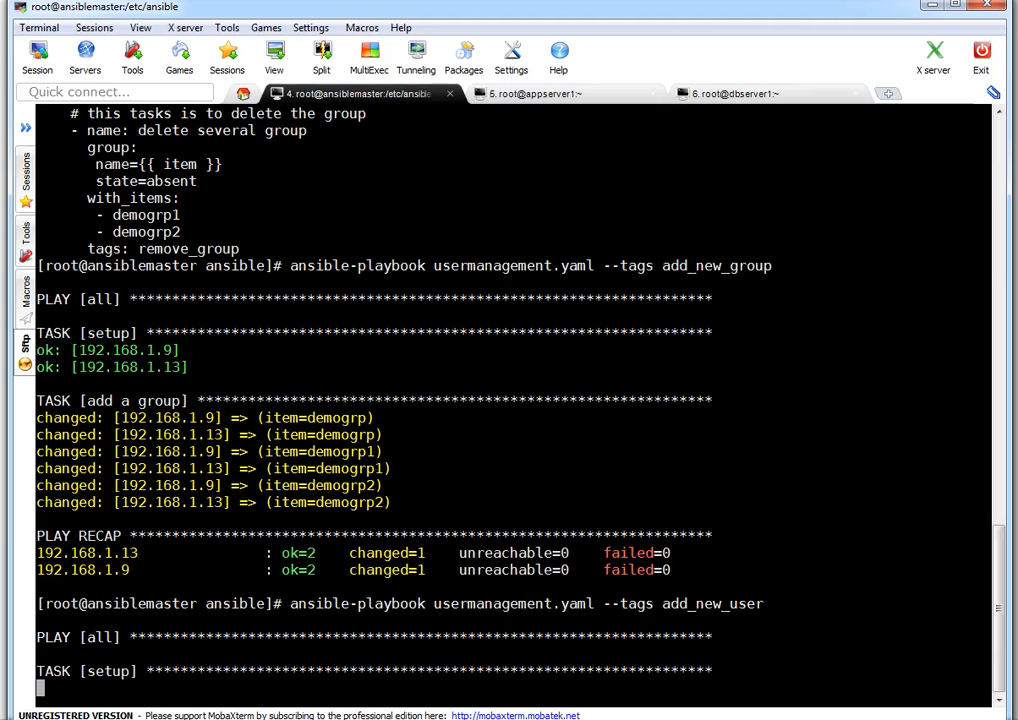
pyautogui.scroll(-3)
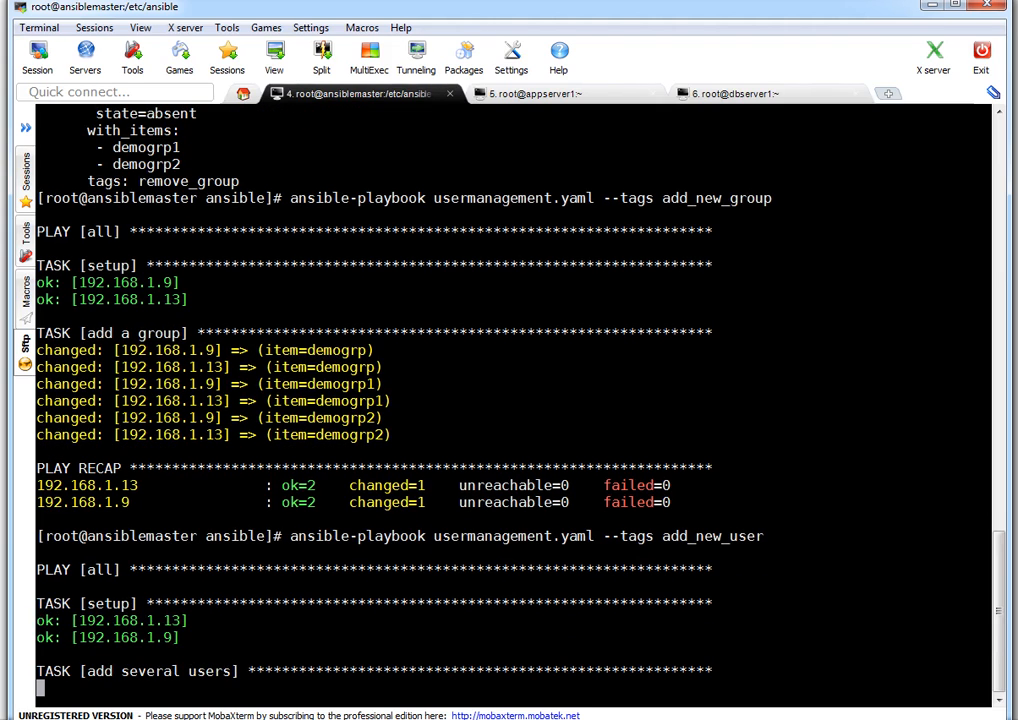
pyautogui.scroll(-3)
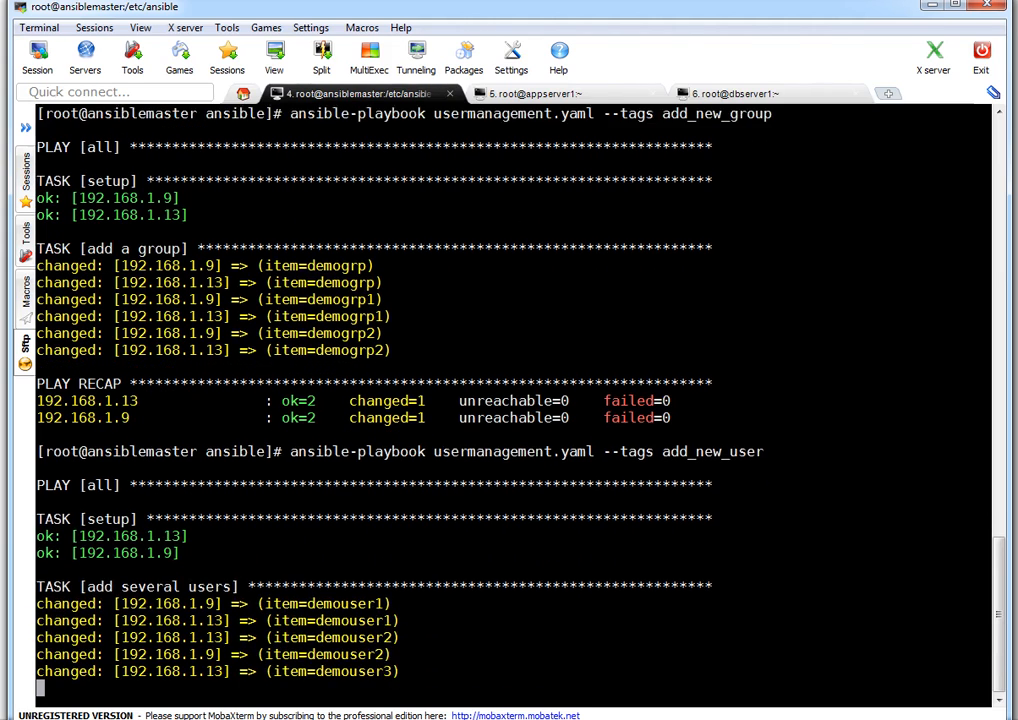
pyautogui.scroll(-3)
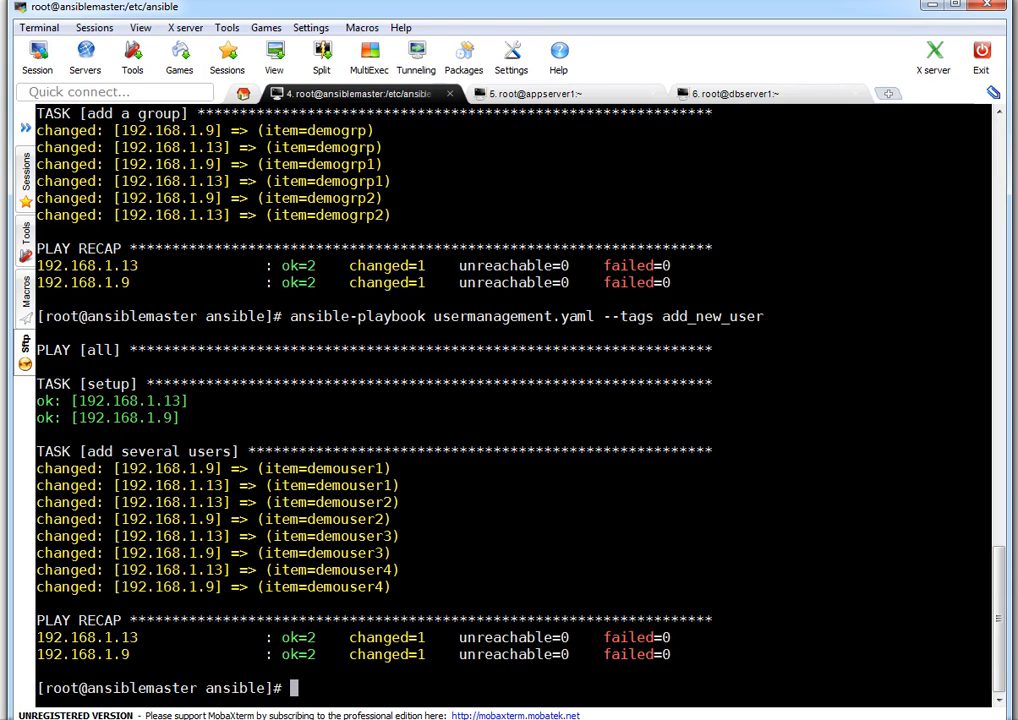
pyautogui.scroll(3)
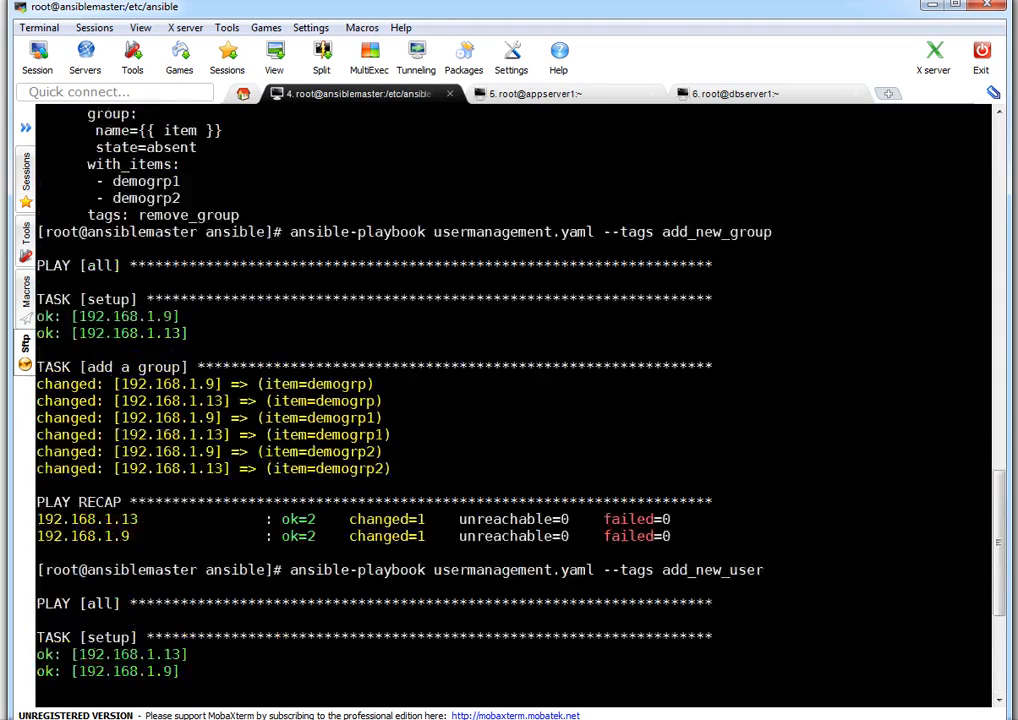
# Run the playbook with --tags generate_ssh_keys for demouser1 and copy demouser1 from the output
pyautogui.scroll(3)
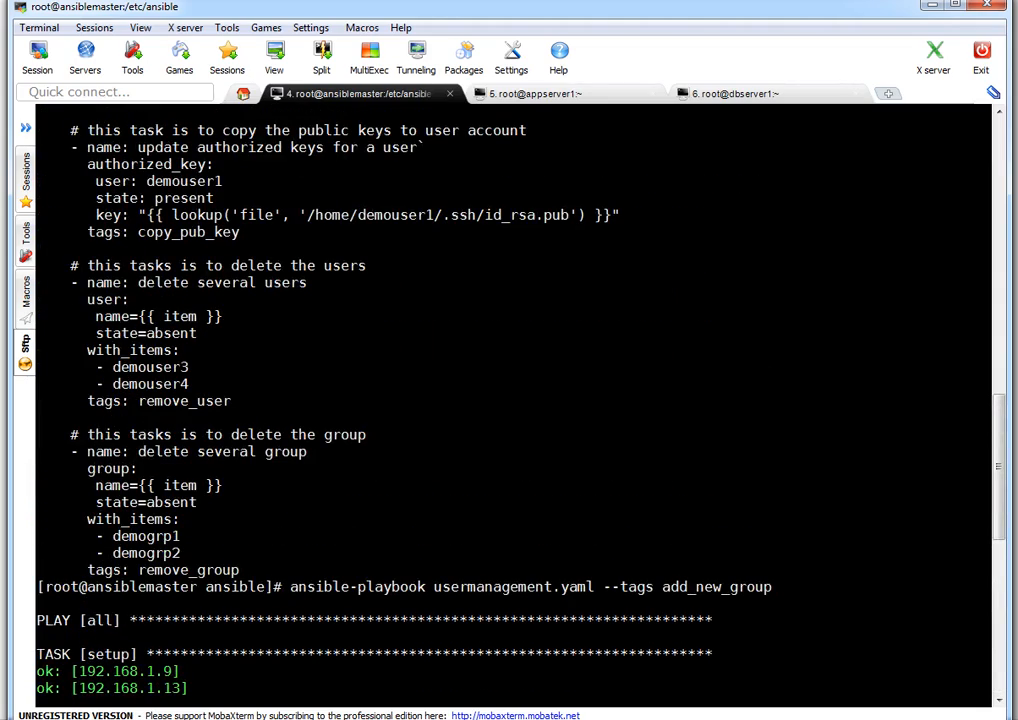
pyautogui.scroll(3)
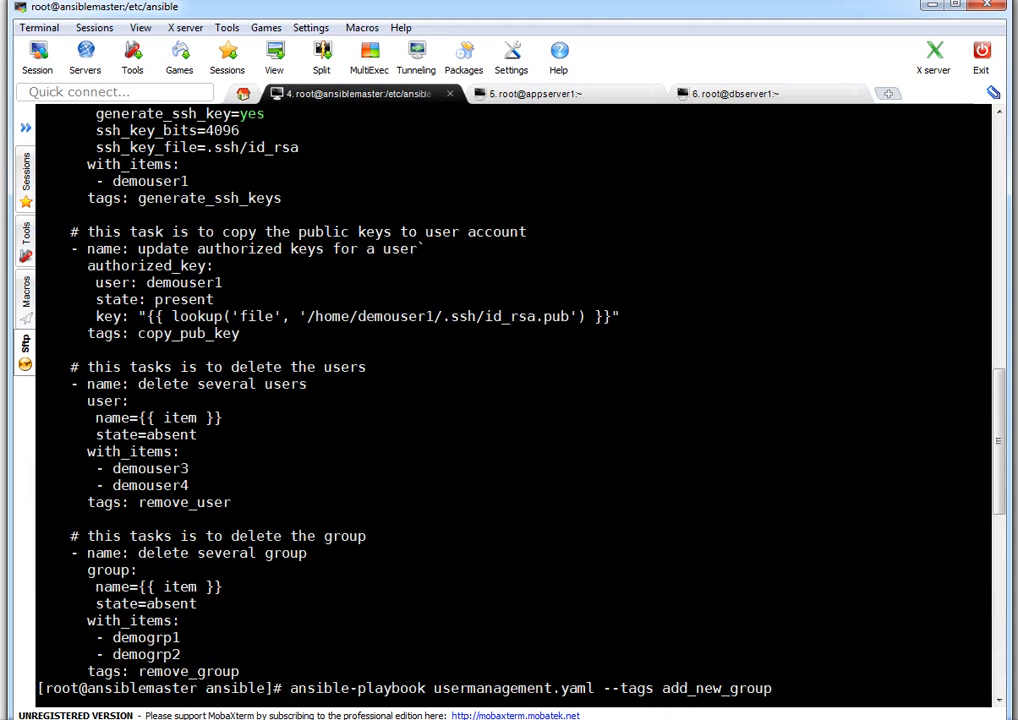
pyautogui.scroll(3)
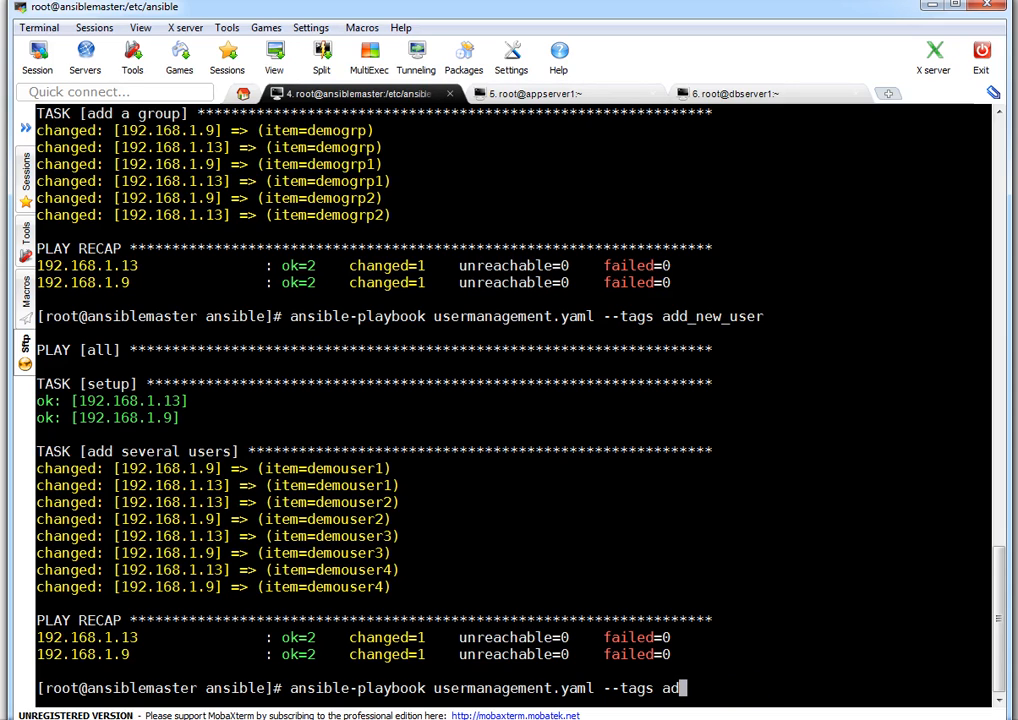
pyautogui.write('generate_ssh_keys')
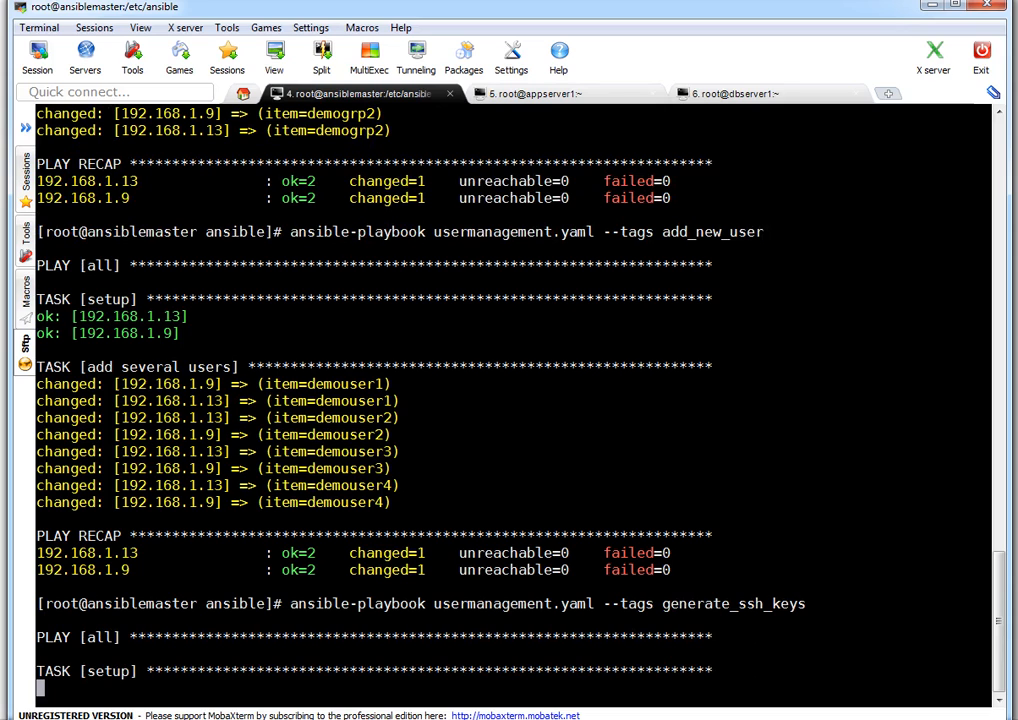
pyautogui.scroll(-3)
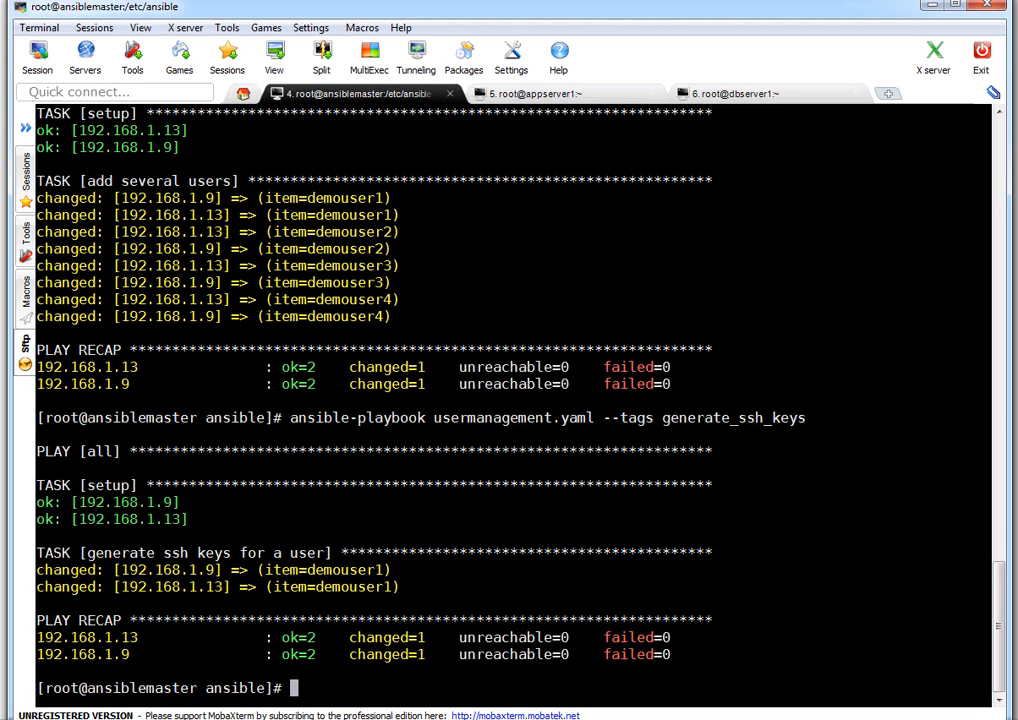
pyautogui.doubleClick(344, 570)
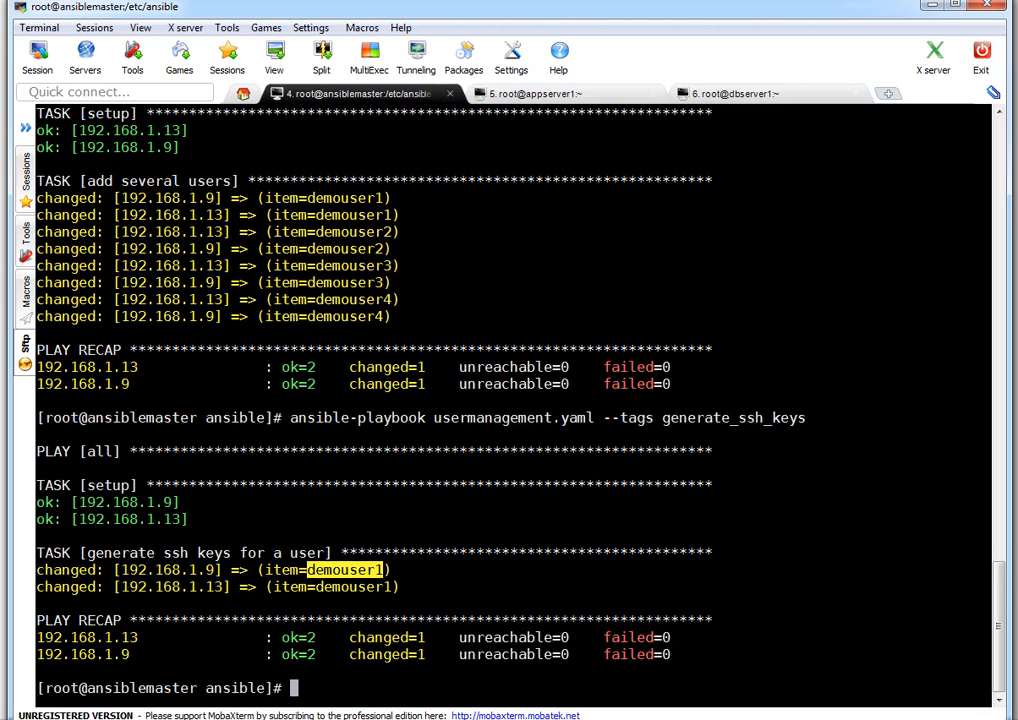
# On appserver1, switch to demouser1 with su - and try to list its home directory
pyautogui.click(536, 94)
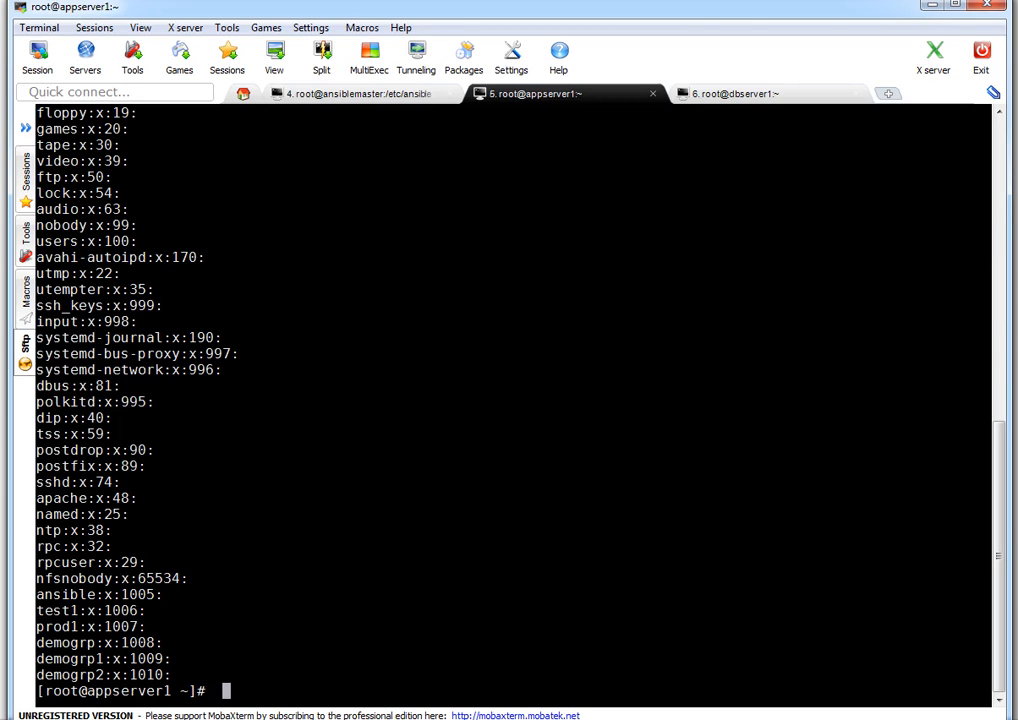
pyautogui.write('su -')
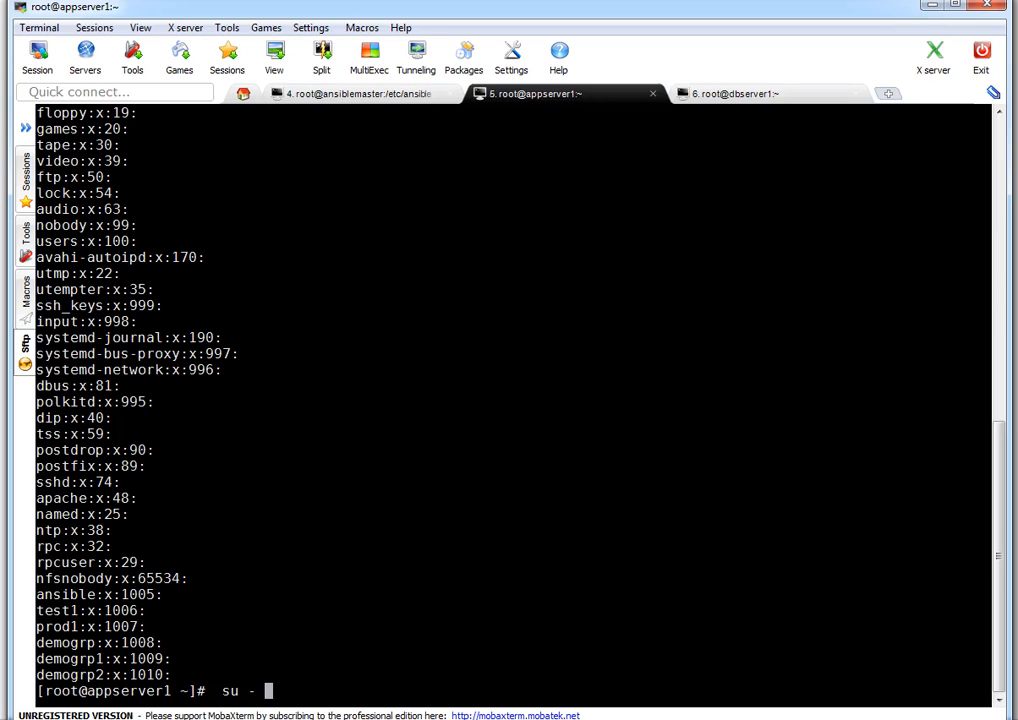
pyautogui.press('Return')
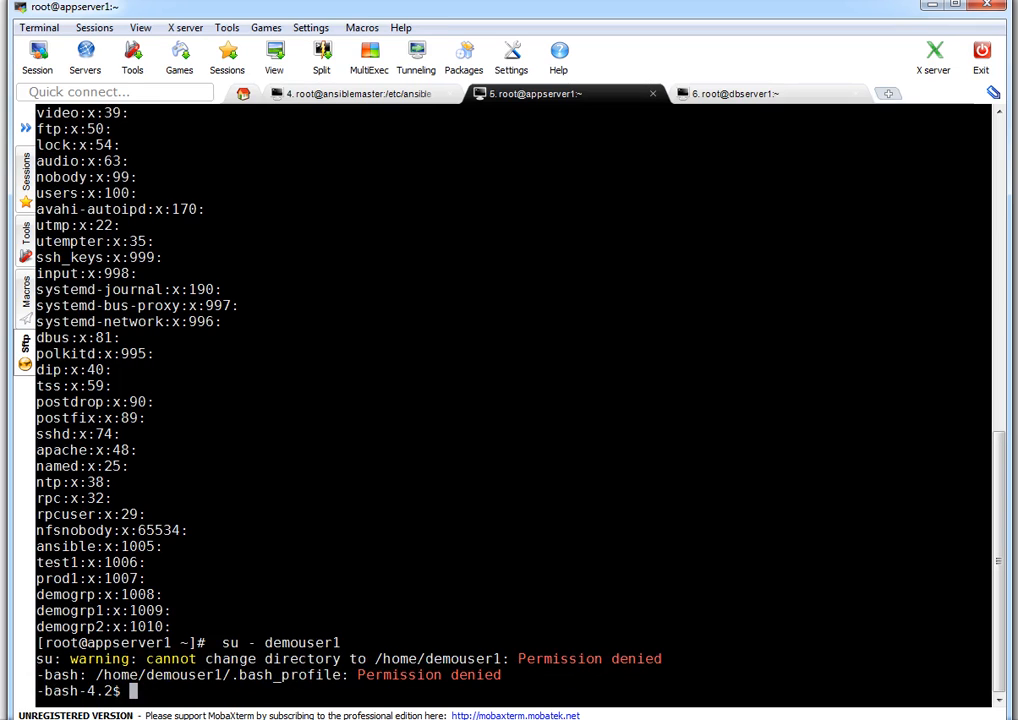
pyautogui.write('cd')
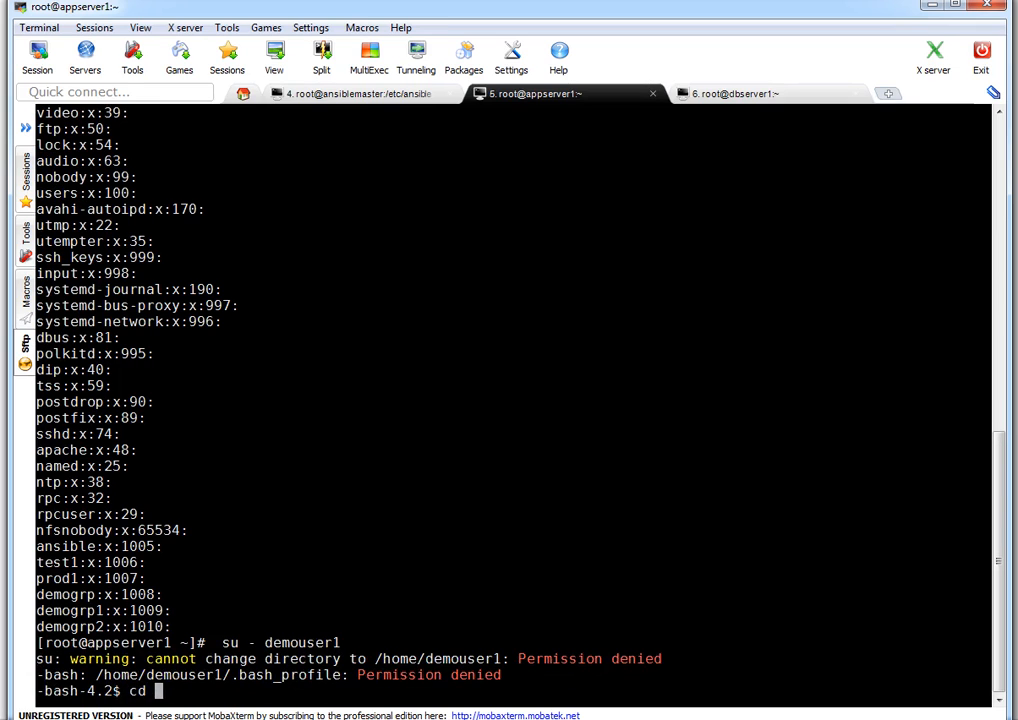
pyautogui.write('.')
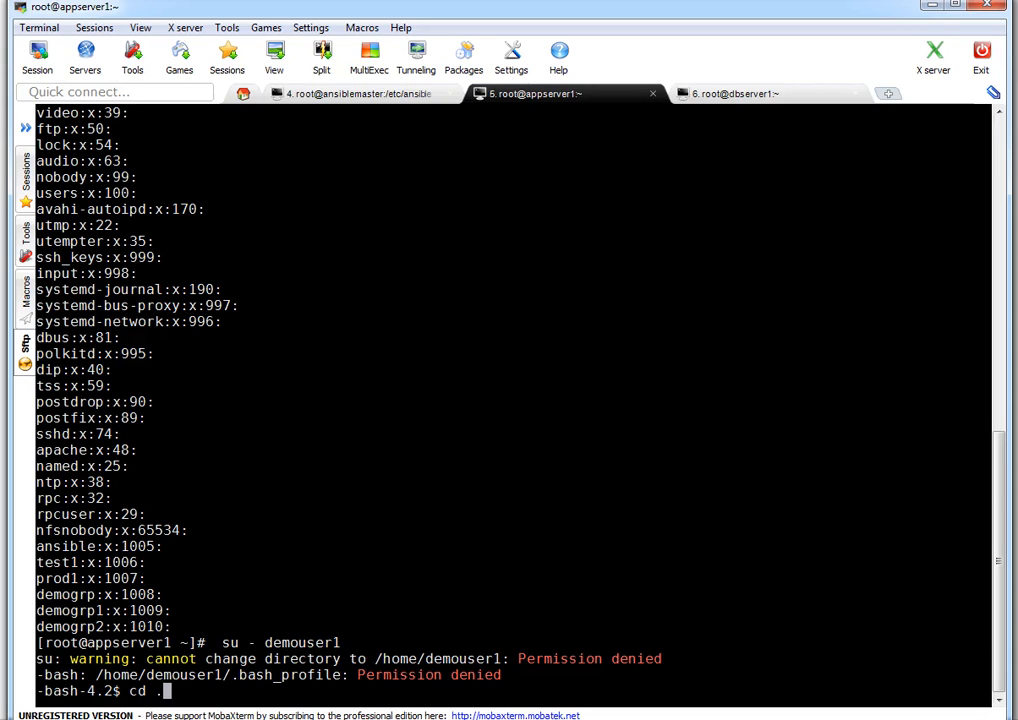
pyautogui.write('ss')
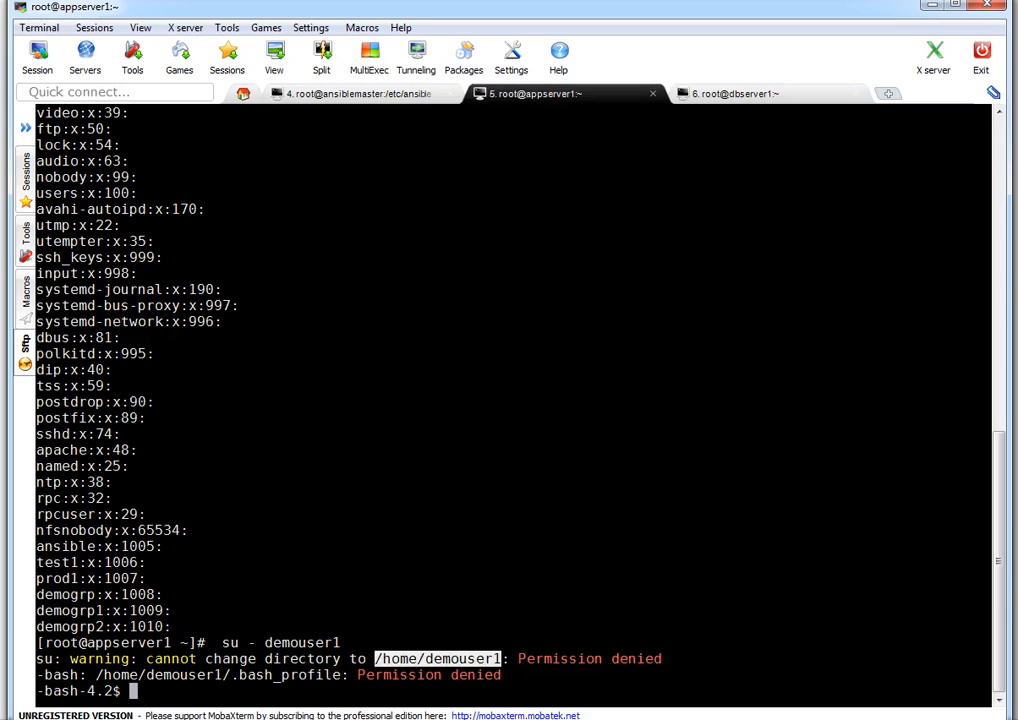
pyautogui.write('ls -l')
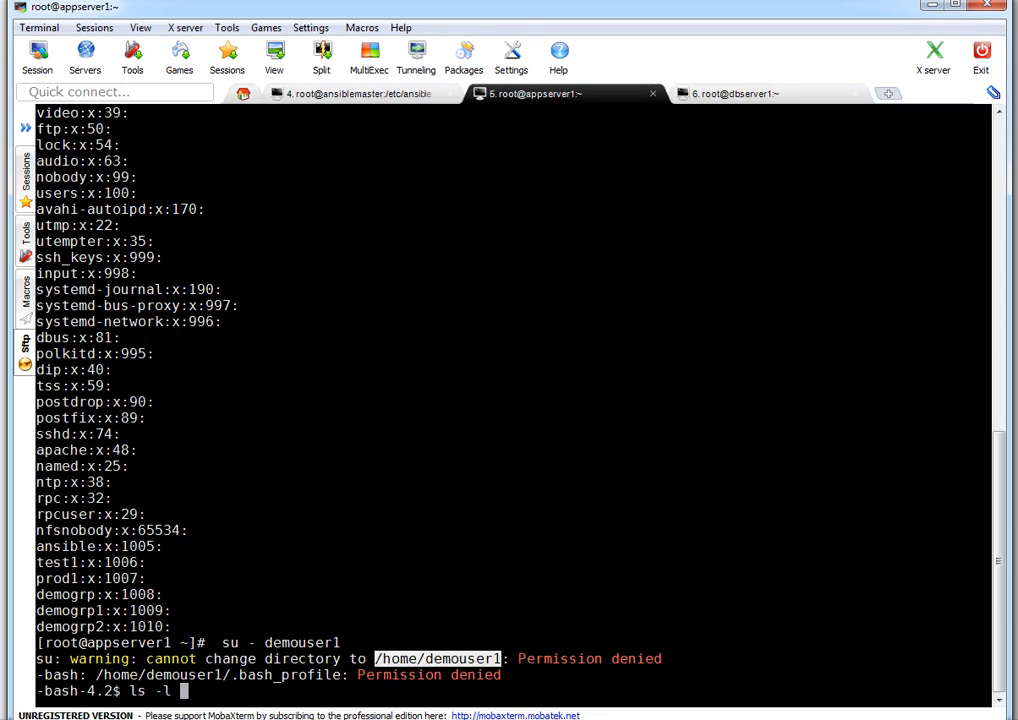
pyautogui.press('Return')
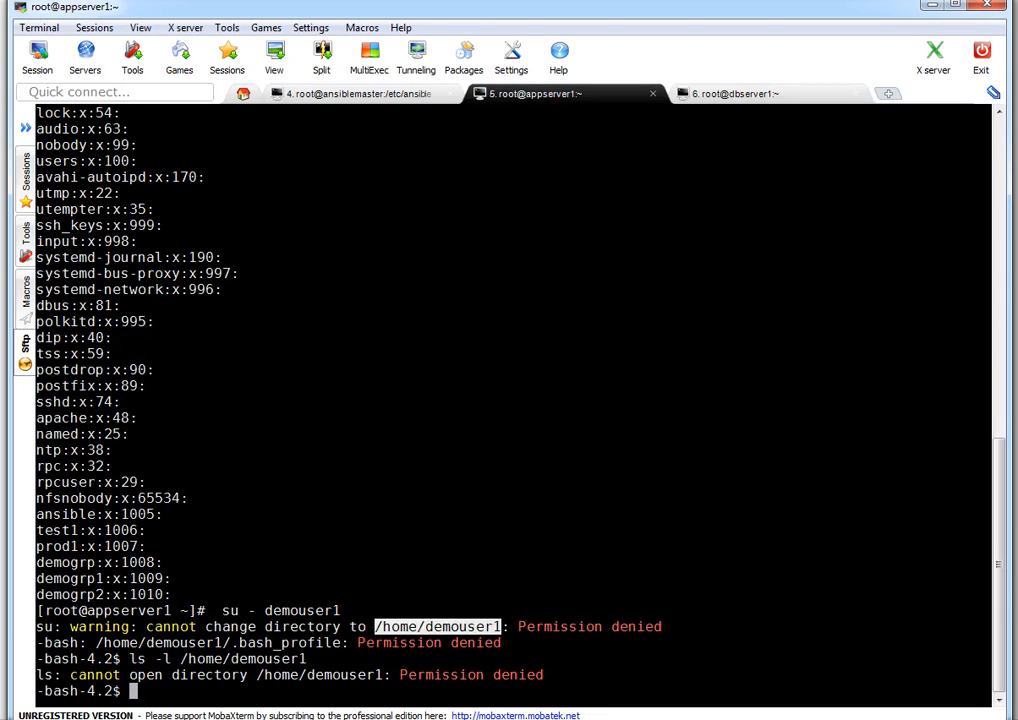
# Exit the demouser1 shell and show /home/demouser1 contents, owner 1000:1001 and mode drwx------
pyautogui.write('exit')
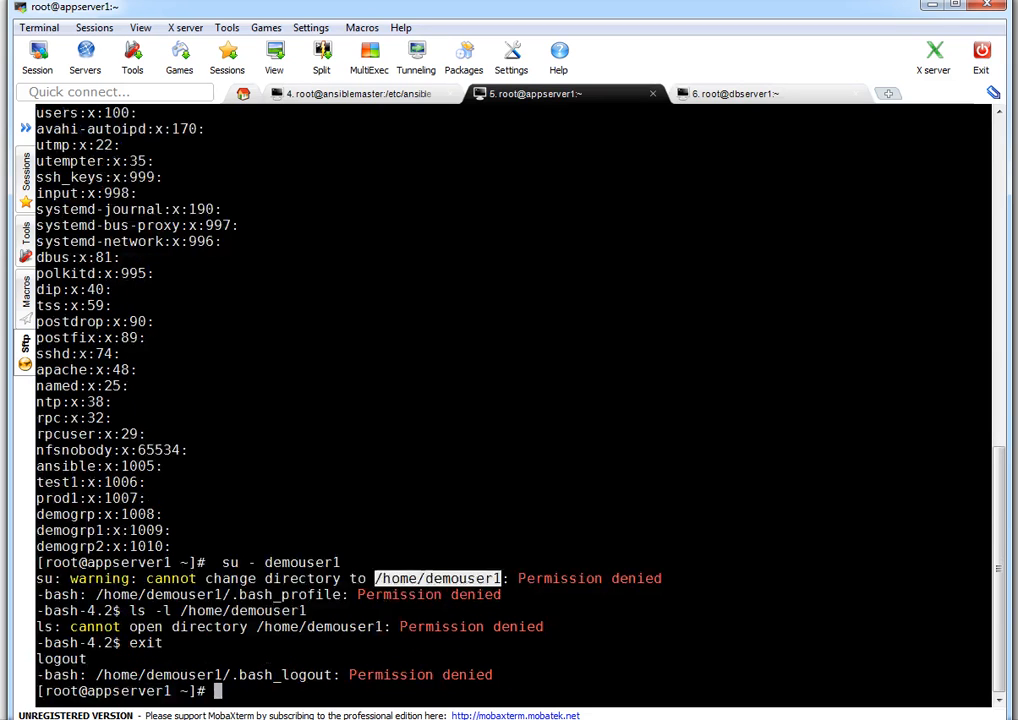
pyautogui.write('l')
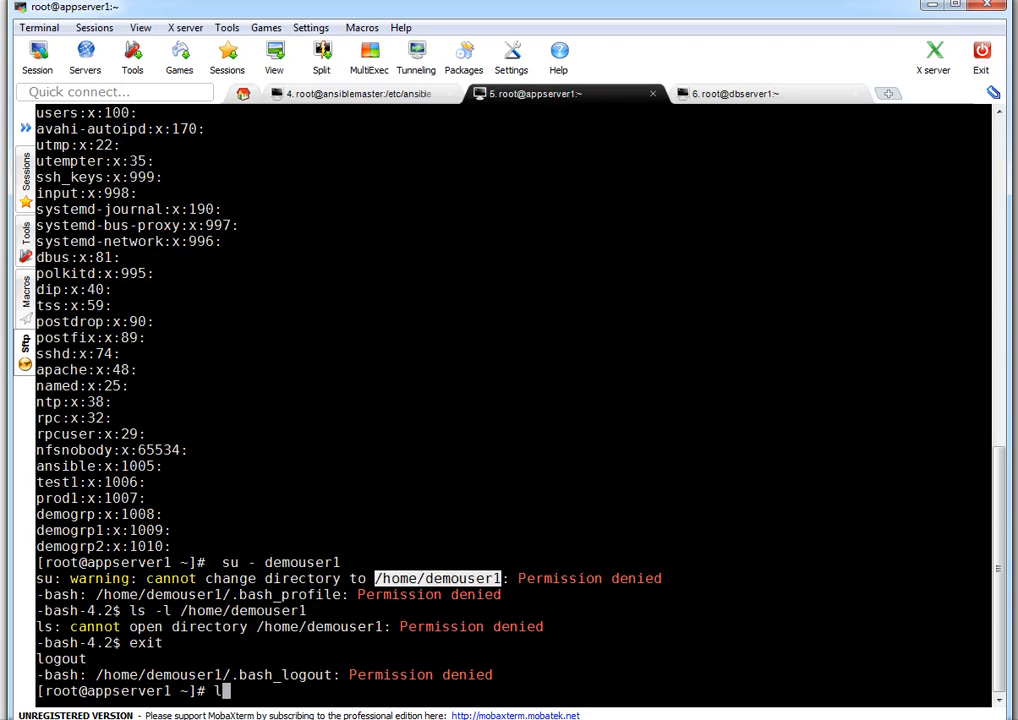
pyautogui.write('s -l /home/demouser1')
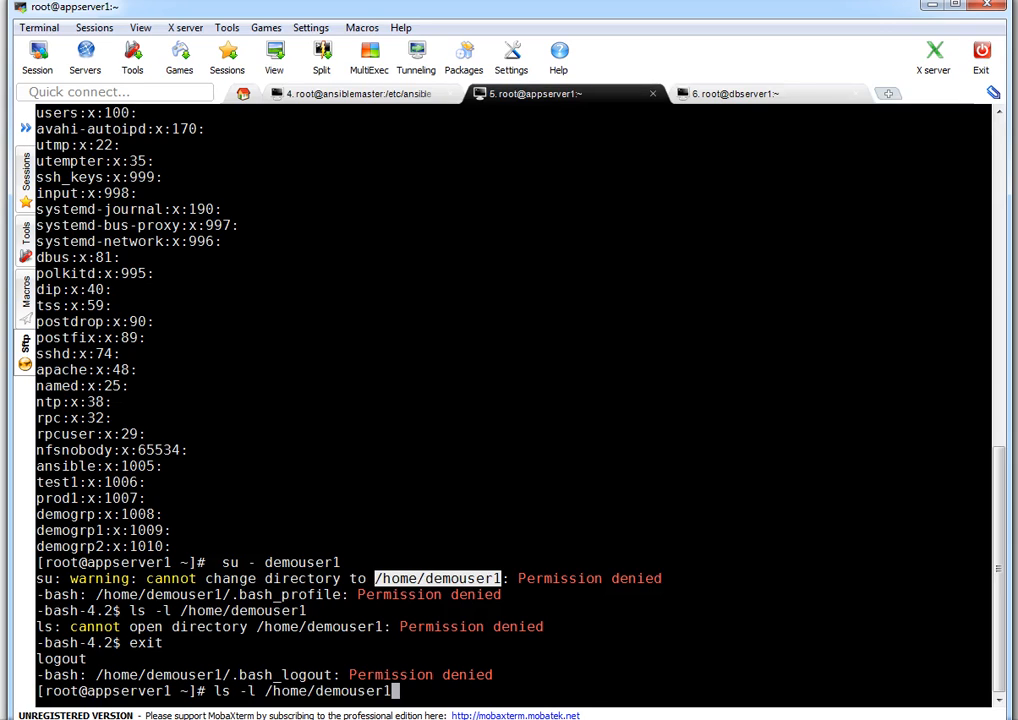
pyautogui.press('Return')
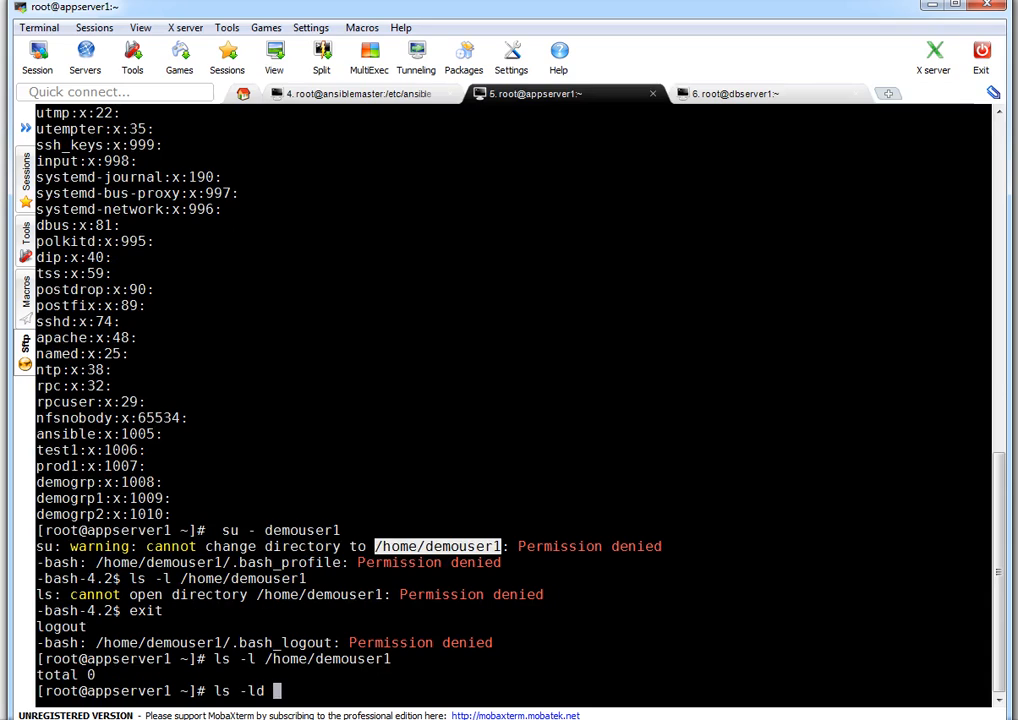
pyautogui.press('Return')
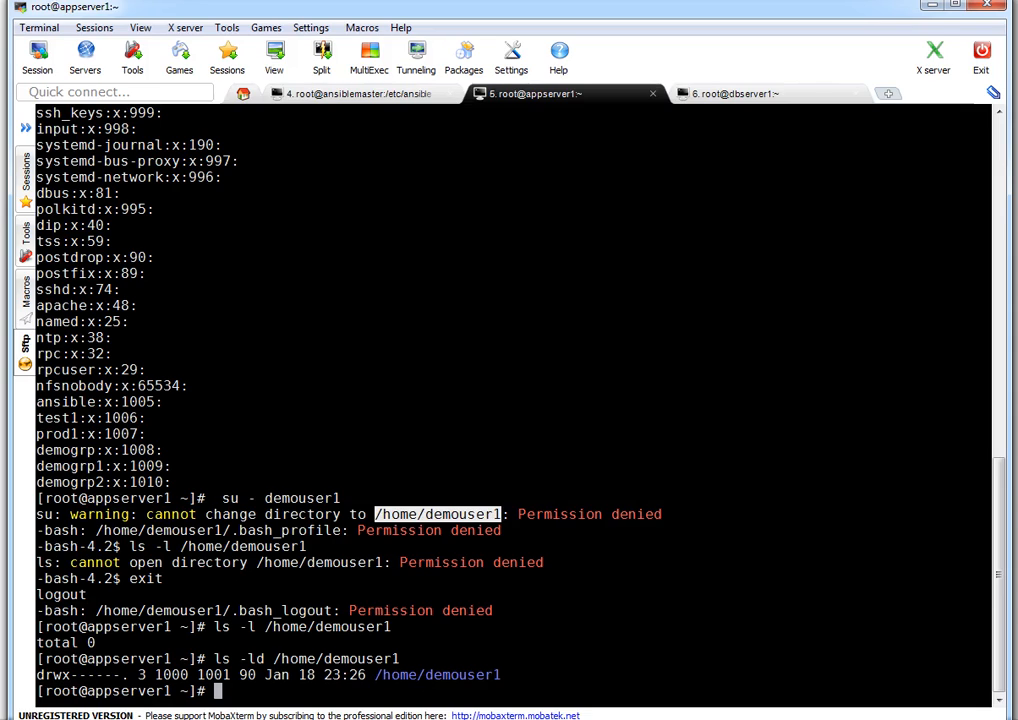
# Run userdel -r demouser1 on appserver1 to delete the user with its home directory
pyautogui.write('userdel')
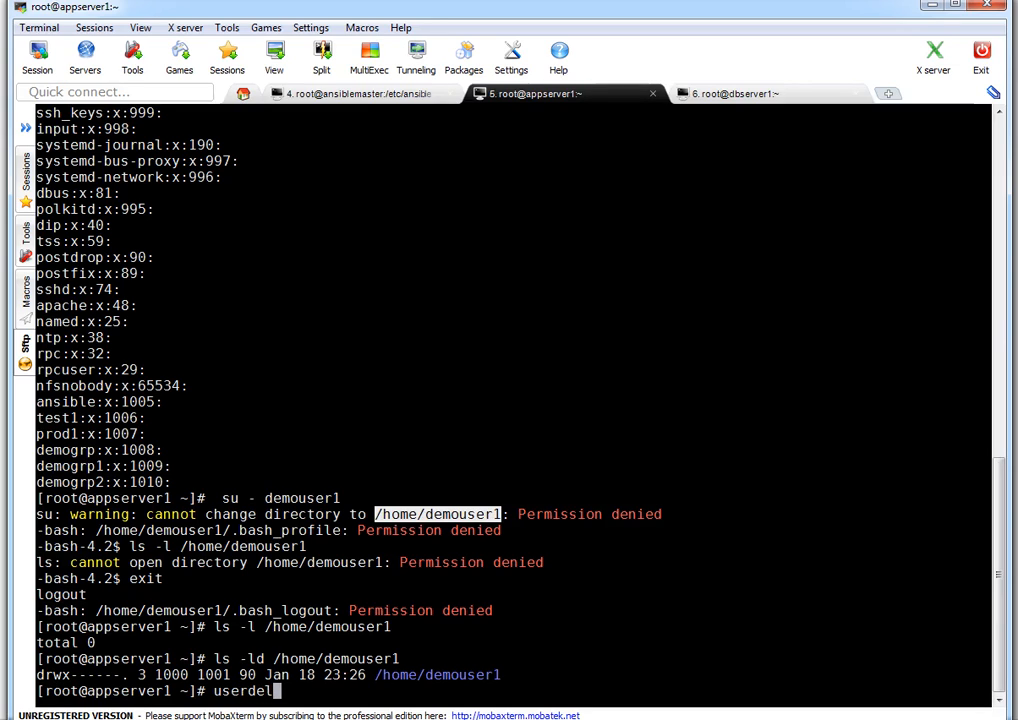
pyautogui.write('-r de')
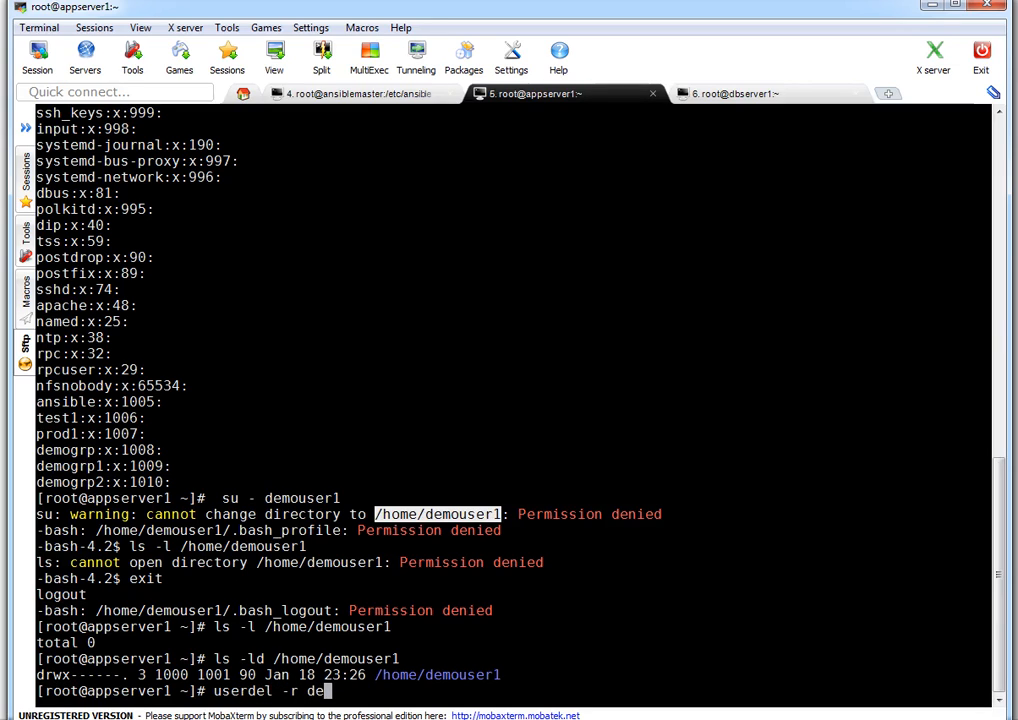
pyautogui.write('mouser1')
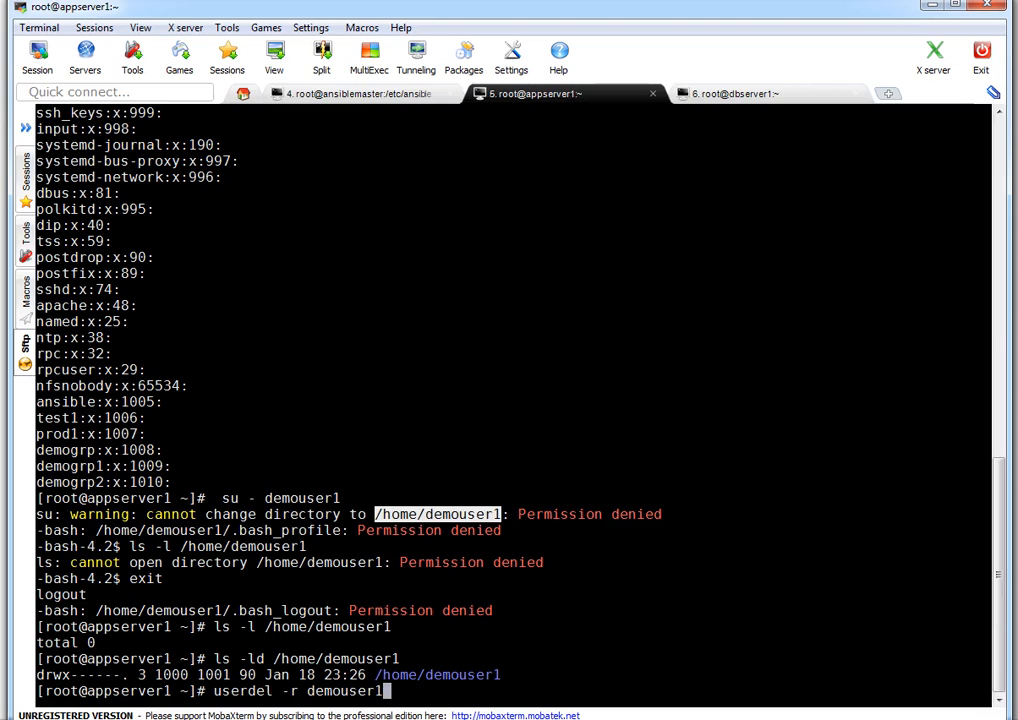
pyautogui.press('Return')
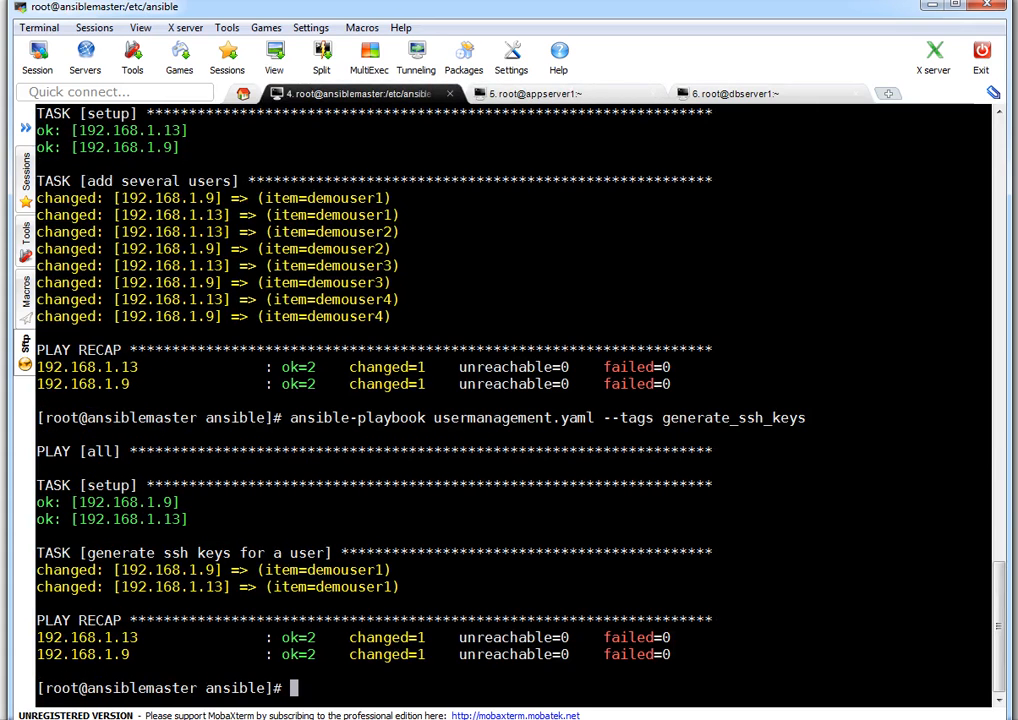
# Recall shell history and run ansible-playbook usermanagement.yaml --list-tags on ansiblemaster
pyautogui.write('ansible-playbook usermanagement.yaml --tags add_new_group')
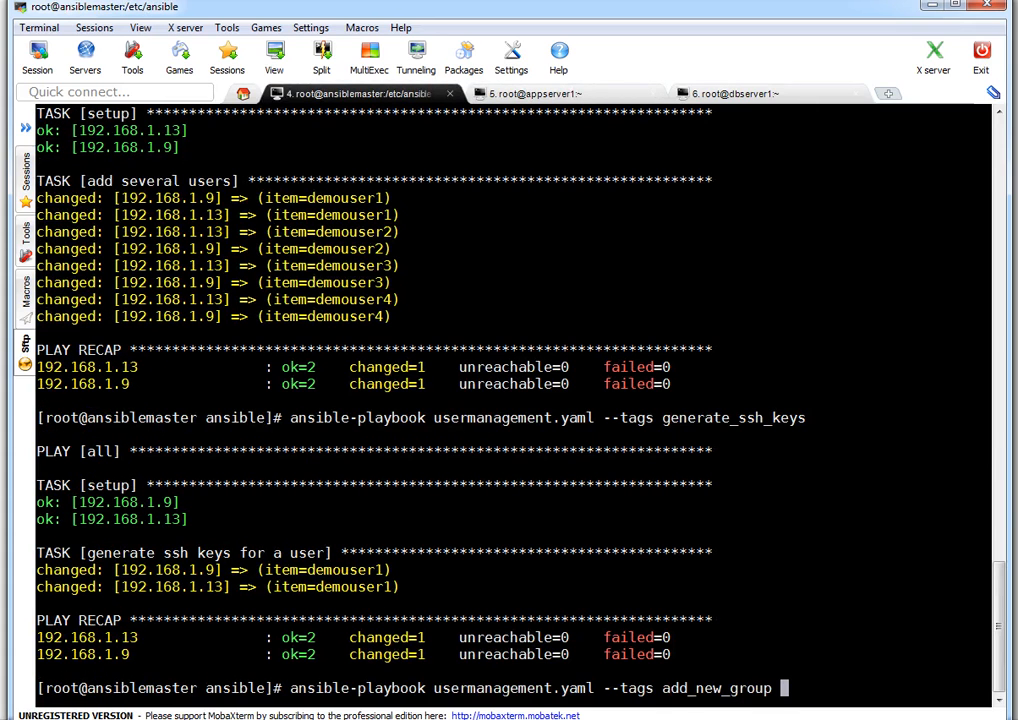
pyautogui.write('vim usermanagement.yaml')
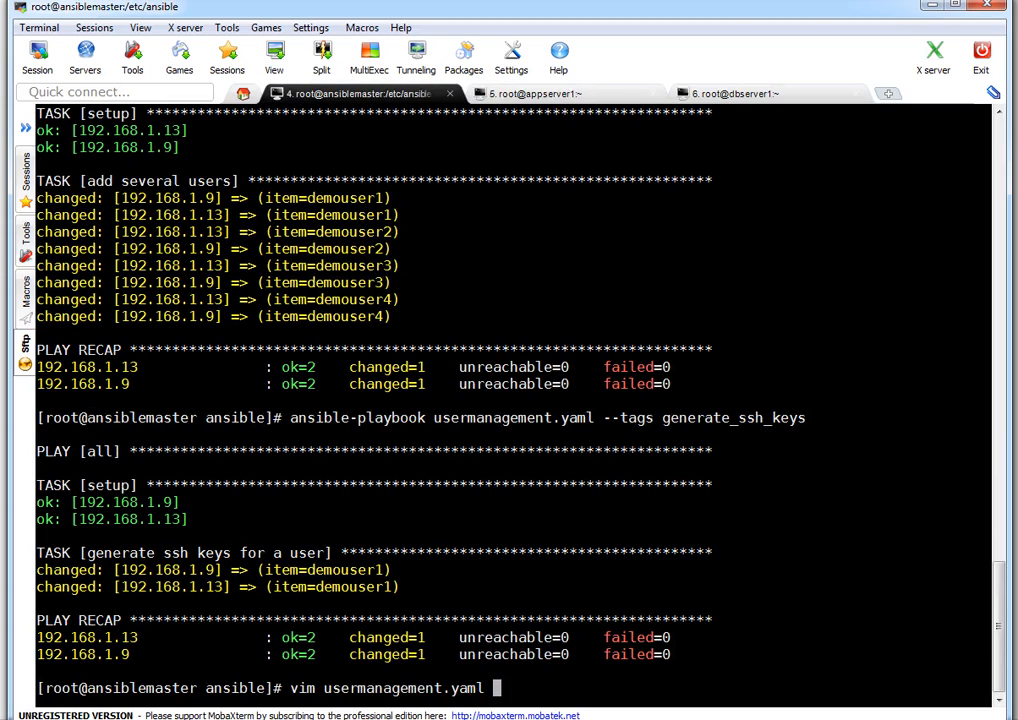
pyautogui.write('clear')
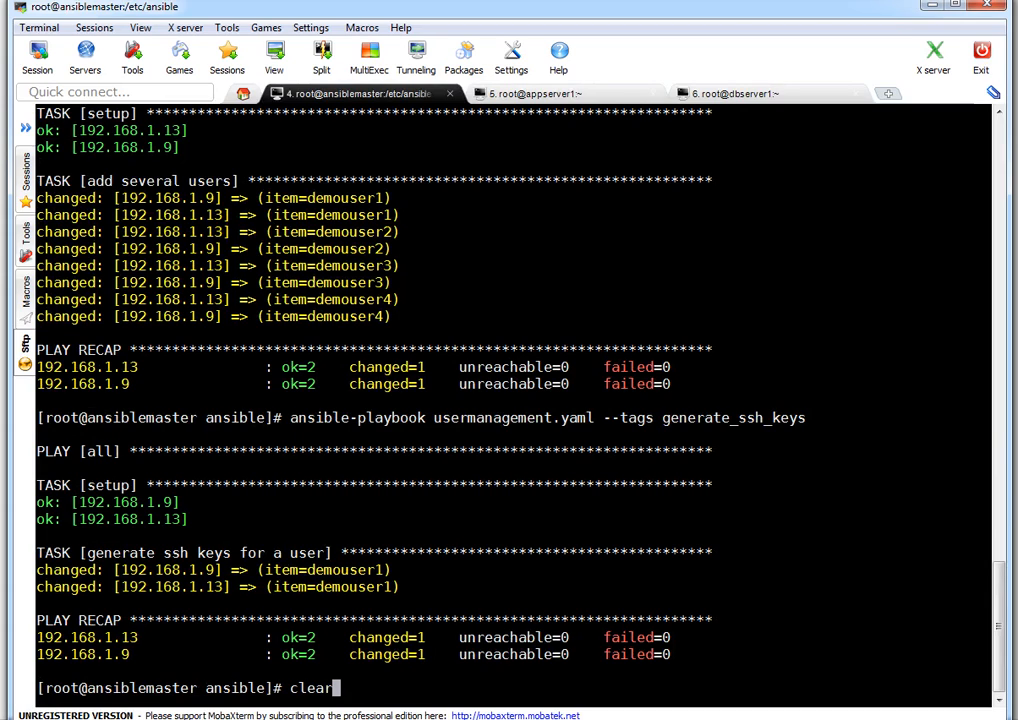
pyautogui.write('ansible-playbook usermanagement.yaml --tags add_new_group  --check')
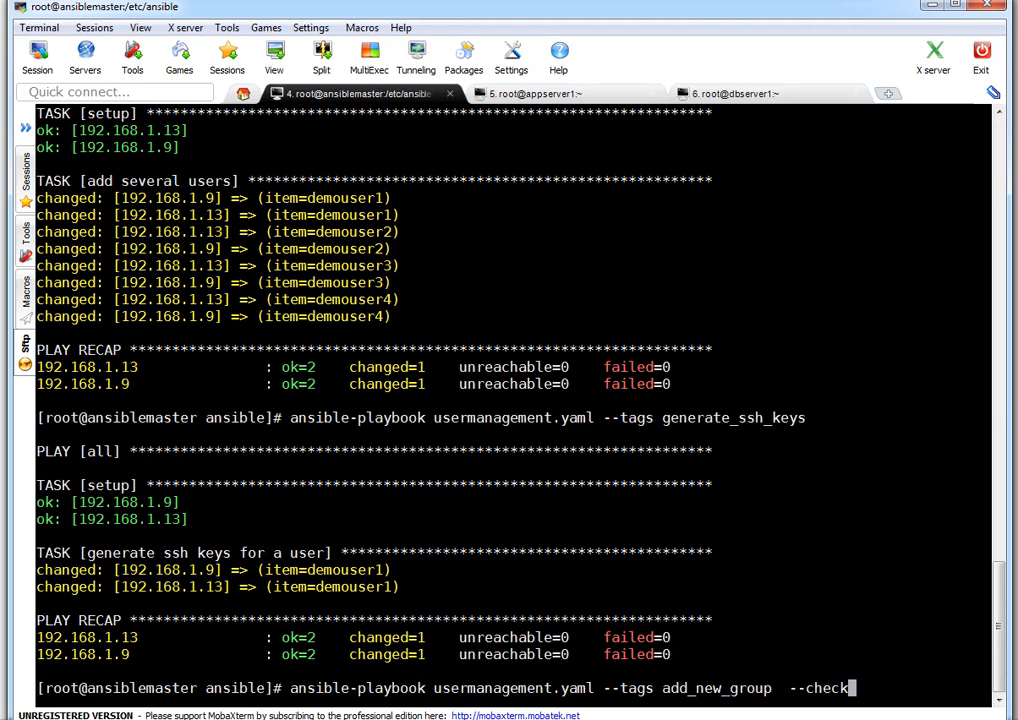
pyautogui.write('useradd demouser1')
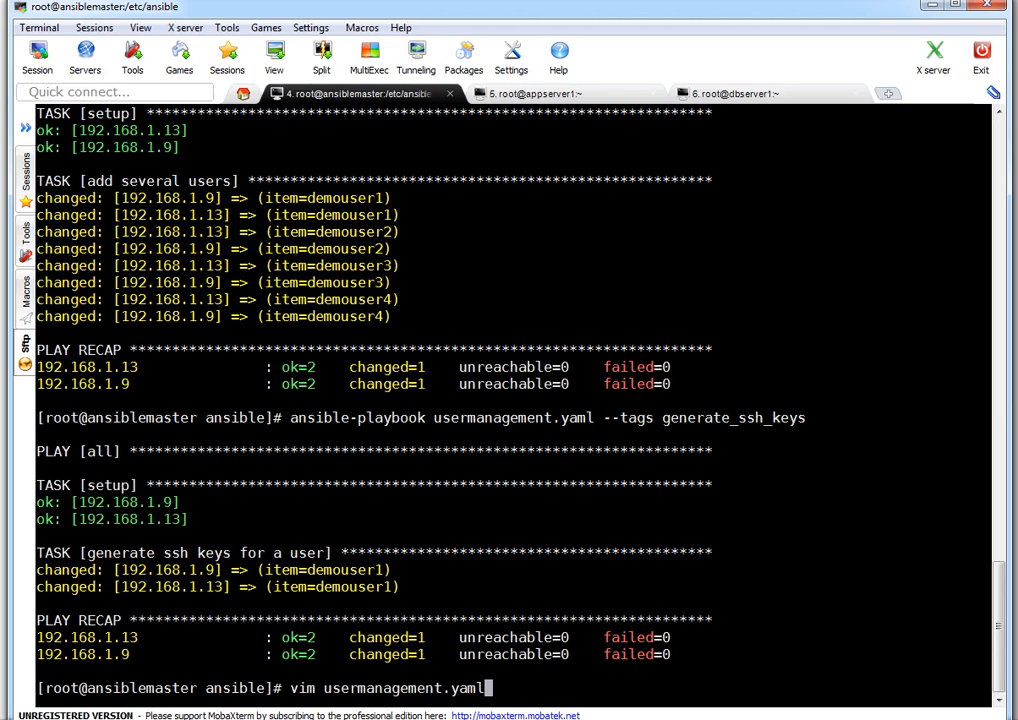
pyautogui.write('ansible-playbook usermanagement.yaml --list-tags')
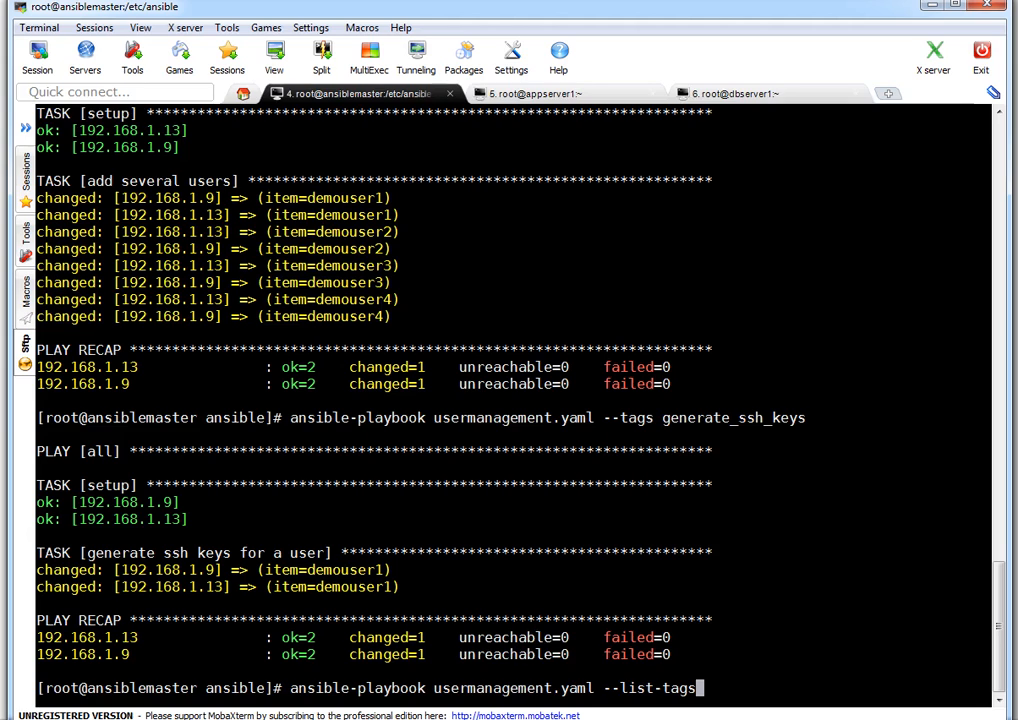
pyautogui.press('Return')
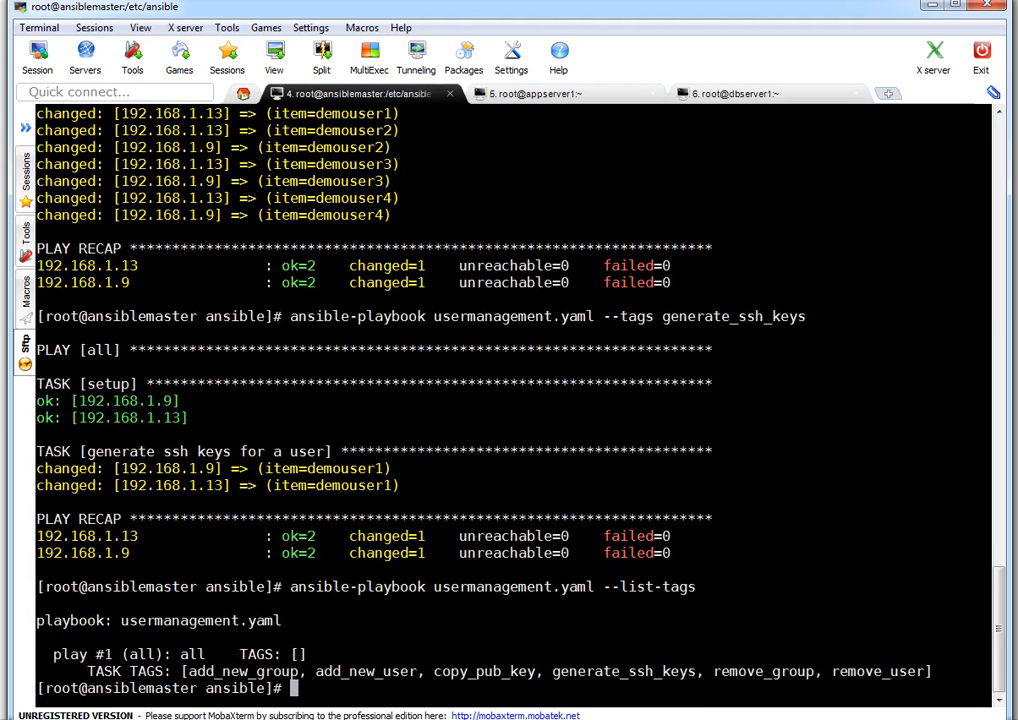
# Pick the add_new_user tag from the output and start the playbook with --tags add_new_user
pyautogui.doubleClick(366, 672)
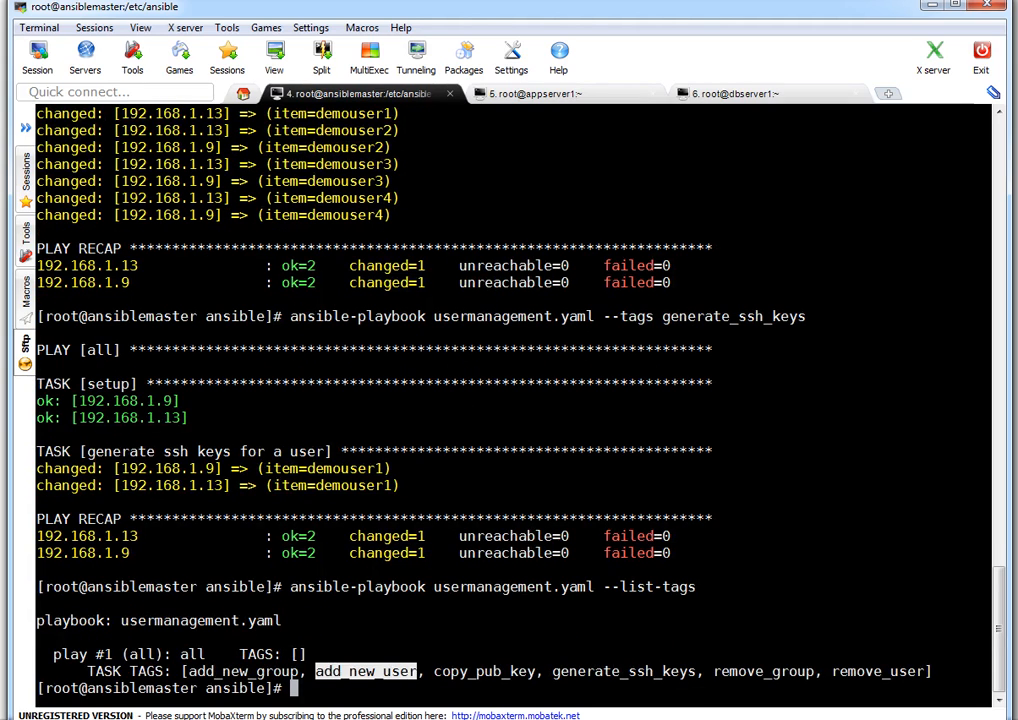
pyautogui.write('ansible-playbook usermanagement.yaml --list-tags')
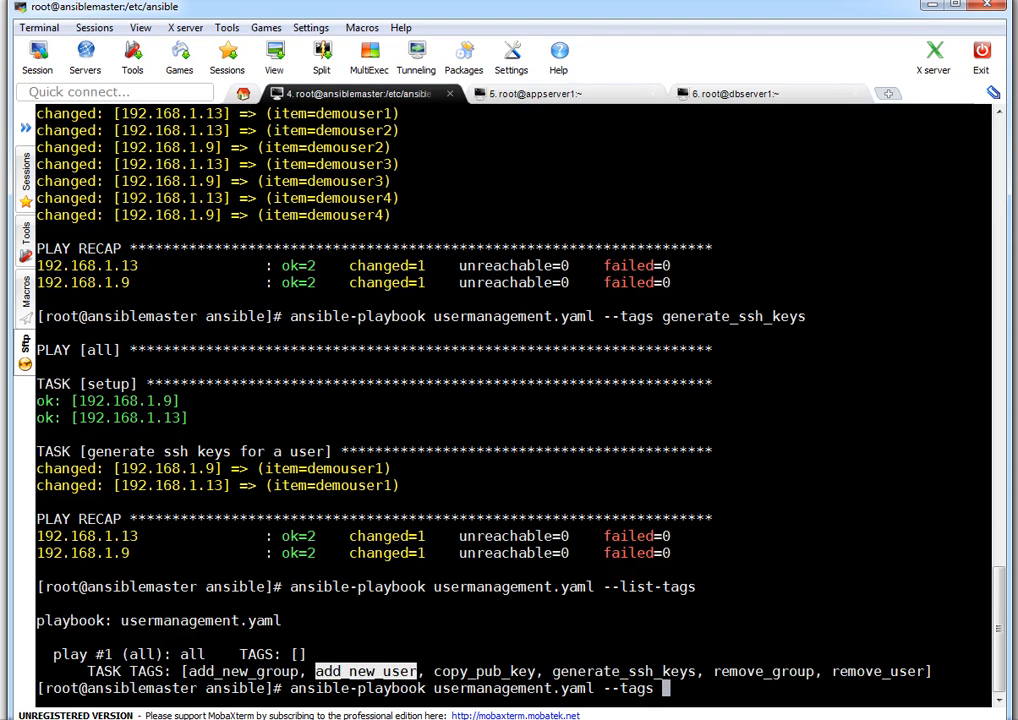
pyautogui.write('add_new_user')
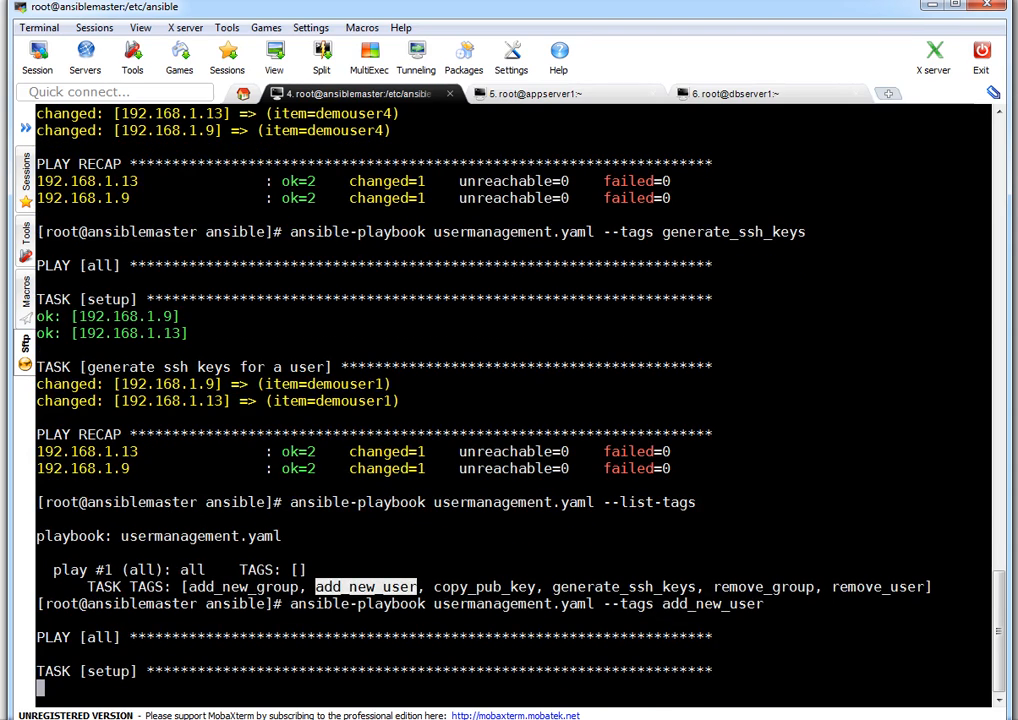
# Review the add_new_user run, rerun the playbook with --tags generate_ssh_keys, then return to appserver1
pyautogui.scroll(-3)
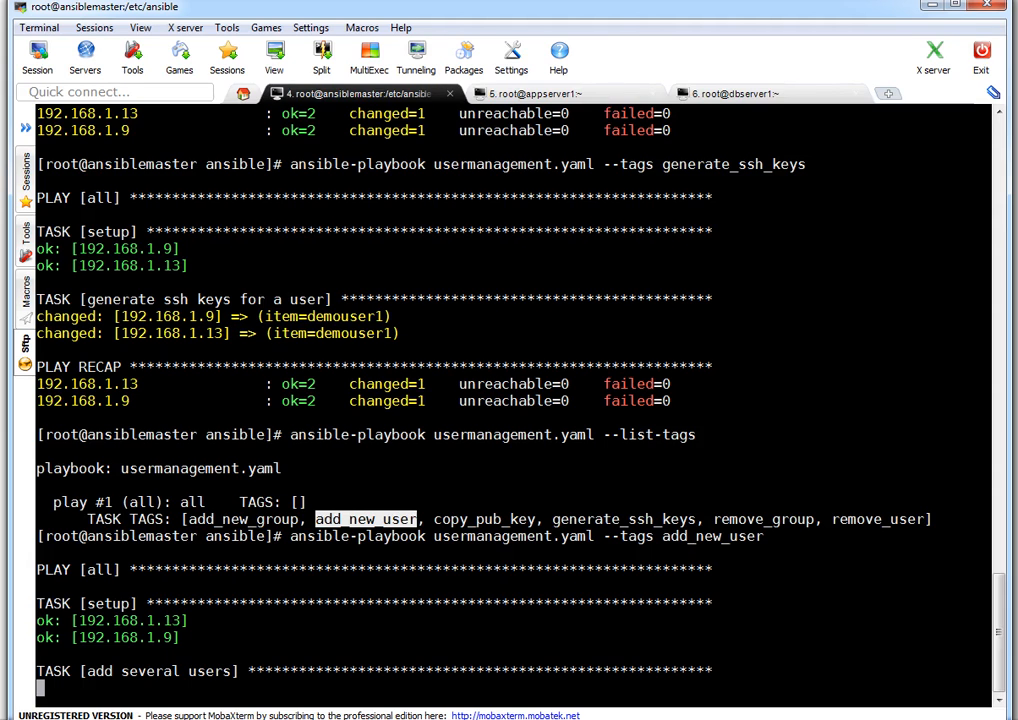
pyautogui.scroll(-3)
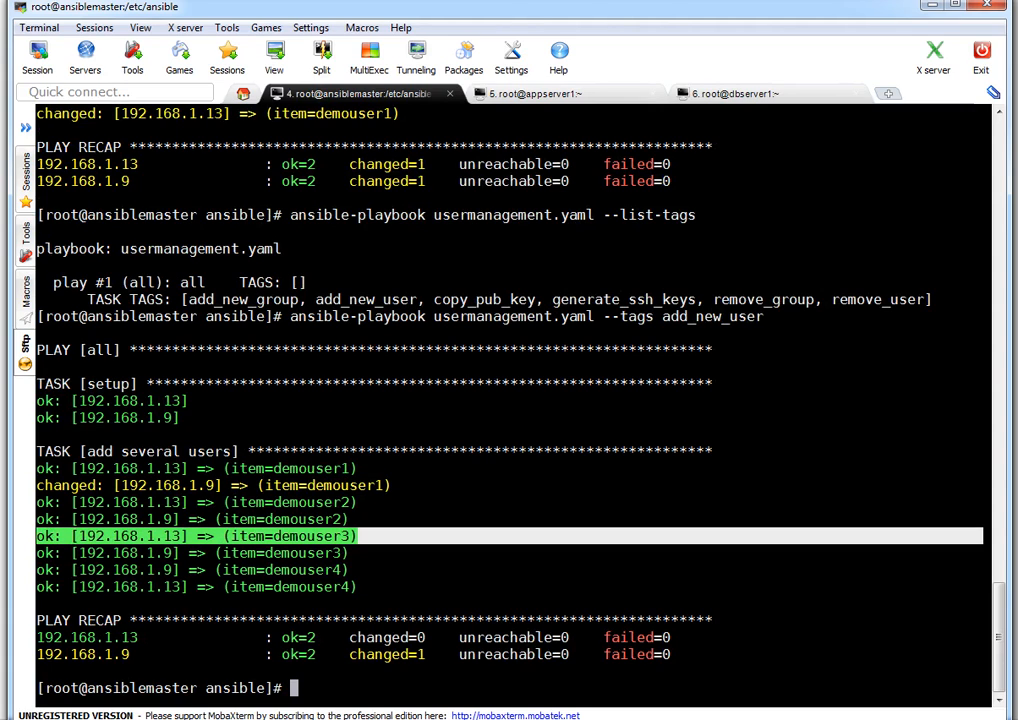
pyautogui.write('ansible-playbook usermanagement.yaml --tags generate_ssh_keys')
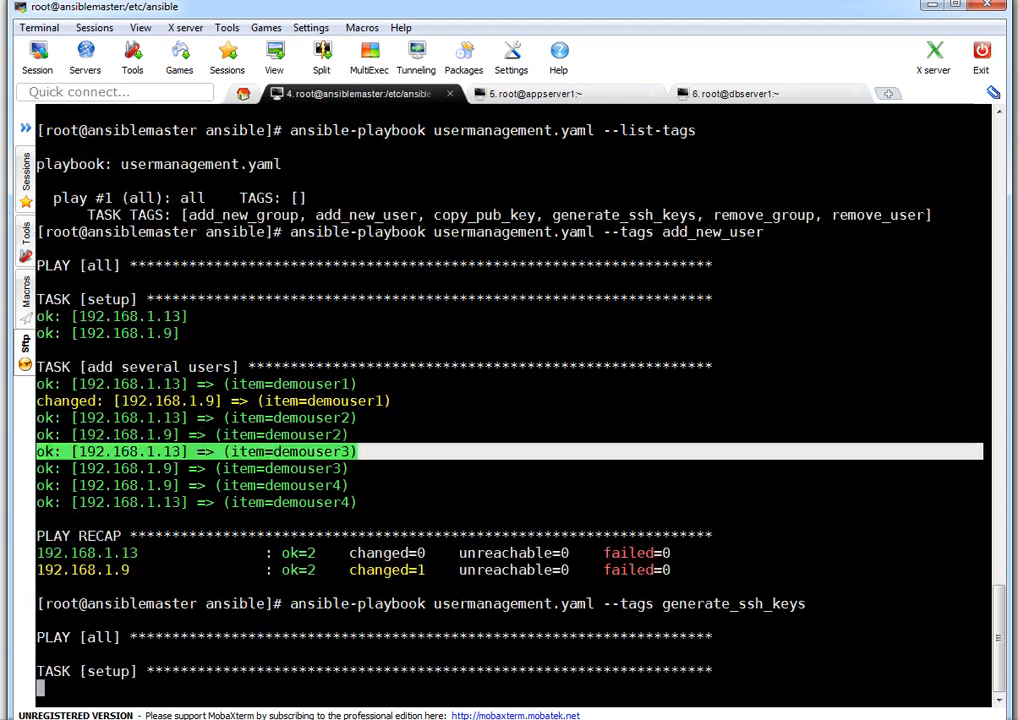
pyautogui.scroll(-3)
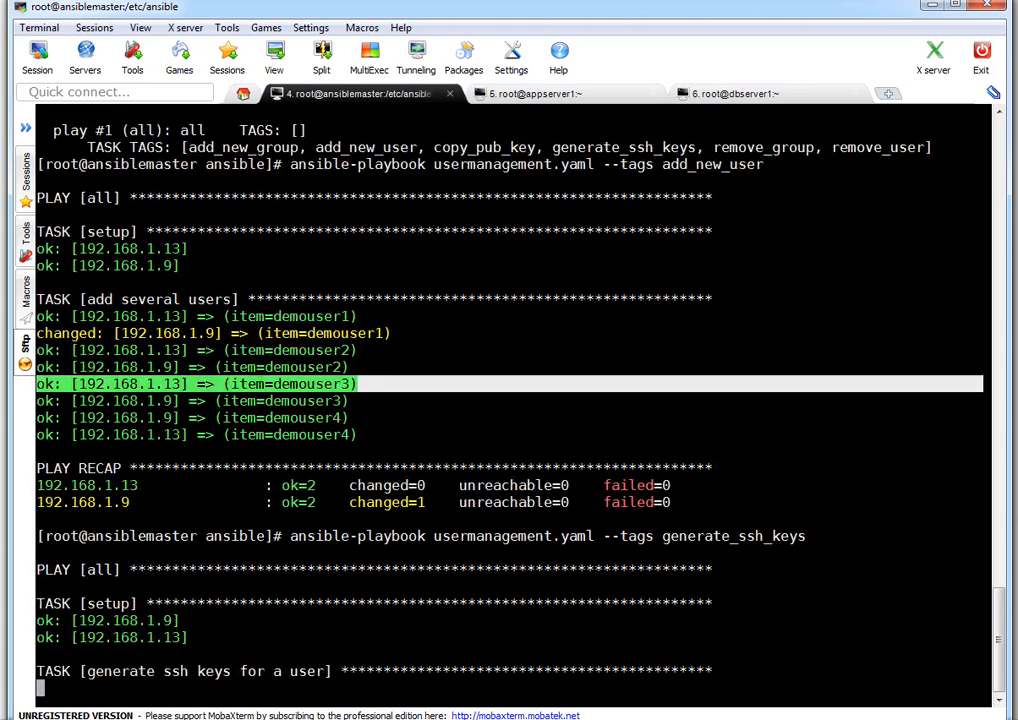
pyautogui.scroll(-3)
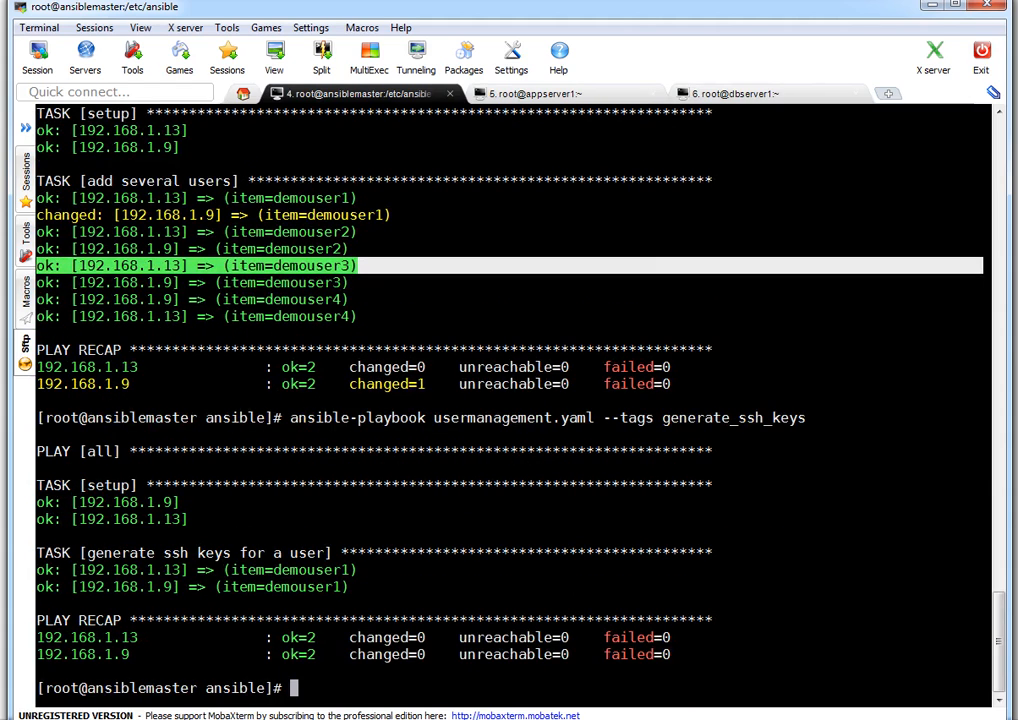
pyautogui.click(540, 94)
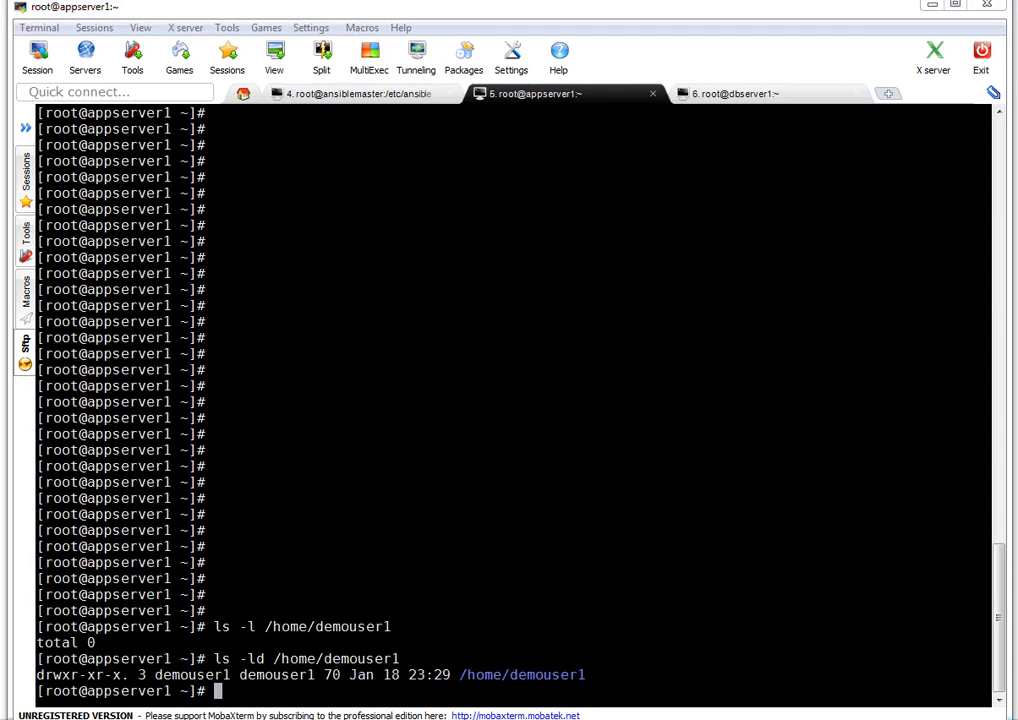
# On appserver1, list the files in /home/demouser1/.ssh/ to confirm the regenerated keys
pyautogui.doubleClick(192, 674)
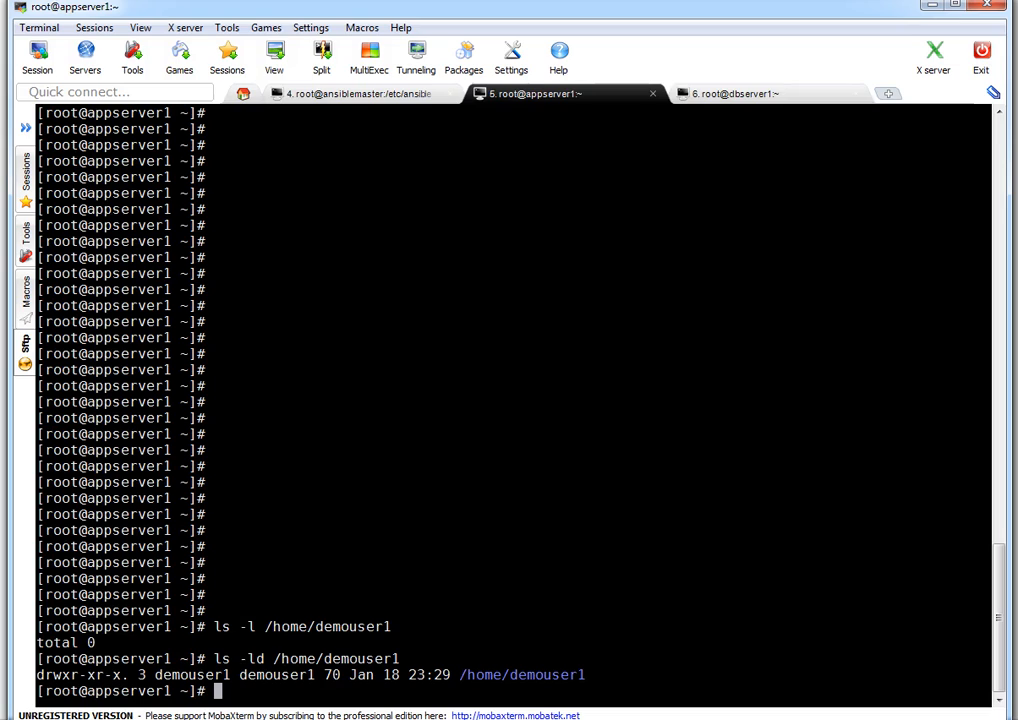
pyautogui.doubleClick(520, 674)
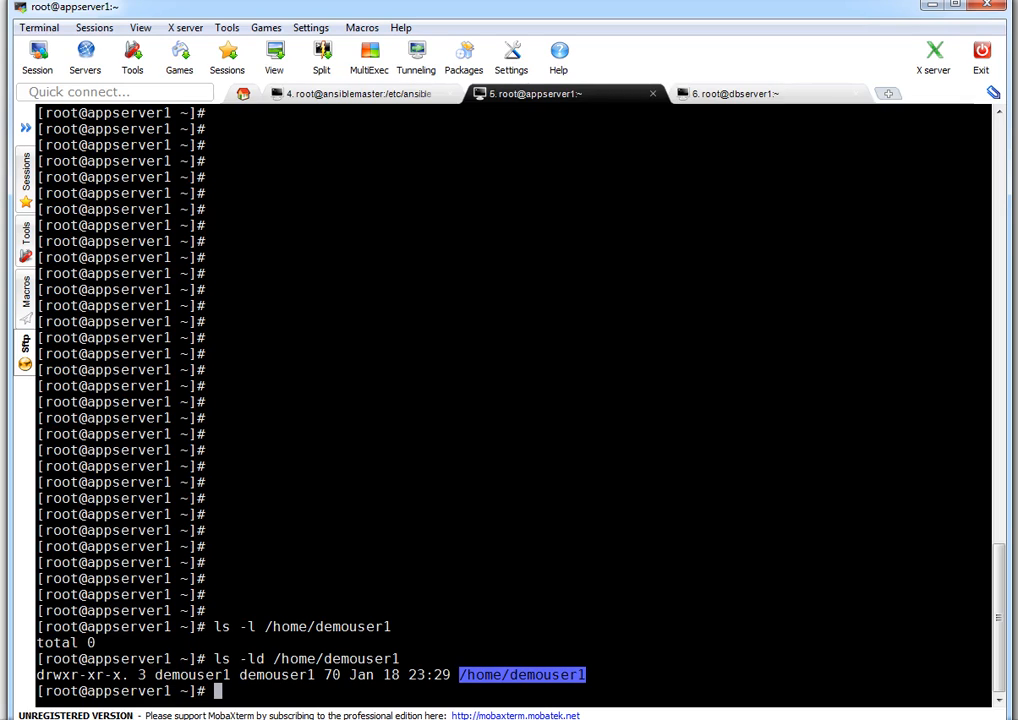
pyautogui.write('ls -l /home/demouser1')
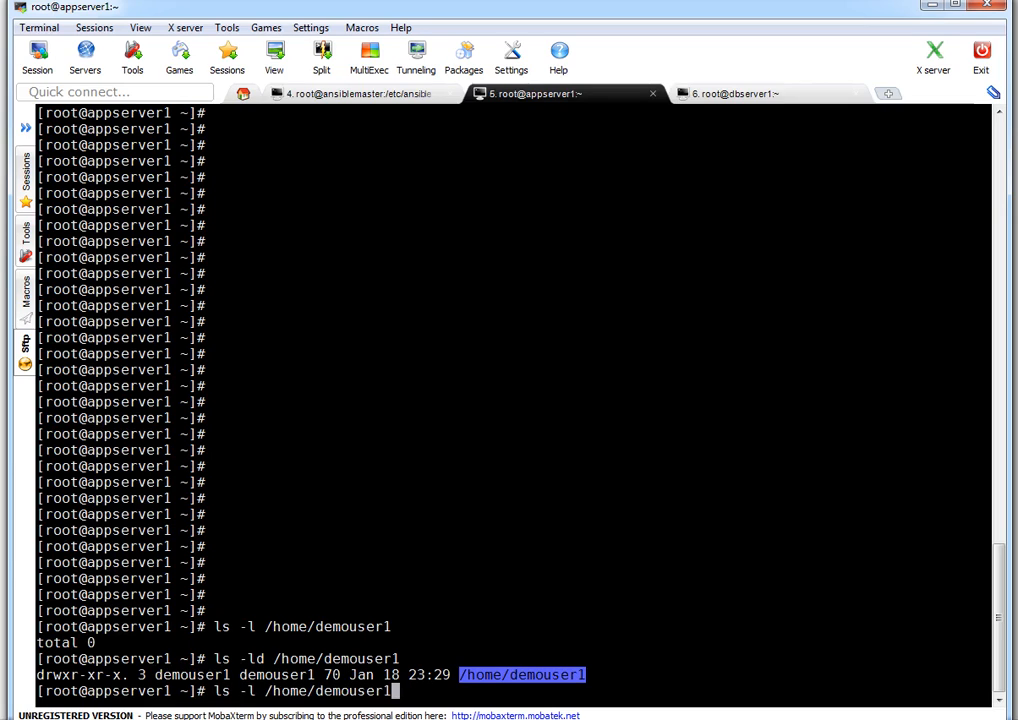
pyautogui.write('/')
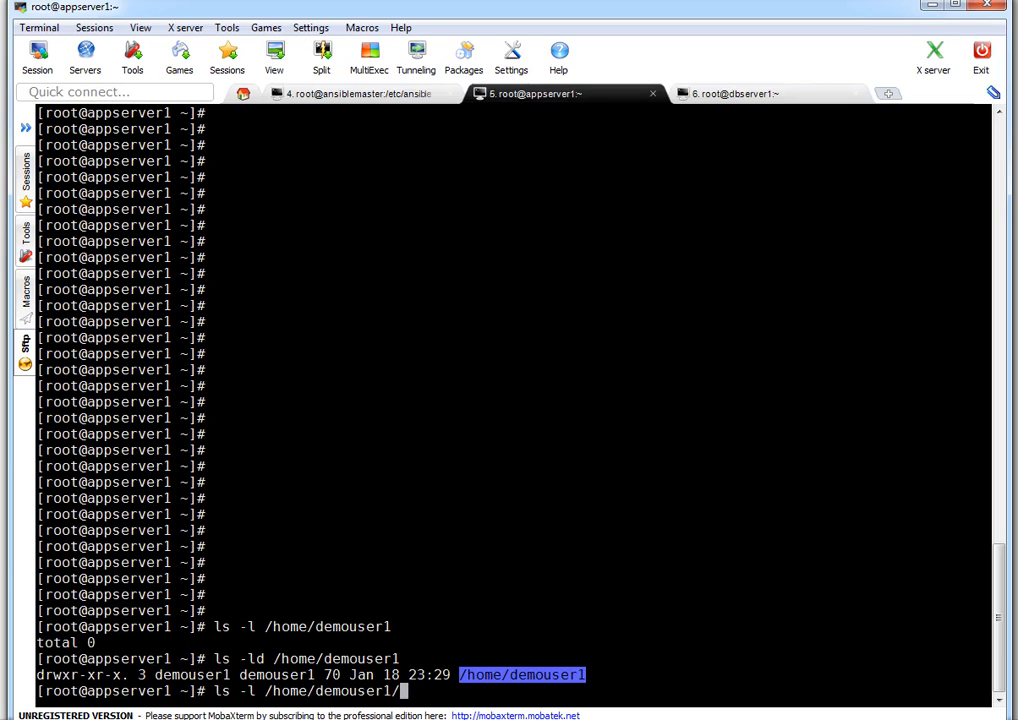
pyautogui.write('.ssh/')
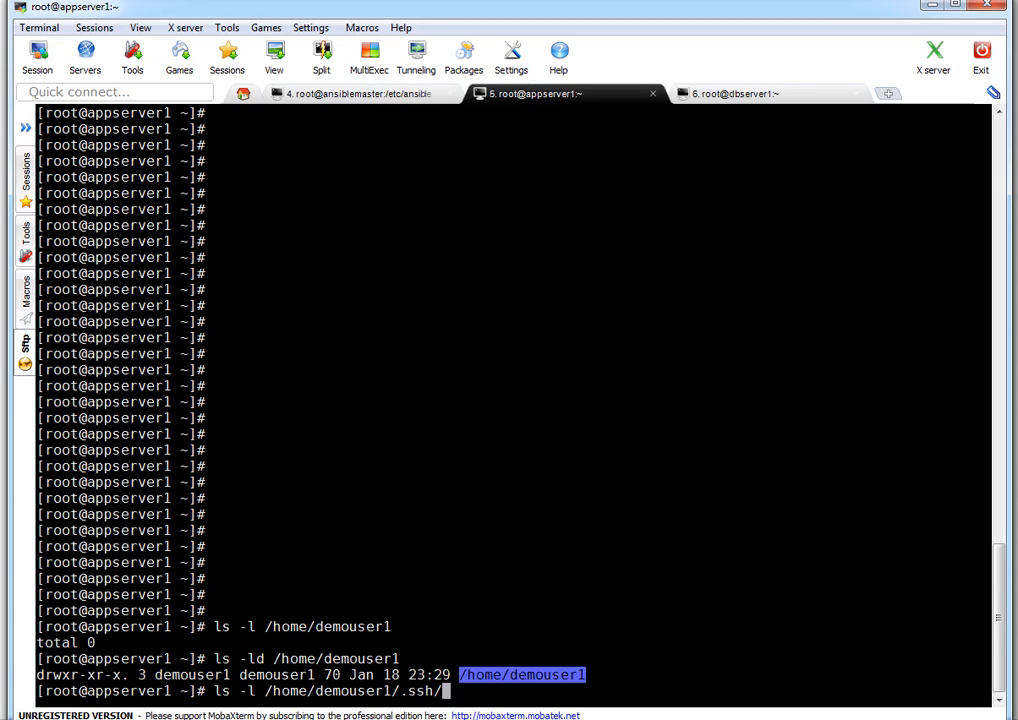
pyautogui.press('Return')
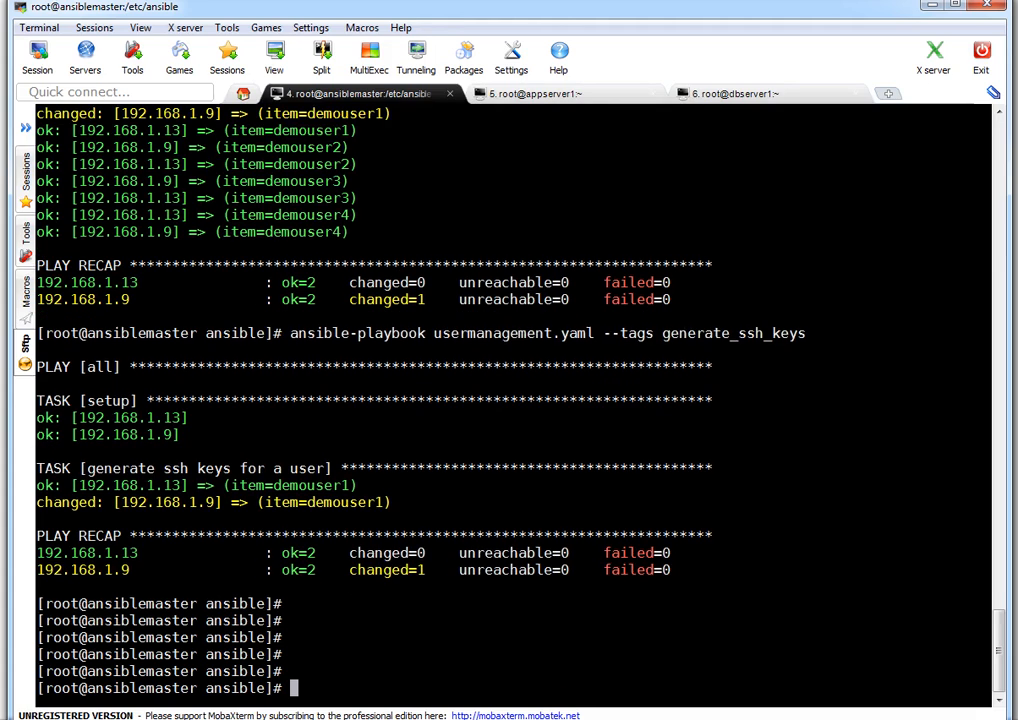
# List the playbook's tags again on ansiblemaster and select copy_pub_key from the output
pyautogui.write('ansible-playbook usermanagement.yaml --tags add_new_user')
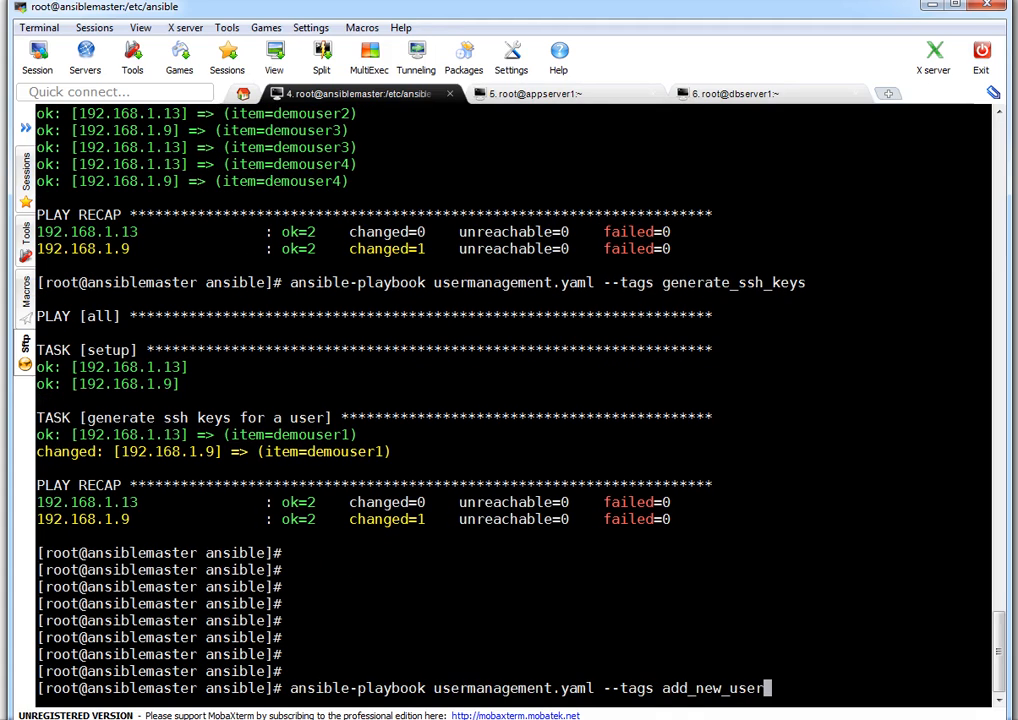
pyautogui.write('--list-tags')
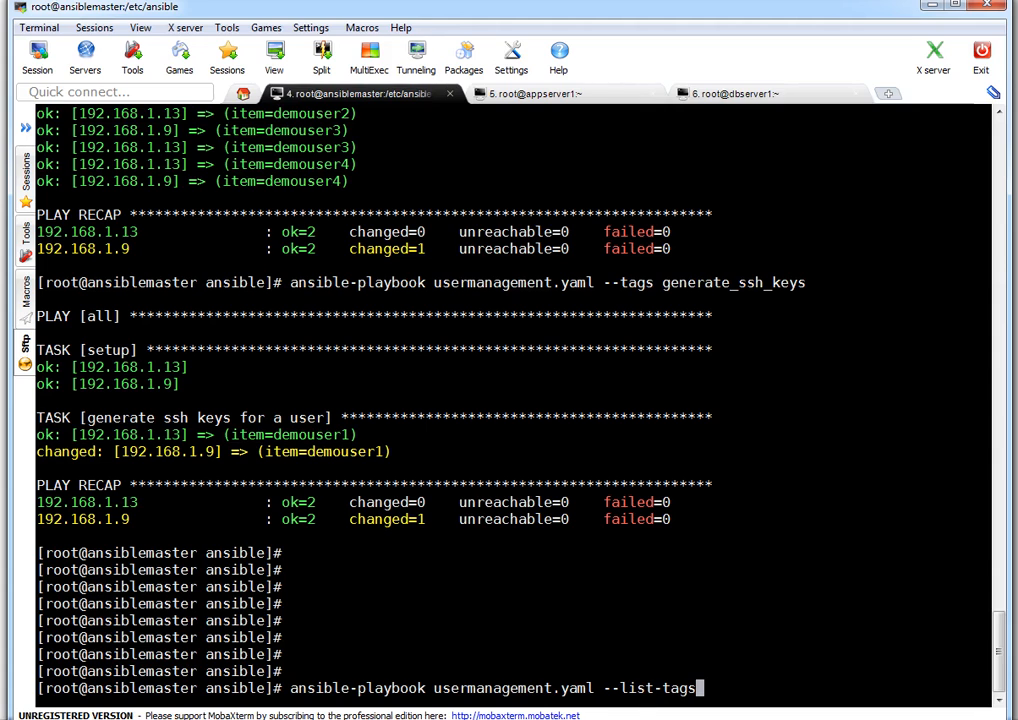
pyautogui.press('Return')
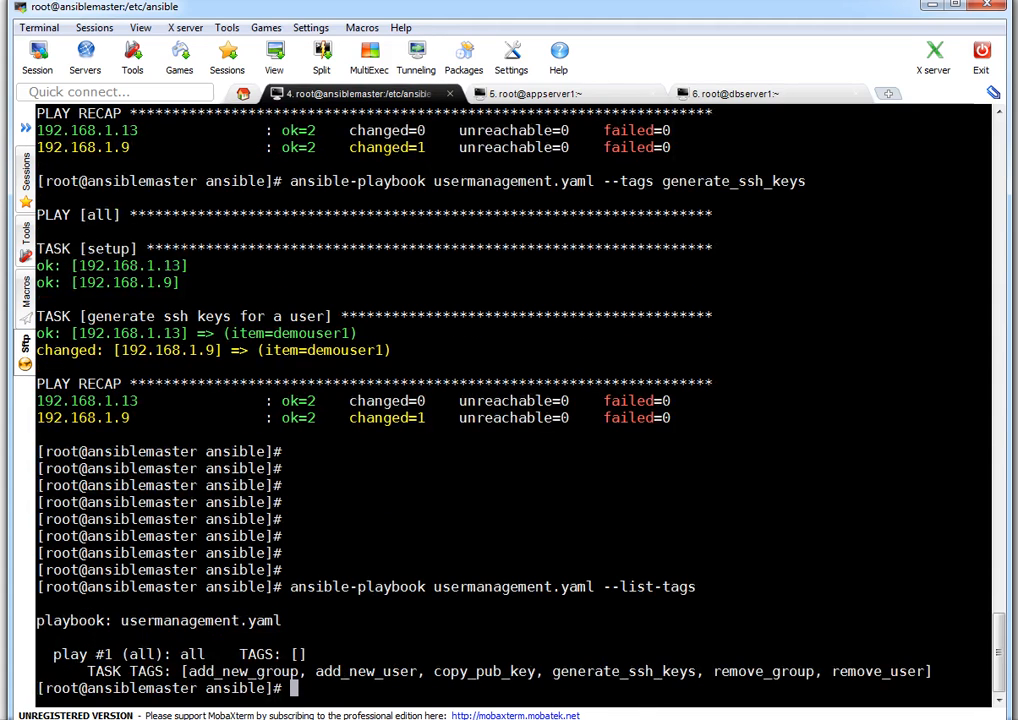
pyautogui.doubleClick(484, 672)
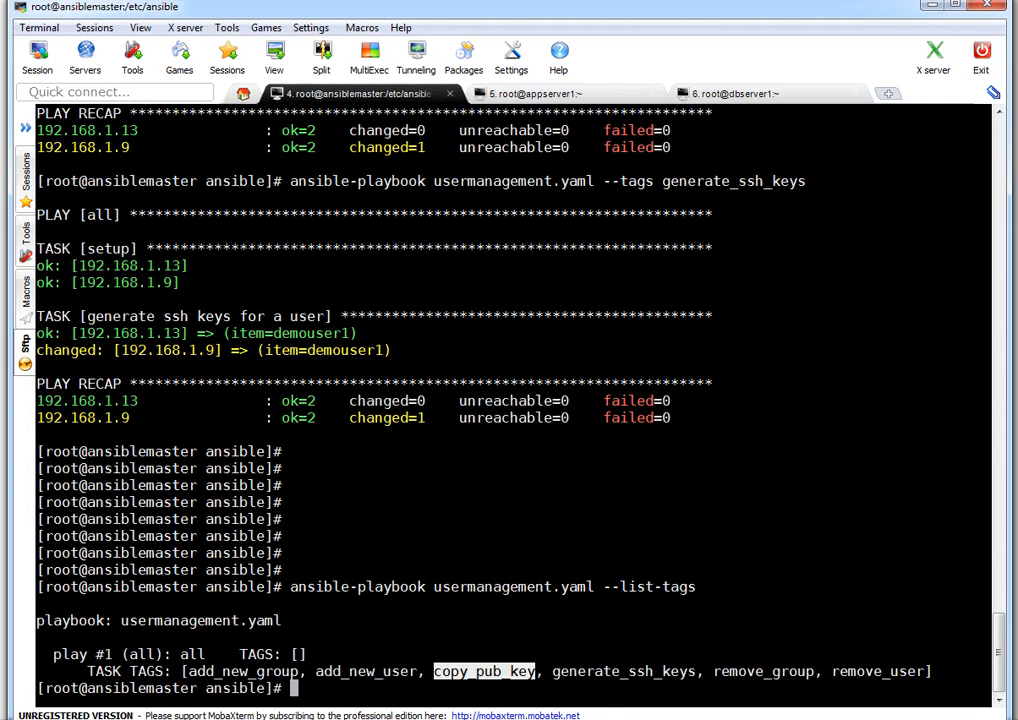
# Print usermanagement.yaml with cat to review the copy_pub_key, remove_user and remove_group tasks
pyautogui.write('cat')
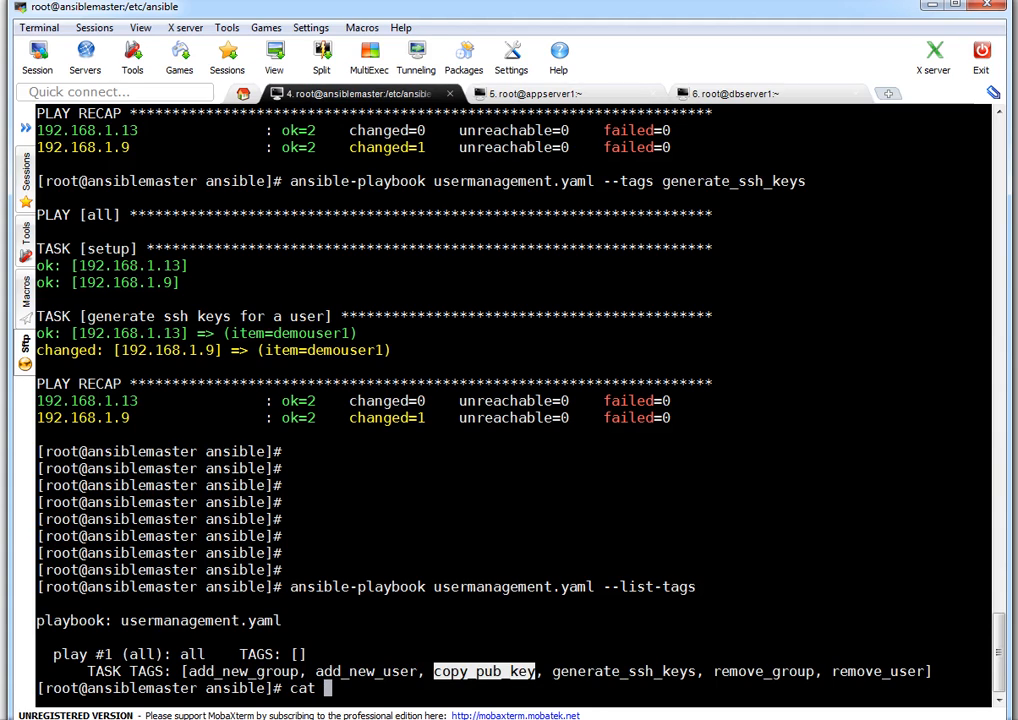
pyautogui.write('usermanagement.yaml')
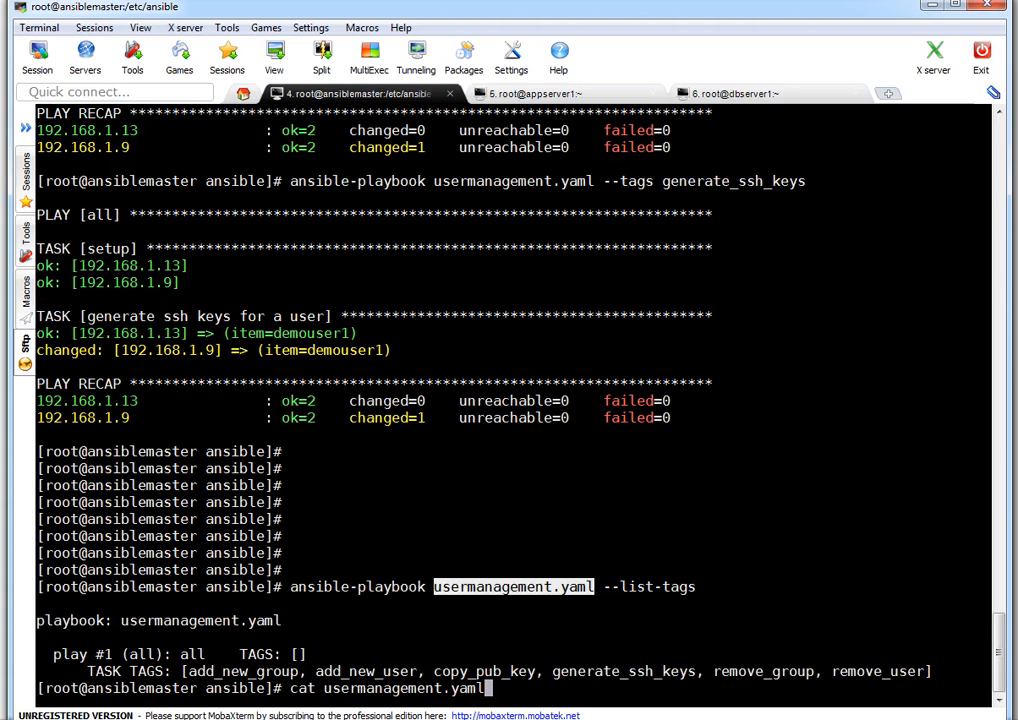
pyautogui.press('Return')
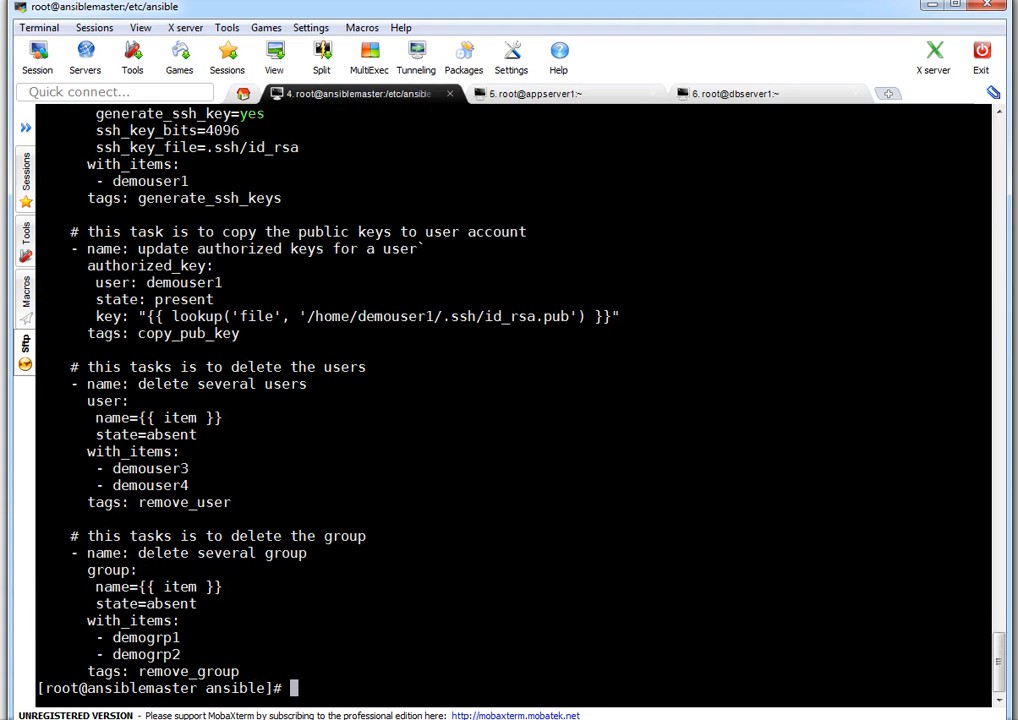
# Confirm /home/demouser1/.ssh/id_rsa.pub exists on ansiblemaster with ls -l
pyautogui.write('ls -')
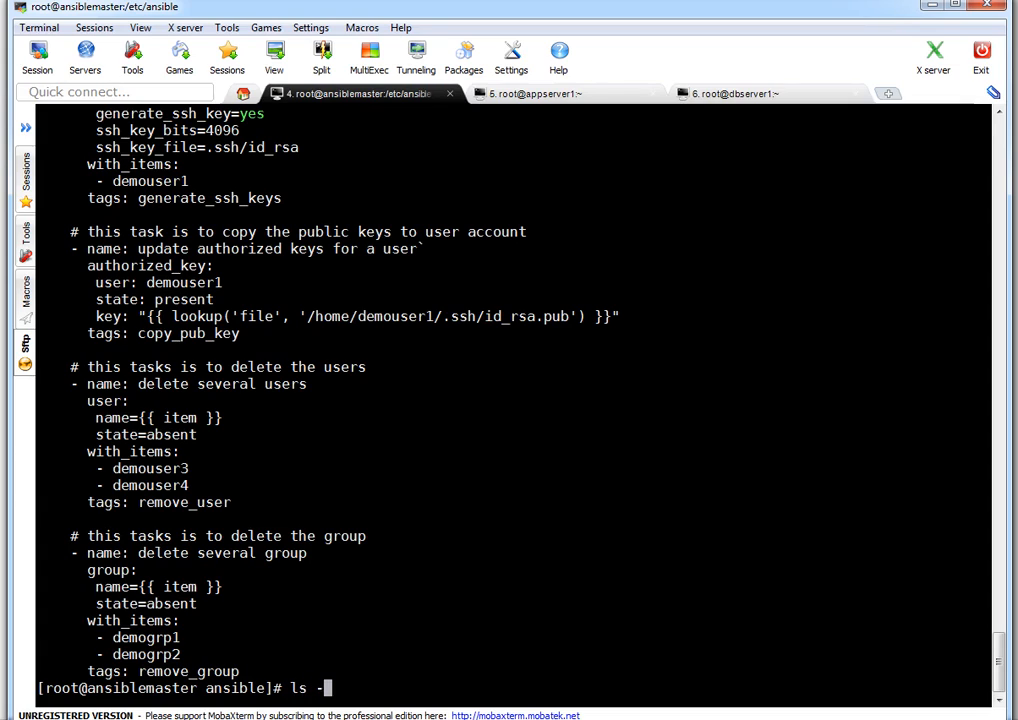
pyautogui.write('l /home/')
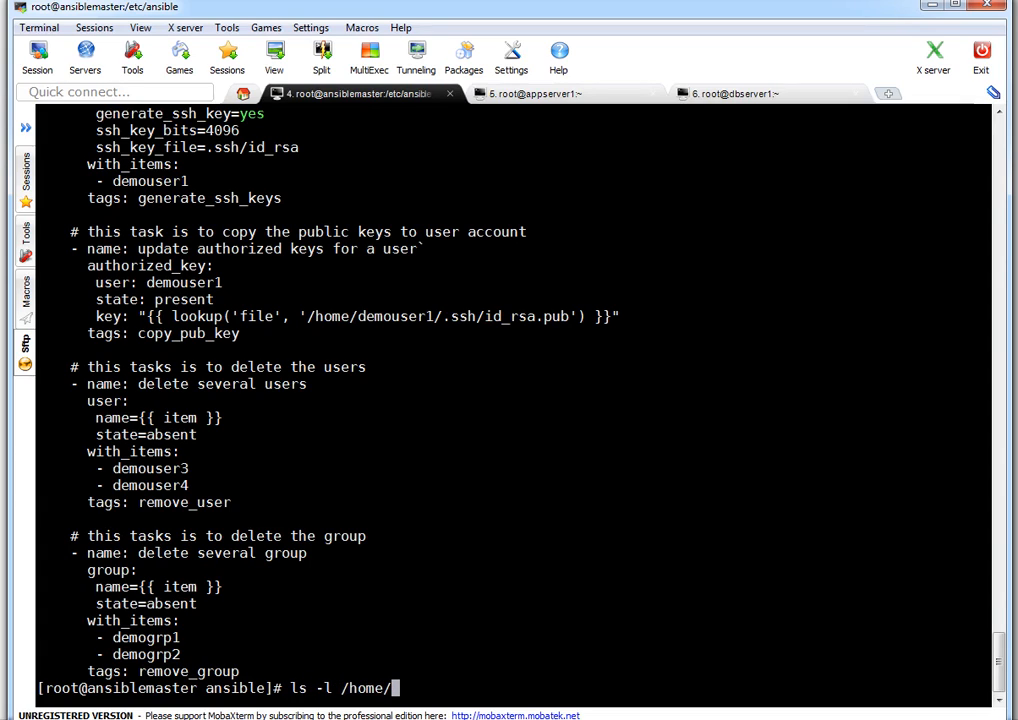
pyautogui.write('demouser1/')
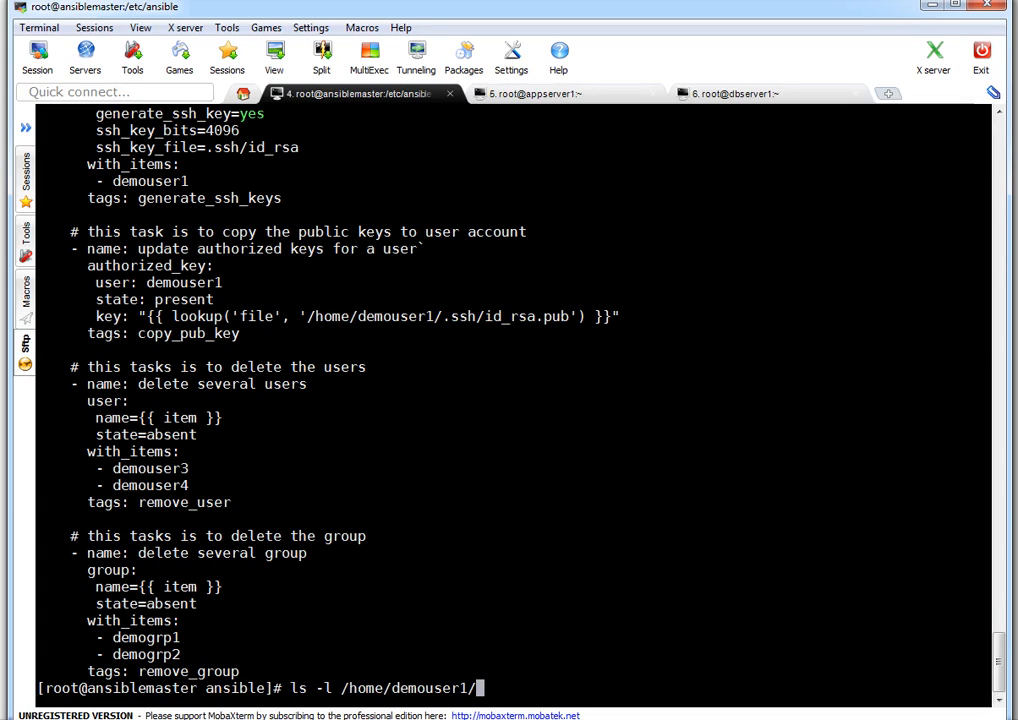
pyautogui.write('.ssh/')
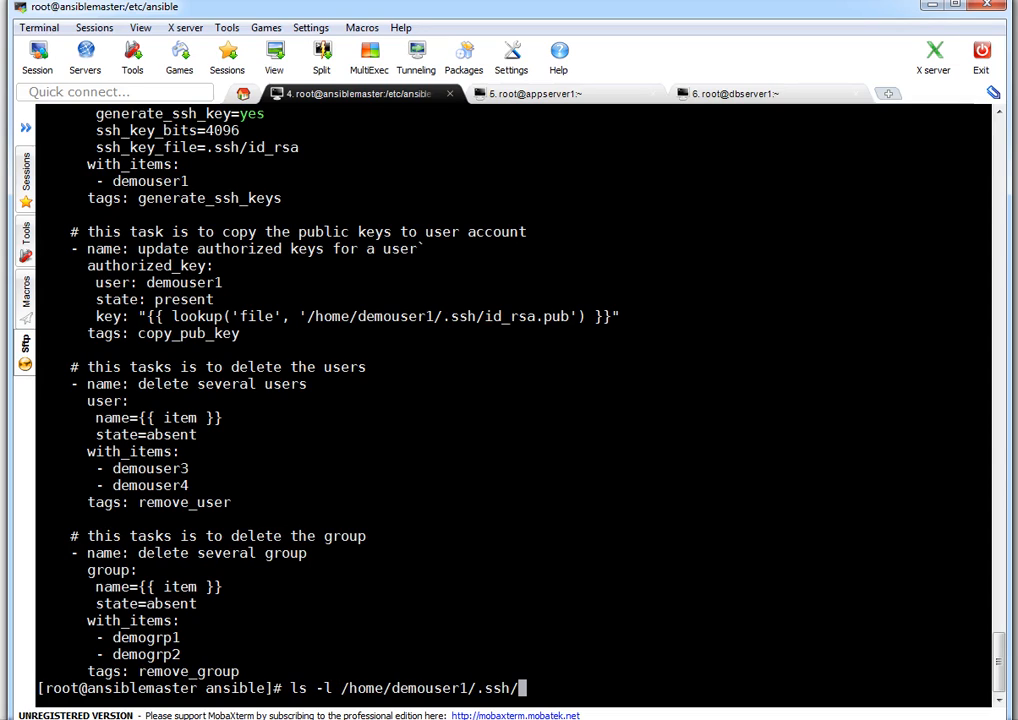
pyautogui.write('id_rsa')
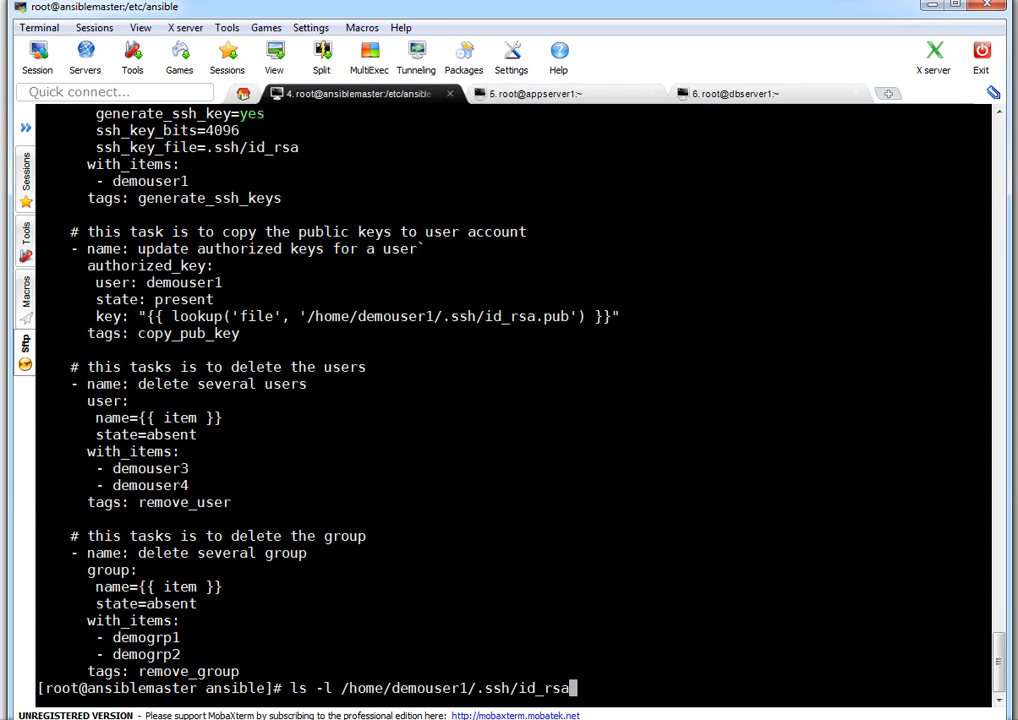
pyautogui.press('Return')
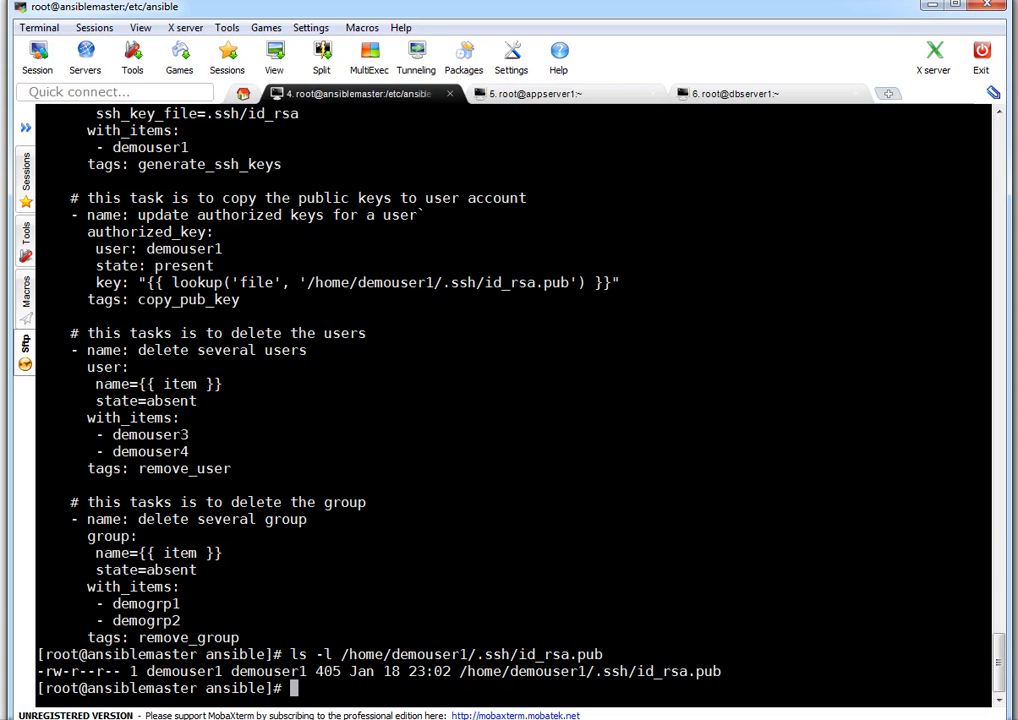
pyautogui.write('ssh')
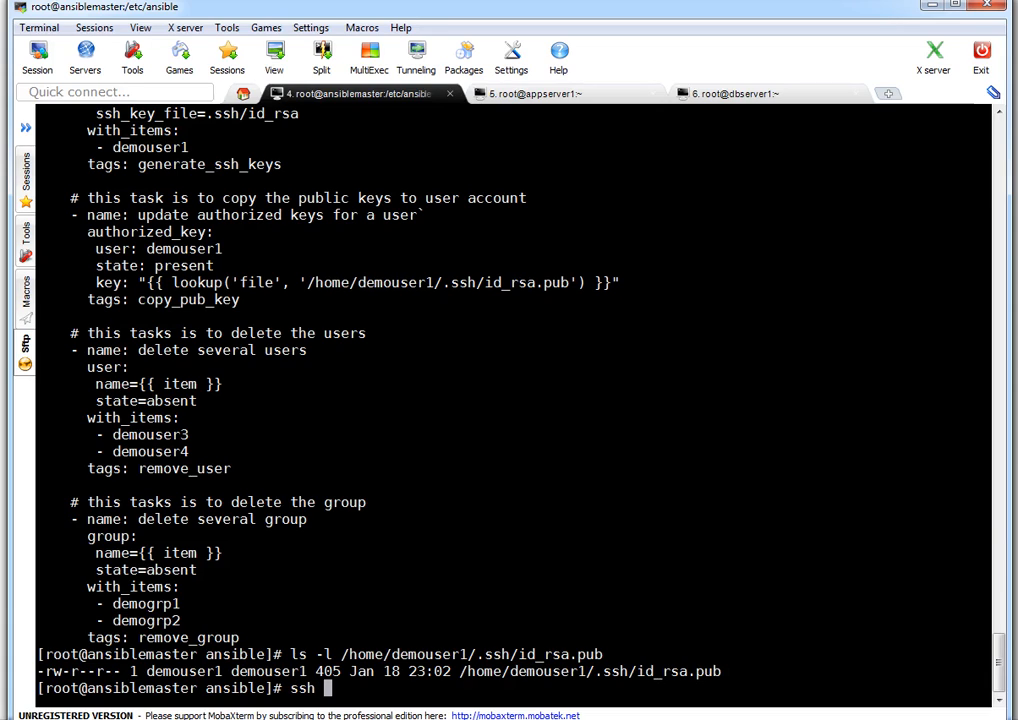
pyautogui.write('demouser1')
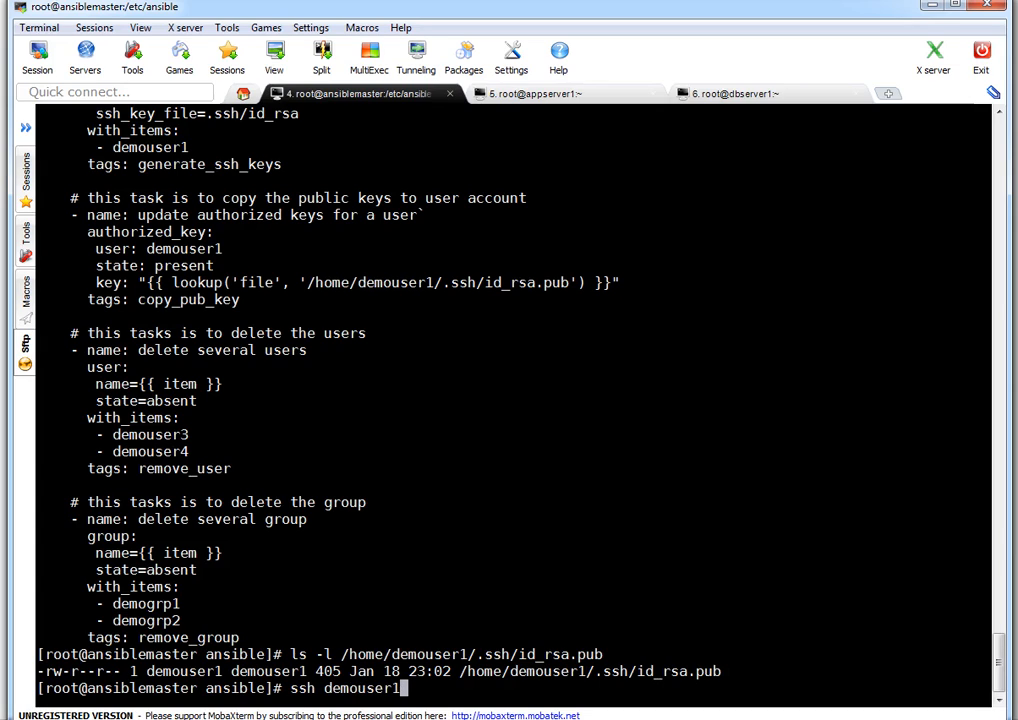
pyautogui.write('!')
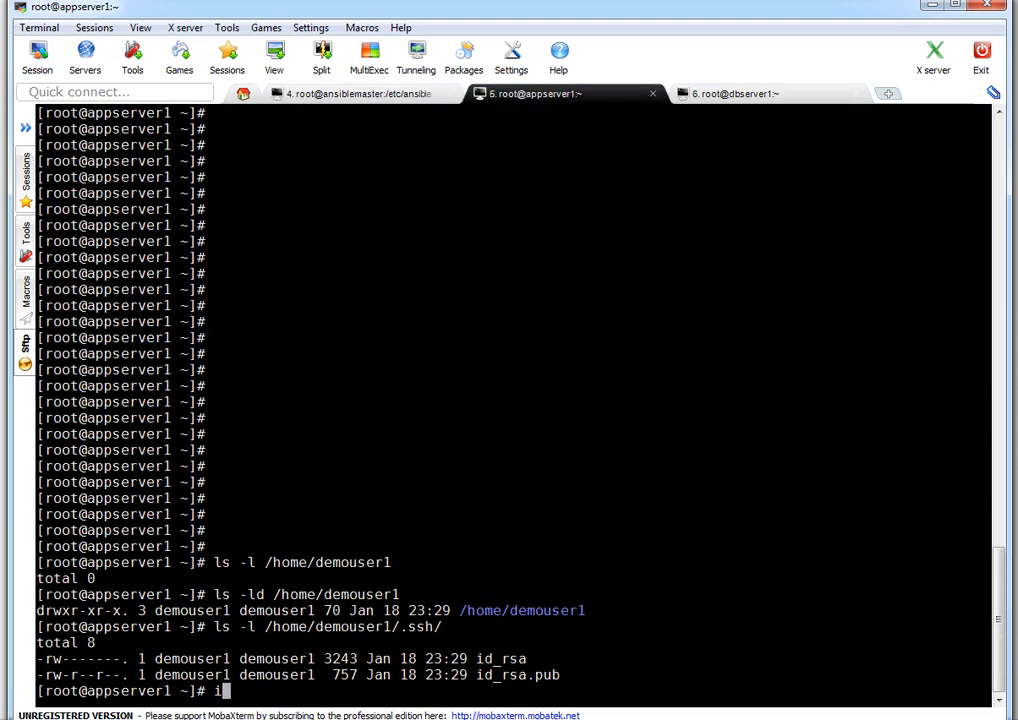
pyautogui.write('fconfig eth0')
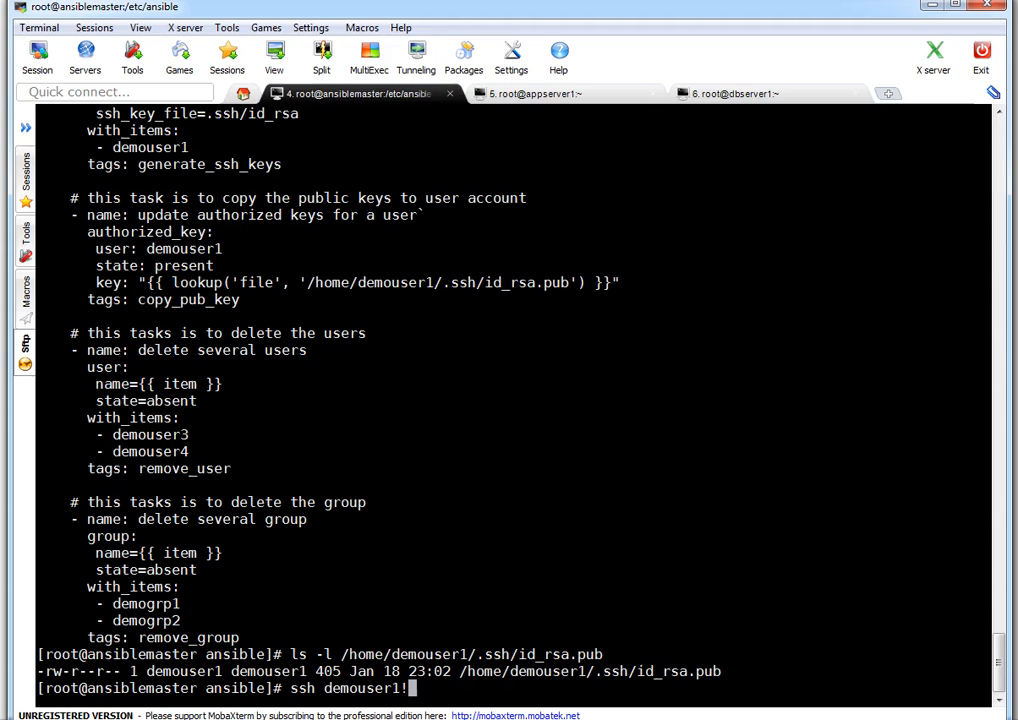
pyautogui.press('BackSpace')
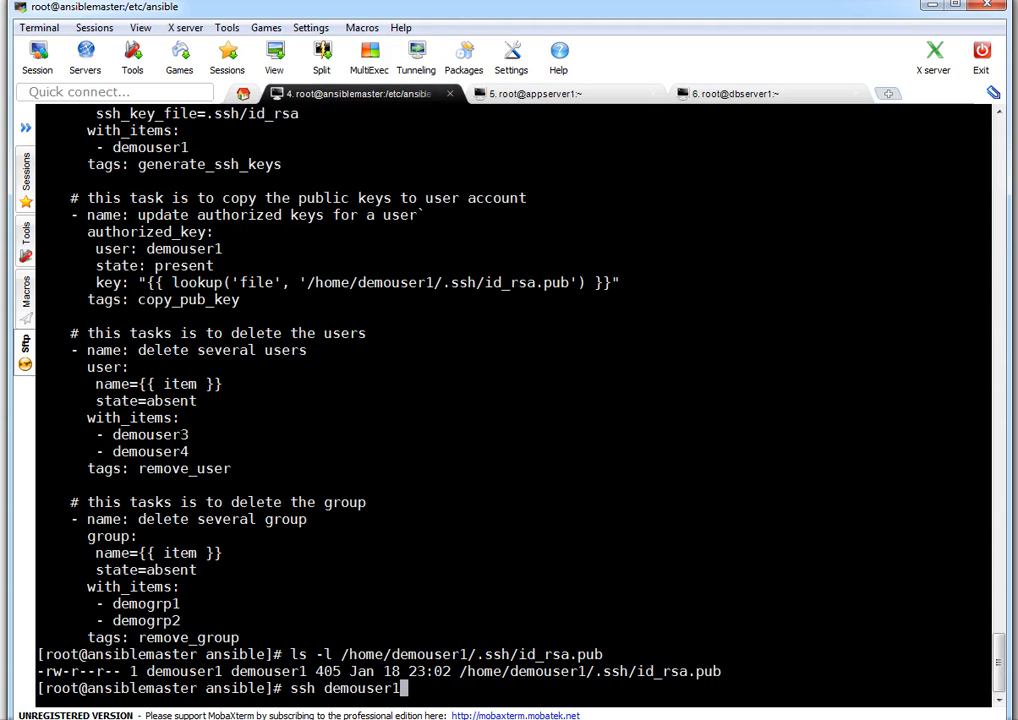
pyautogui.write('@192')
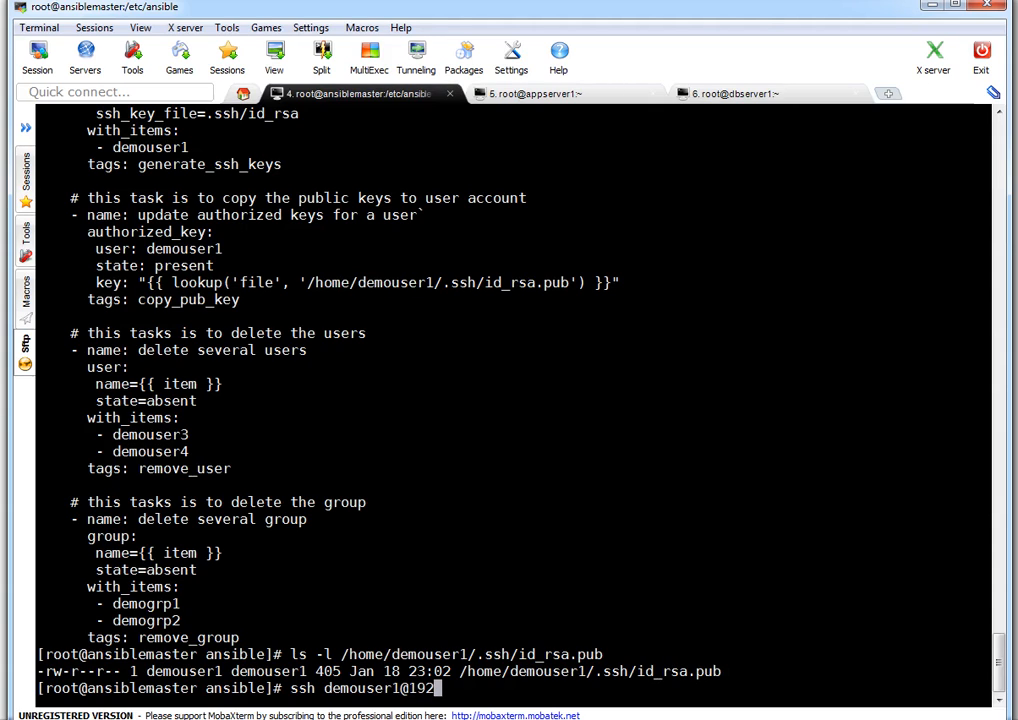
pyautogui.write('92.168.1.')
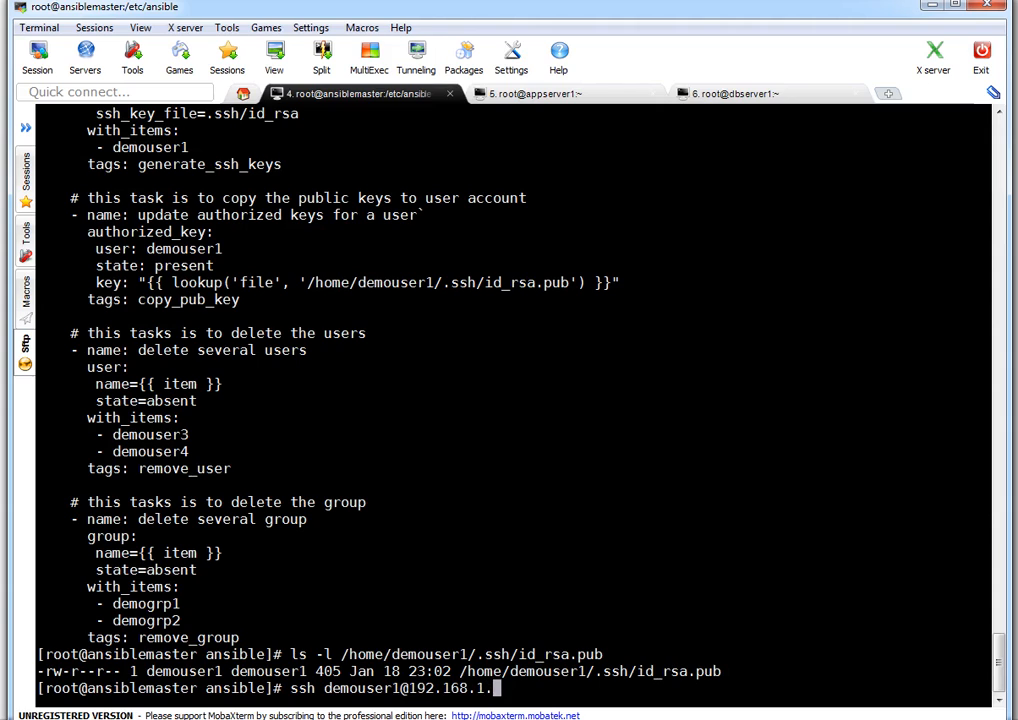
pyautogui.write('9')
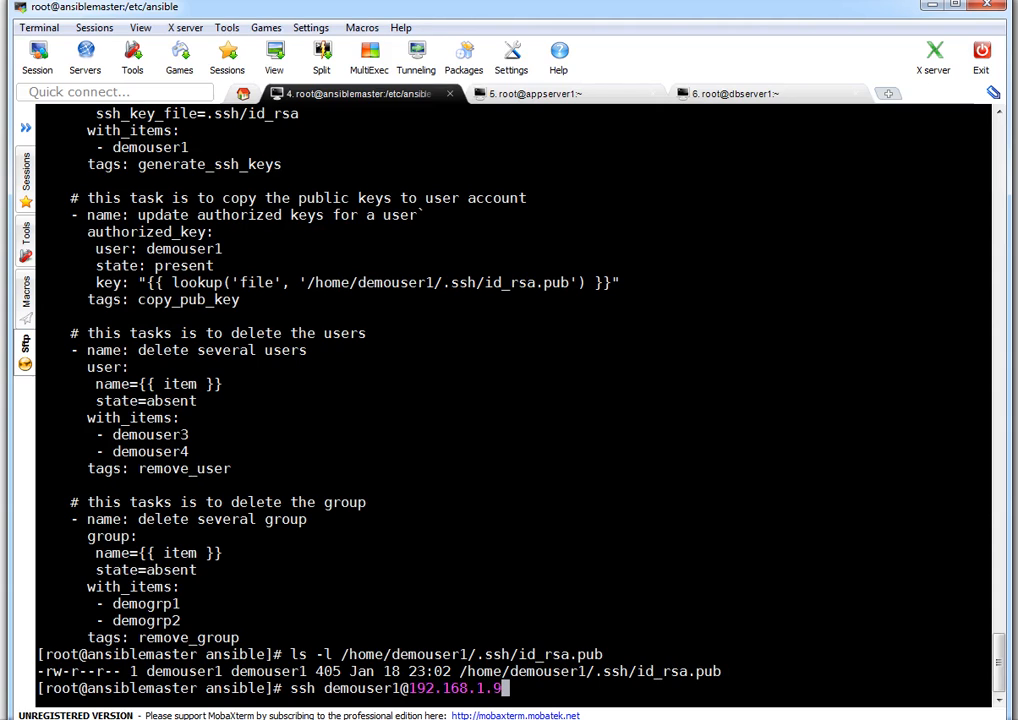
pyautogui.press('Return')
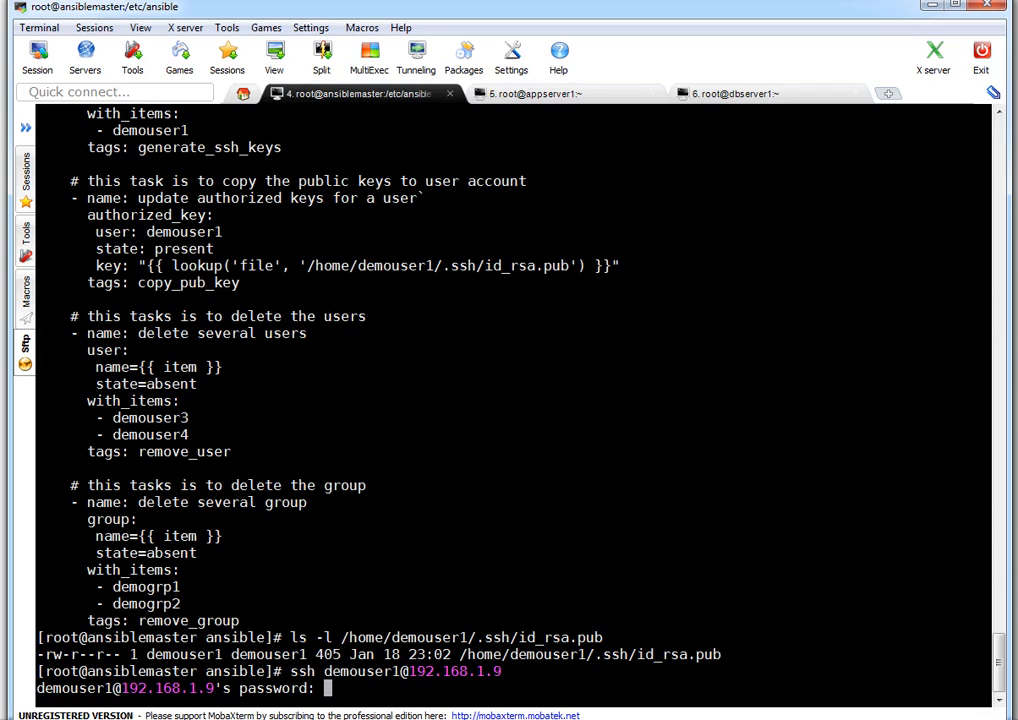
pyautogui.press('Return')
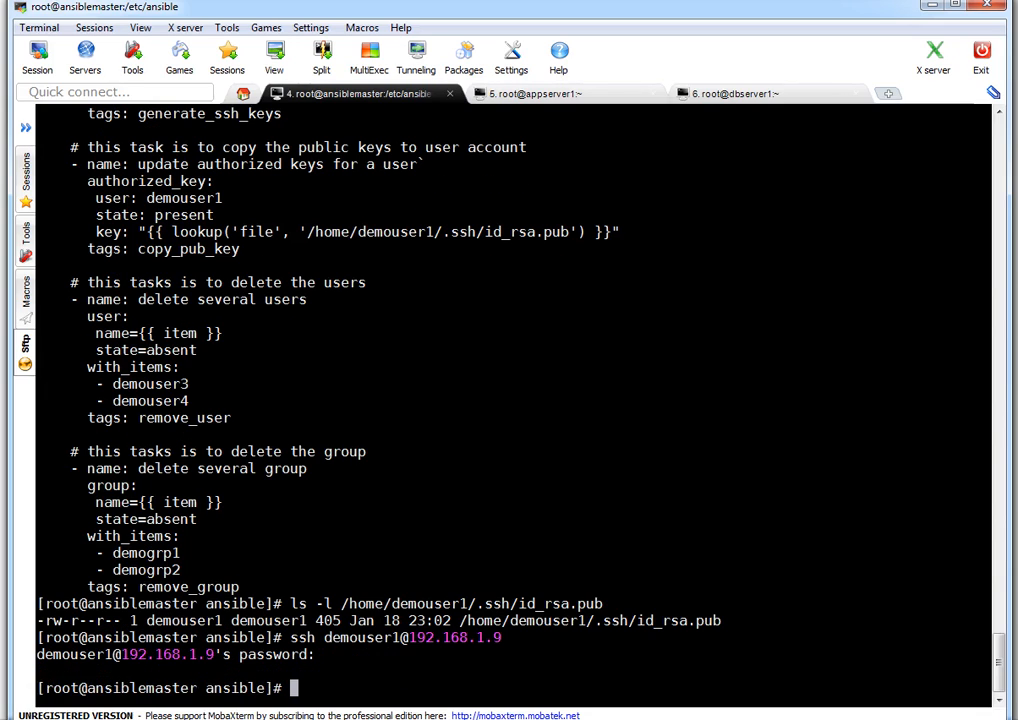
# Run the playbook with --tags copy_pub_key to update authorized keys on 192.168.1.9 and 192.168.1.13
pyautogui.write('ls -l /home/demouser1/.ssh/id_rsa.pub')
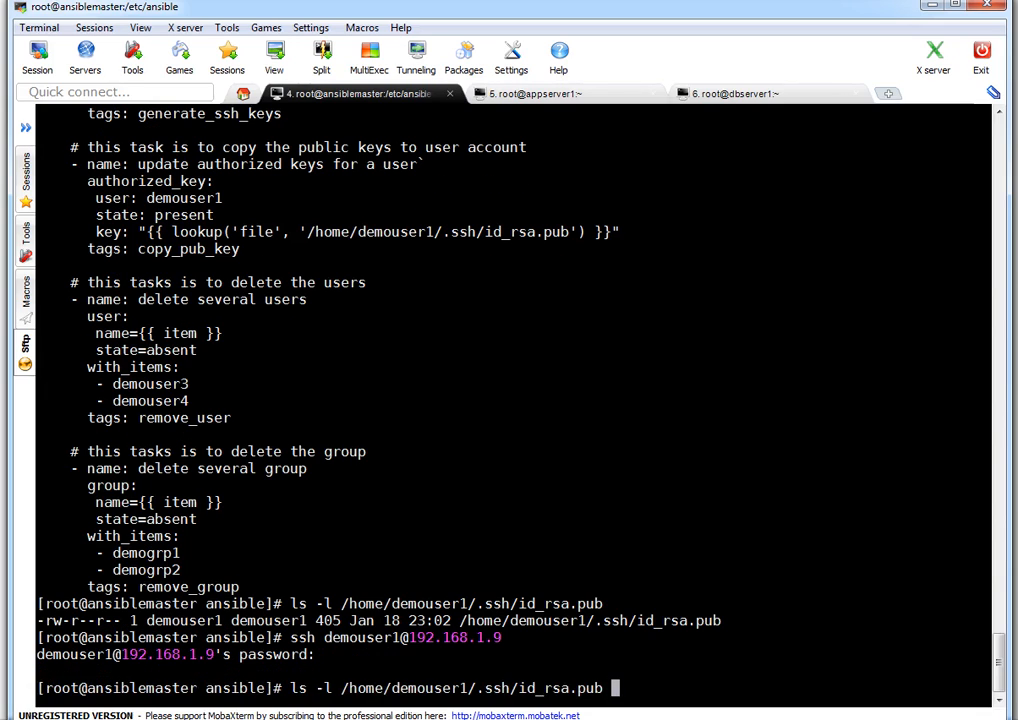
pyautogui.write('ansible-playbook usermanagement.yaml --list-tags')
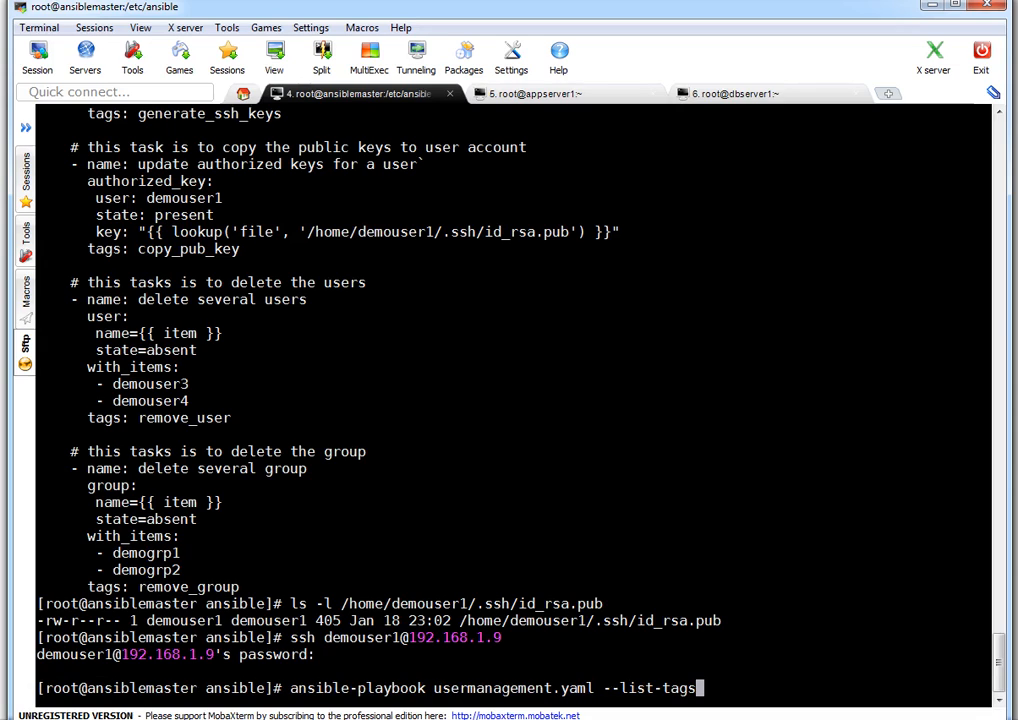
pyautogui.write('--tags gene')
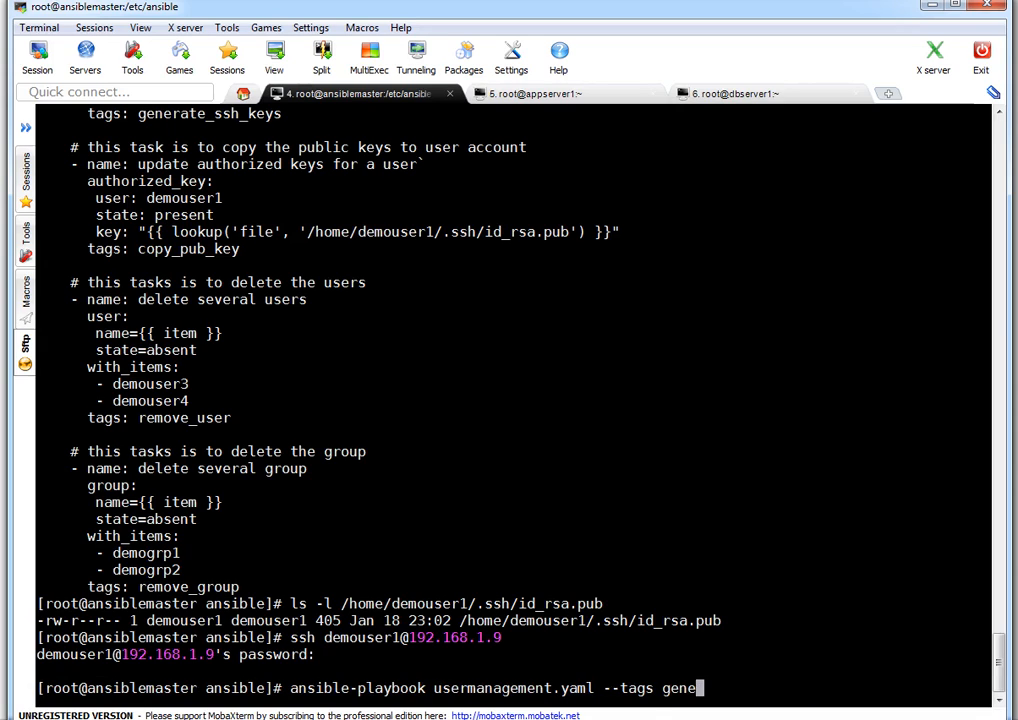
pyautogui.write('copy_pub_key')
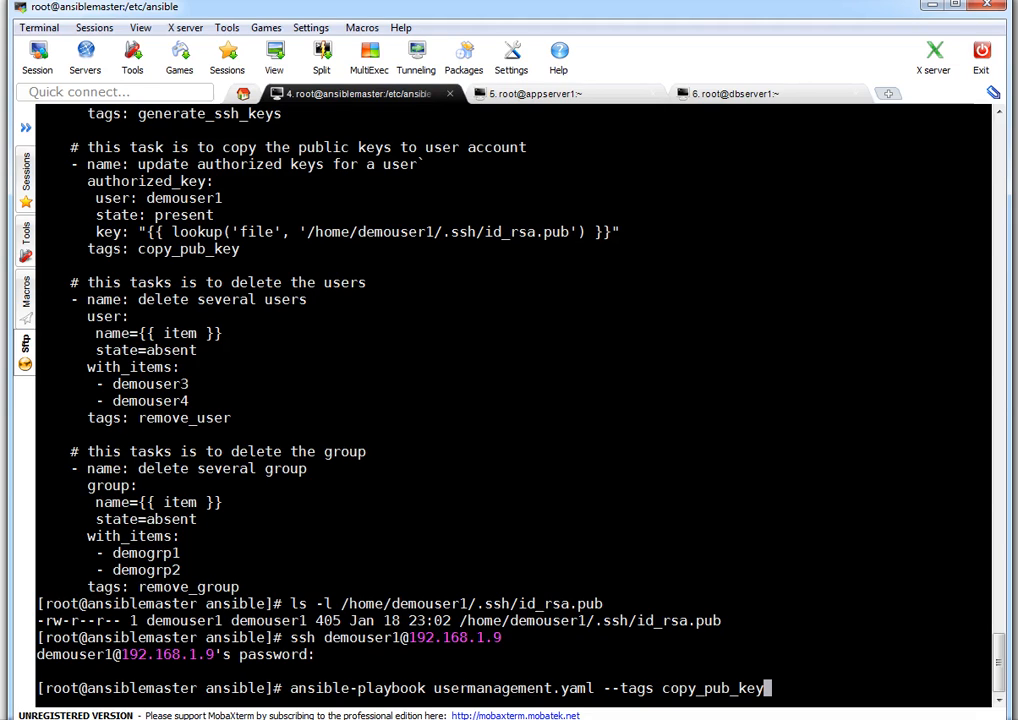
pyautogui.press('Return')
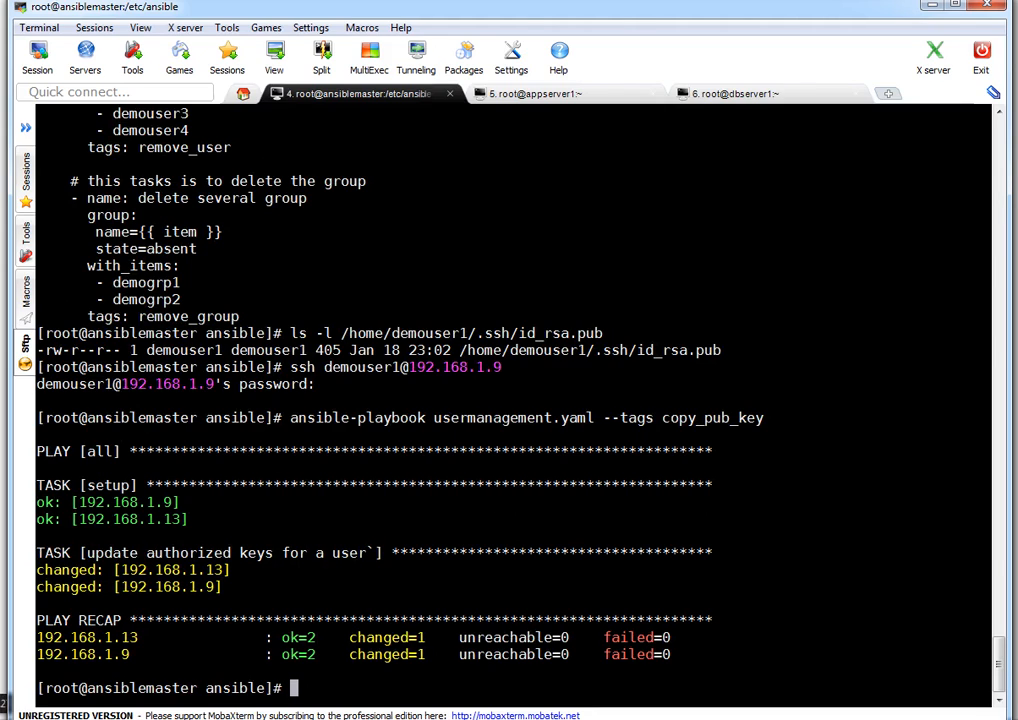
pyautogui.write('ssh demouser1@192.168.1.9')
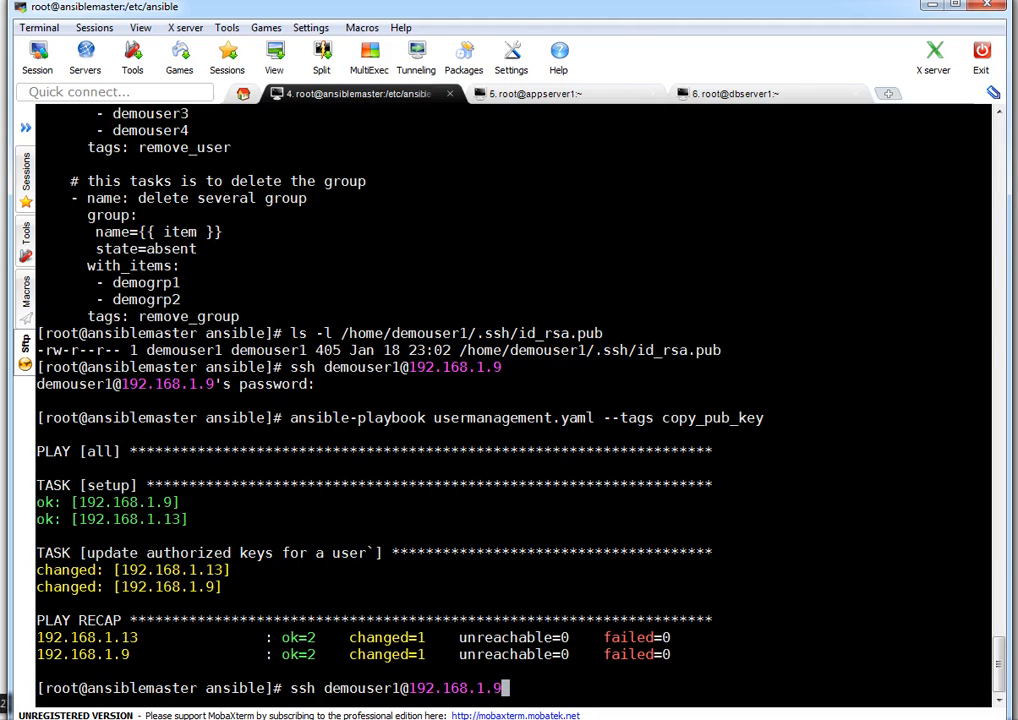
pyautogui.press('Return')
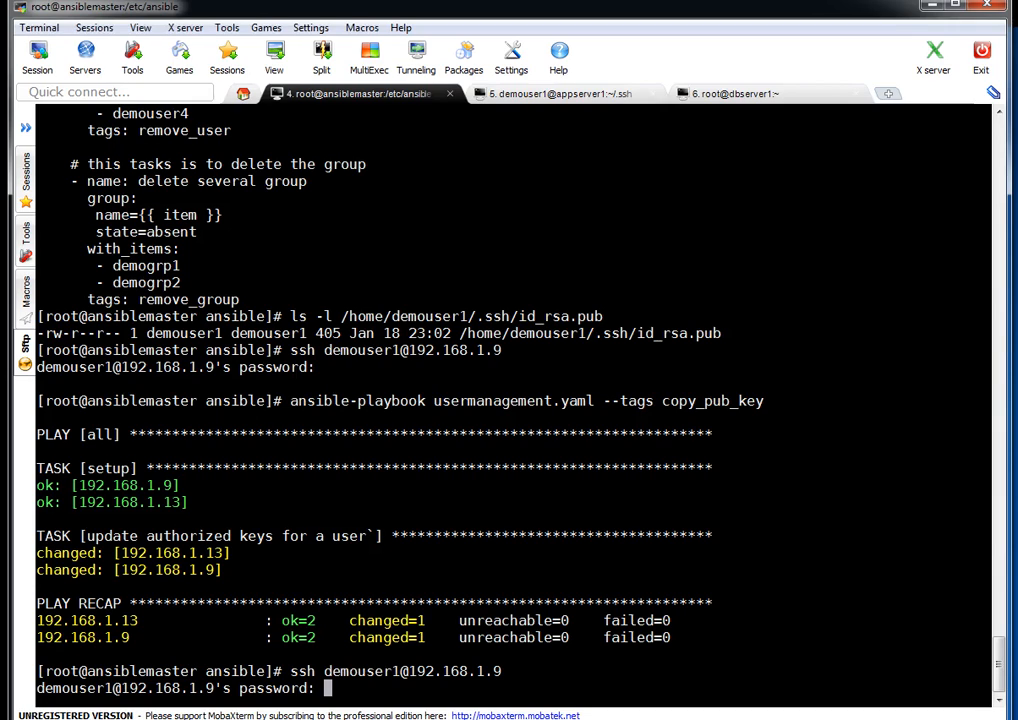
pyautogui.press('Return')
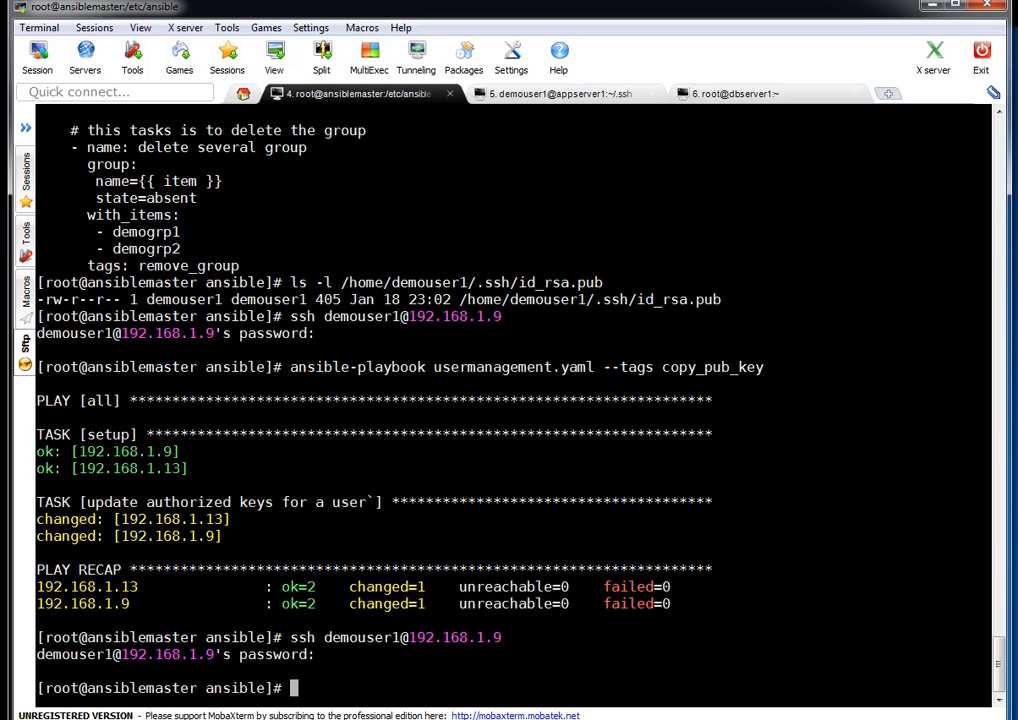
# Log in to 192.168.1.9 as demouser1 with -i /home/demouser1/.ssh/id_rsa, no password, then exit
pyautogui.write('ssh demouser1@192.168.1.9 -i')
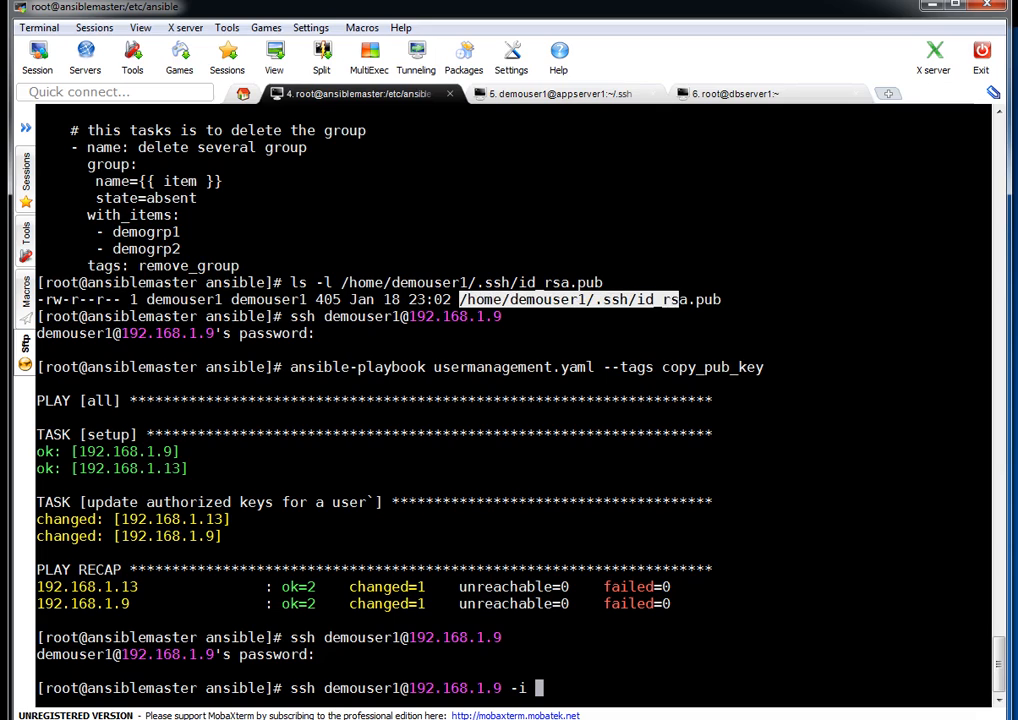
pyautogui.write('/home/demouser1/.ssh/id_rsa')
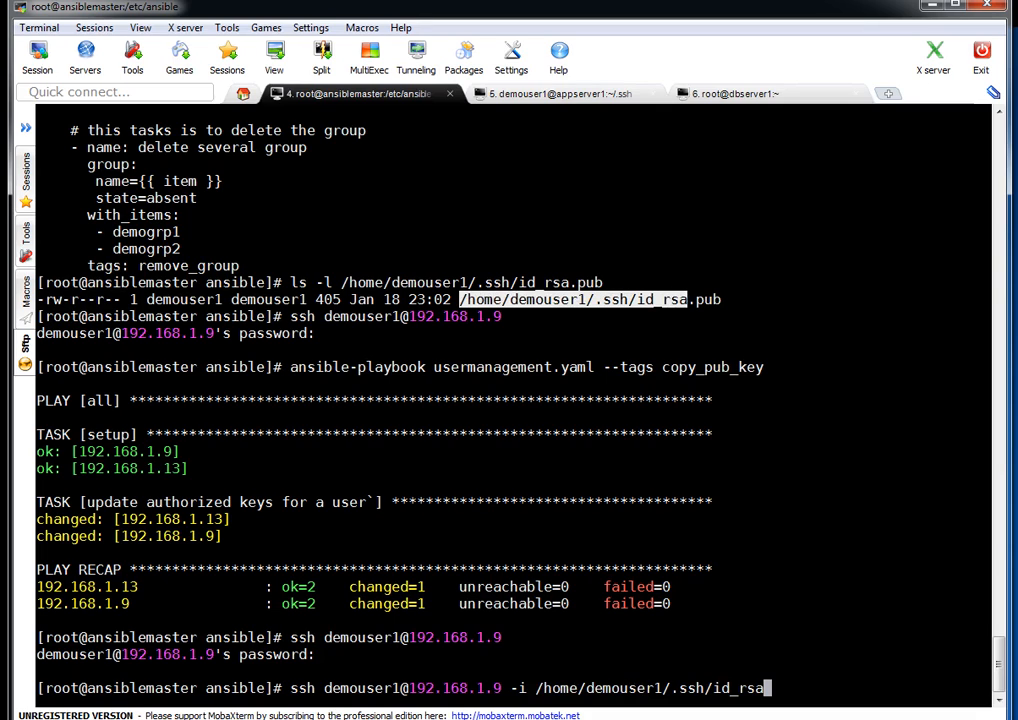
pyautogui.press('Return')
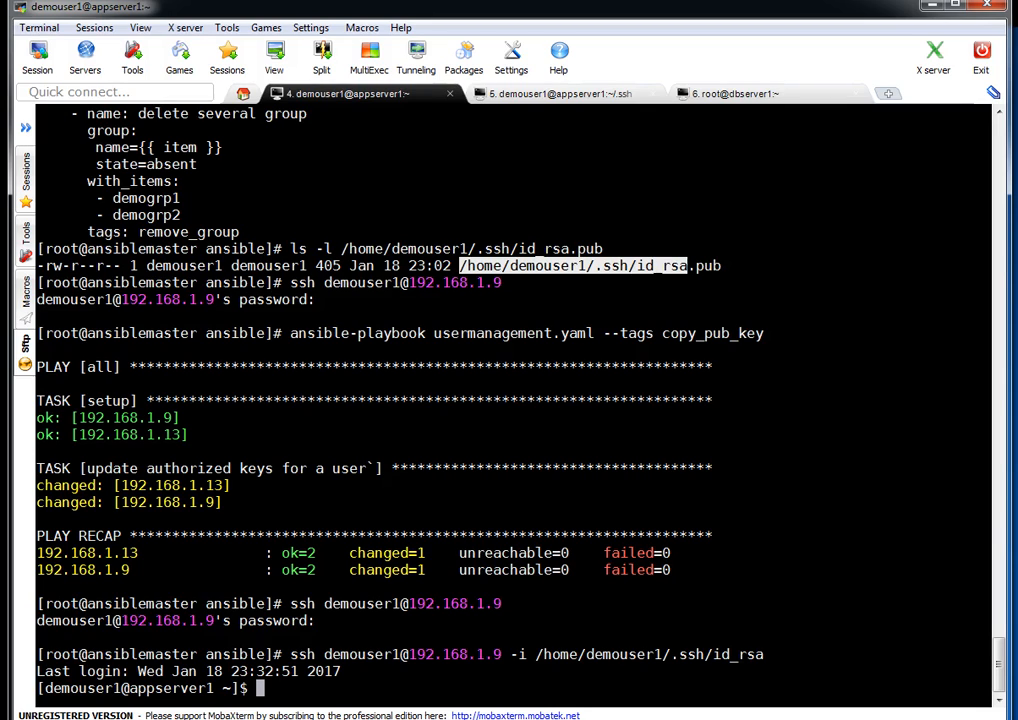
pyautogui.write('exi')
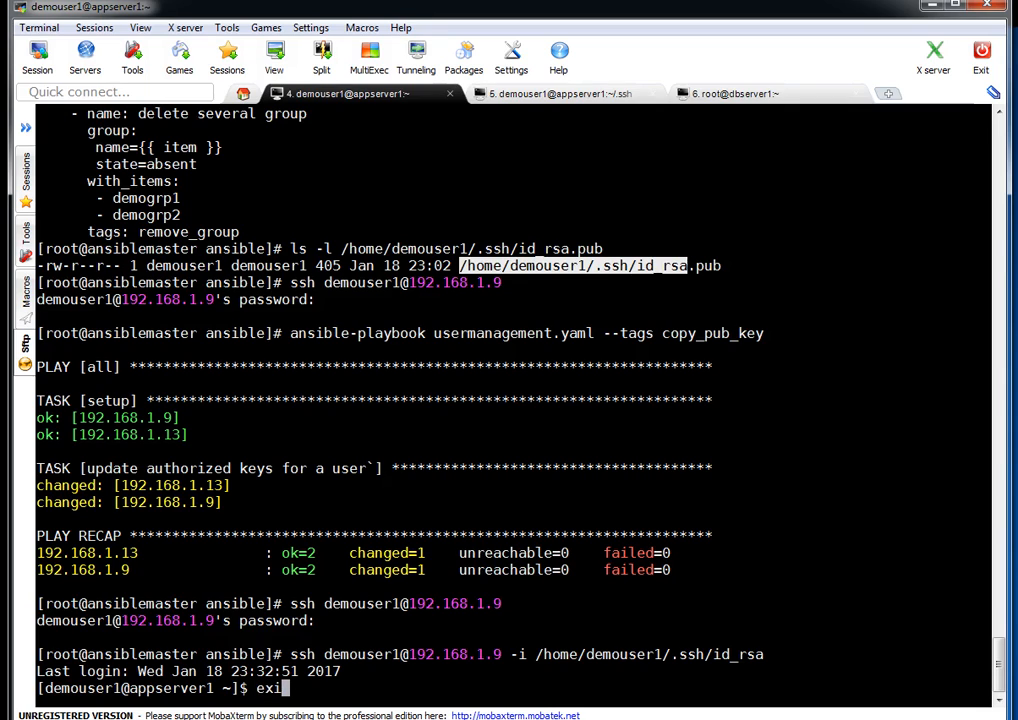
pyautogui.press('Return')
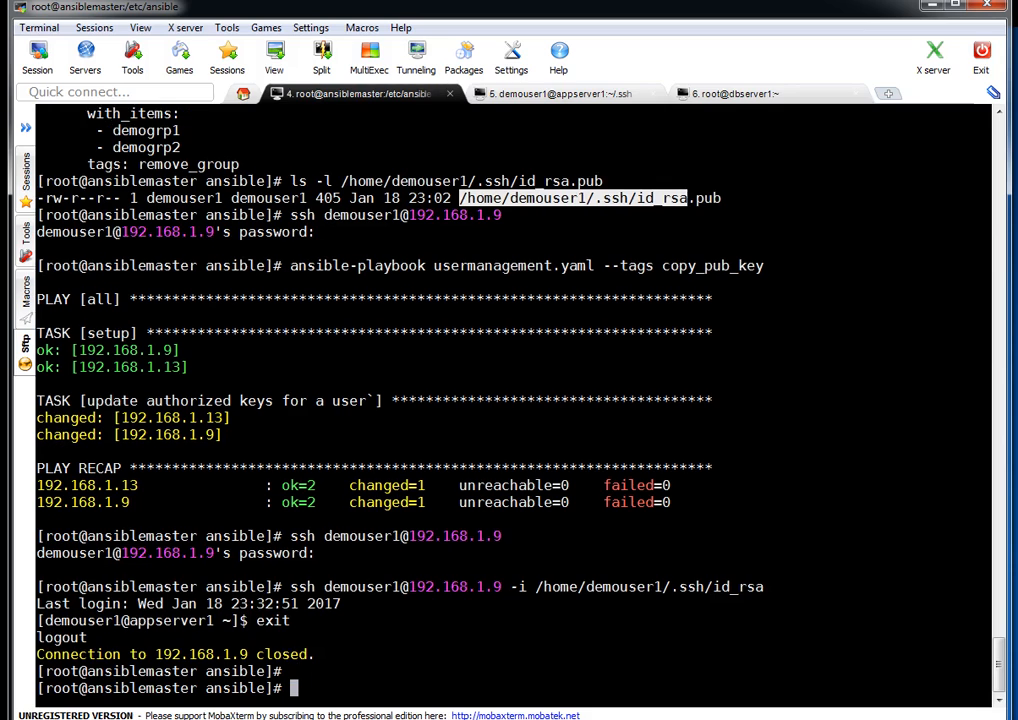
# Start the playbook with --tags remove_user,remove_group after recalling earlier commands from history
pyautogui.write('ssh demouser1@192.168.1.9')
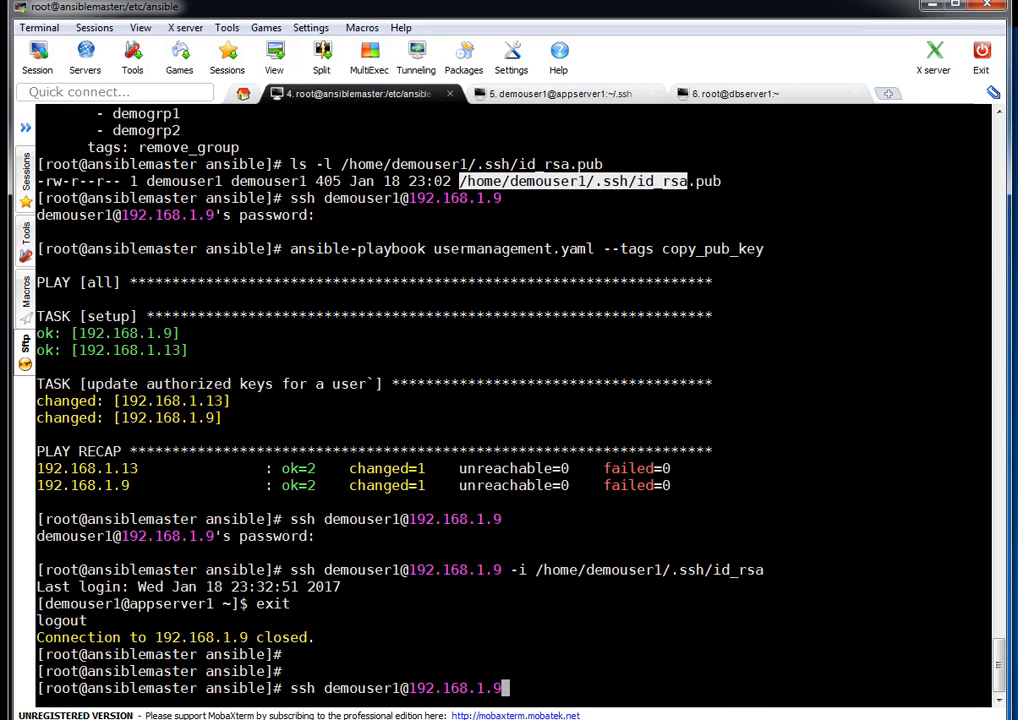
pyautogui.write('cat usermanagement.yaml')
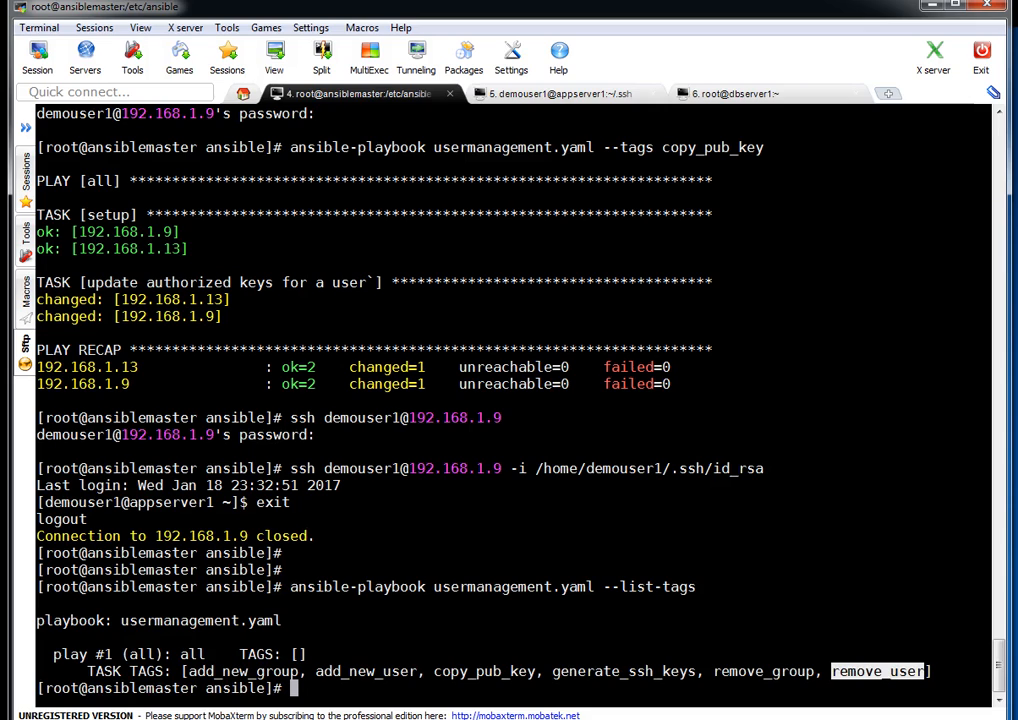
pyautogui.write('ssh demouser1@192.168.1.9')
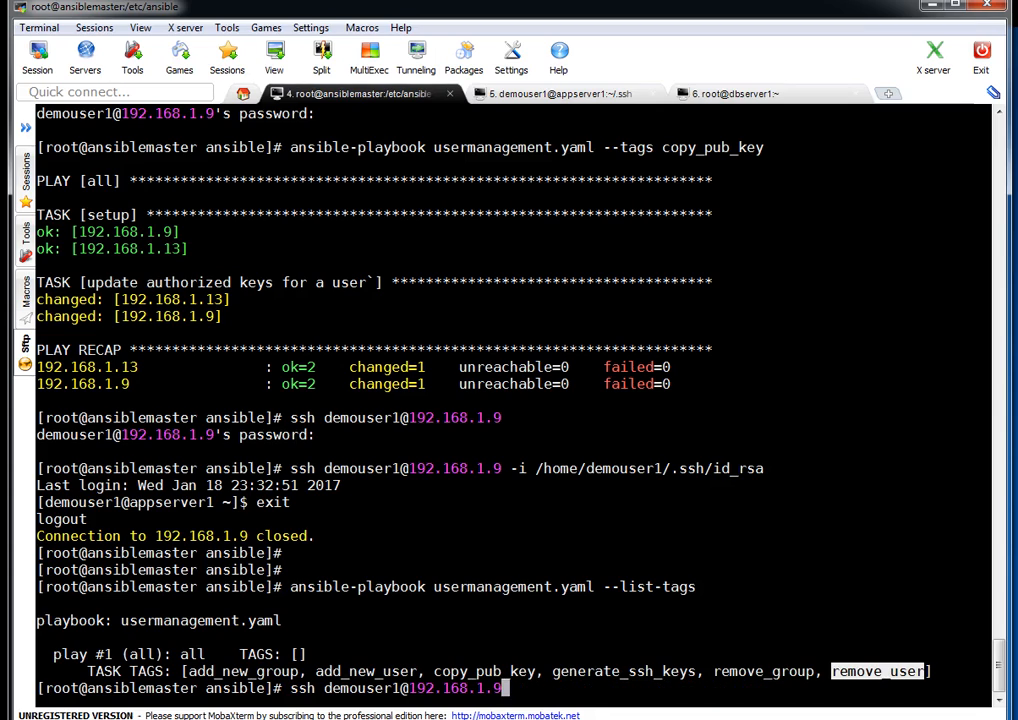
pyautogui.write('ansible-playbook usermanagement.yaml --tags copy_pub_')
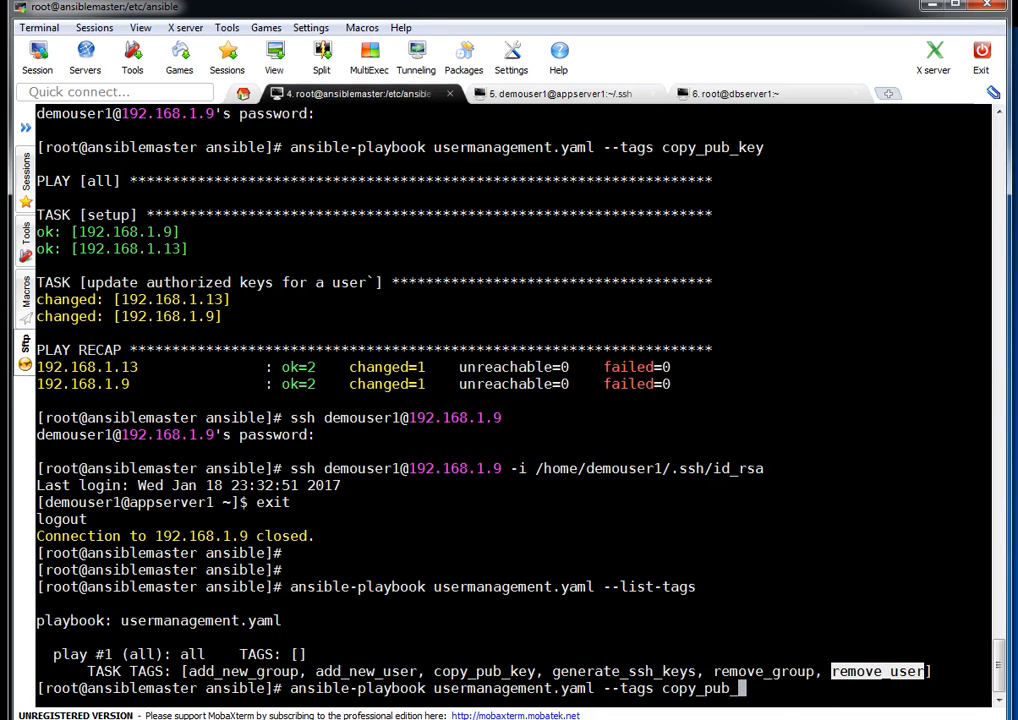
pyautogui.press('BackSpace')
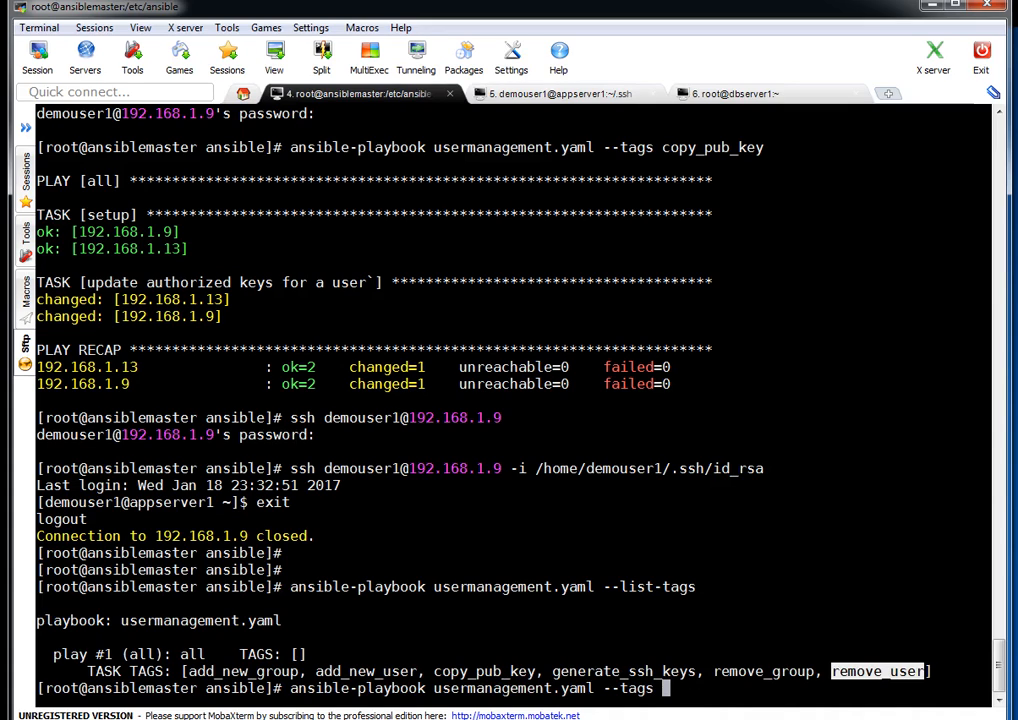
pyautogui.write('remove_user,')
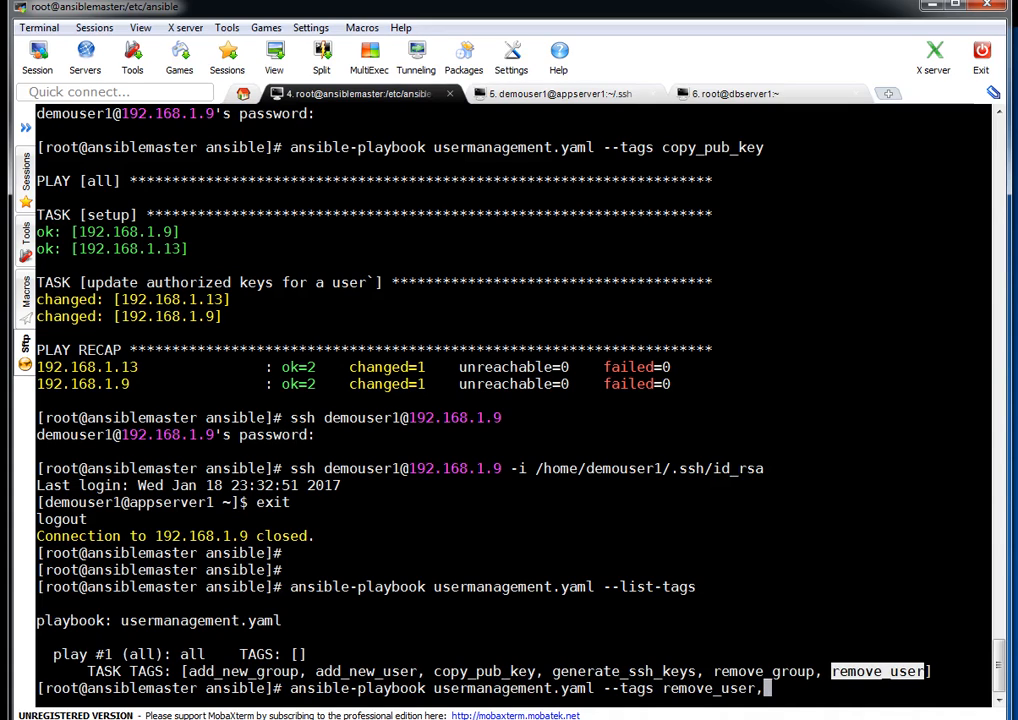
pyautogui.write('remove_group')
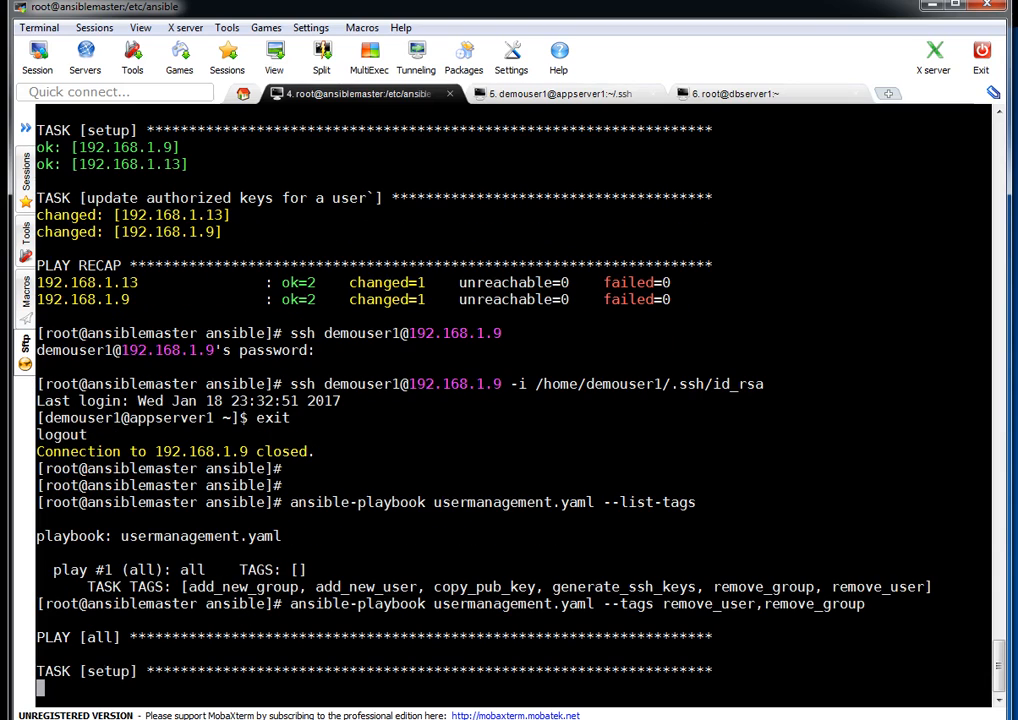
# Review the PLAY RECAP confirming demouser3/4 and demogrp1/2 removed on both hosts, then begin cat usermanagement.yaml
pyautogui.scroll(-3)
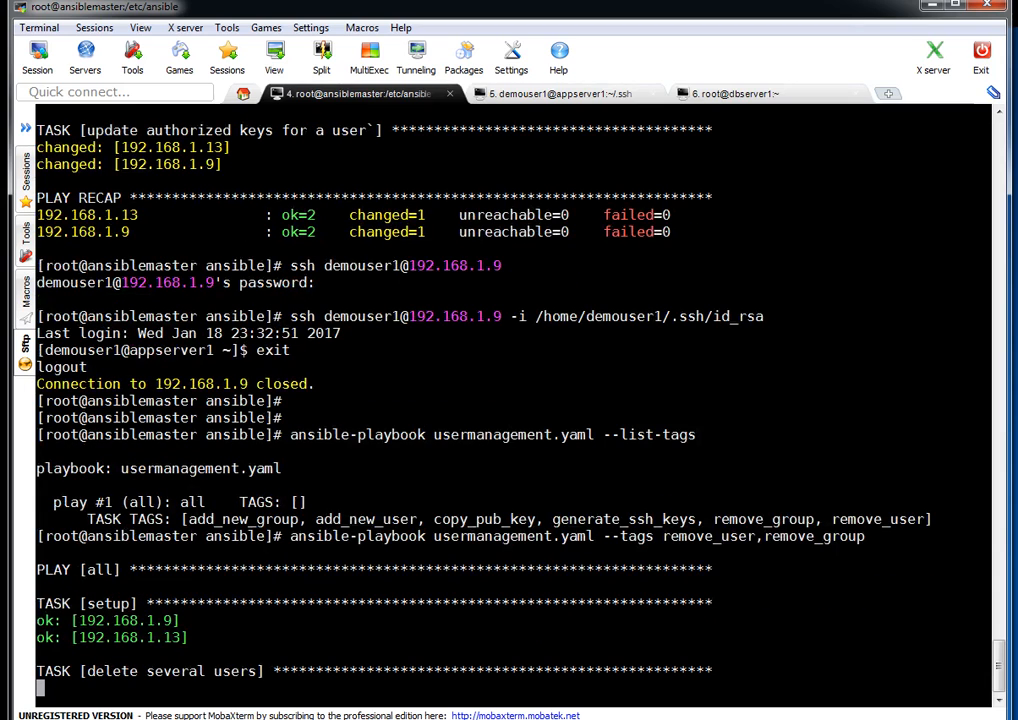
pyautogui.scroll(-3)
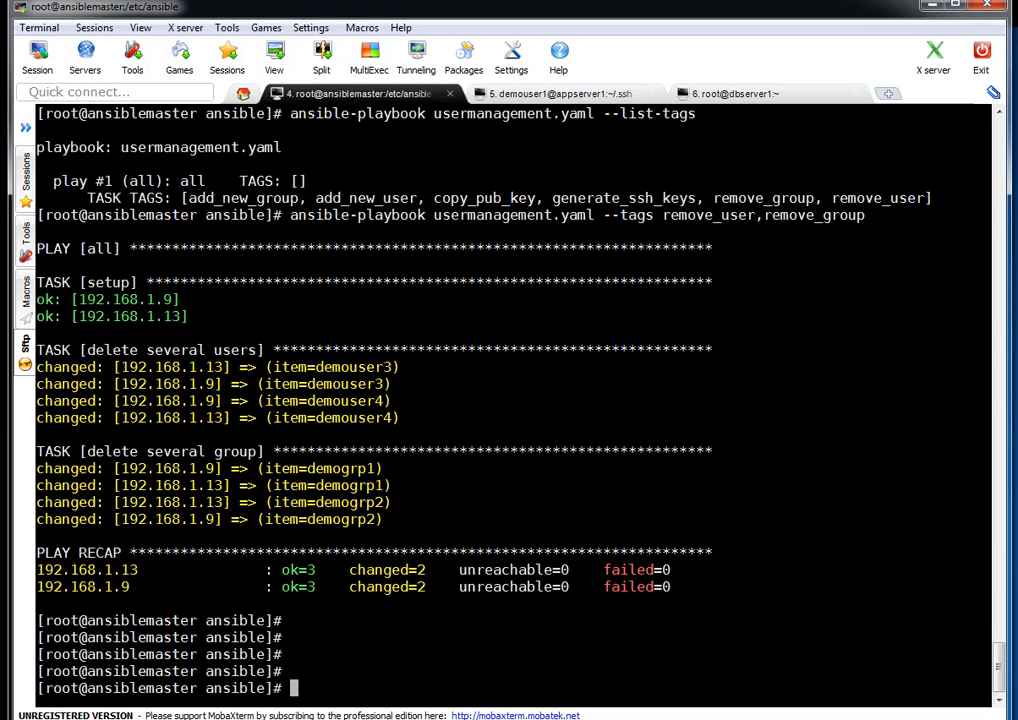
pyautogui.write('cat usermanagement.yaml')
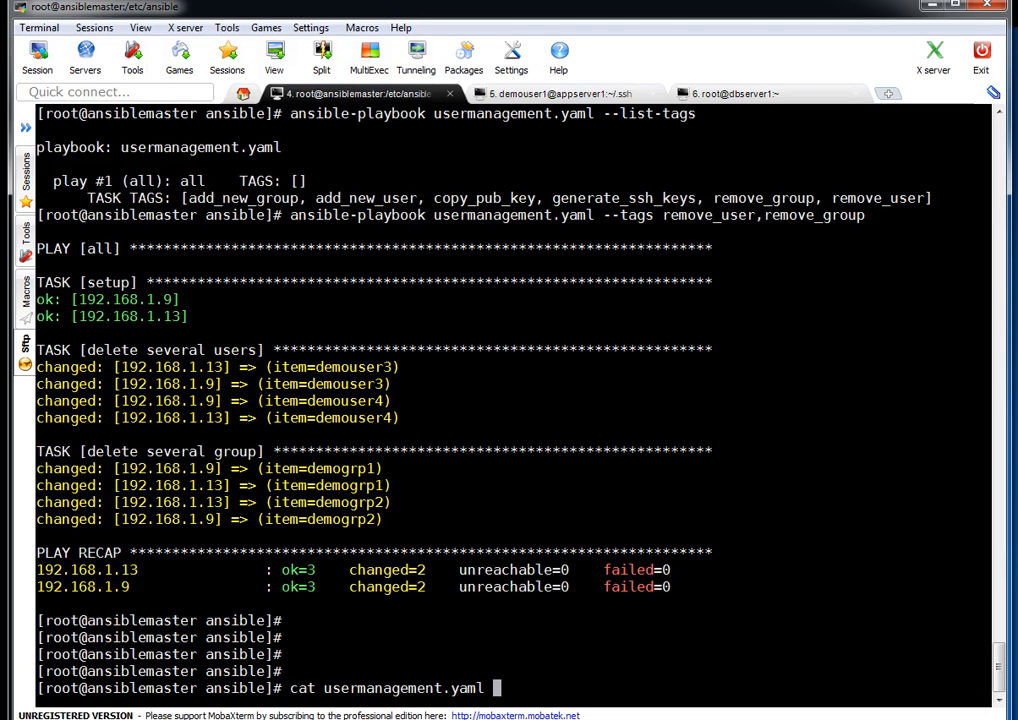
# Print usermanagement.yaml and scroll through it down to the remove_user and remove_group tasks
pyautogui.press('Return')
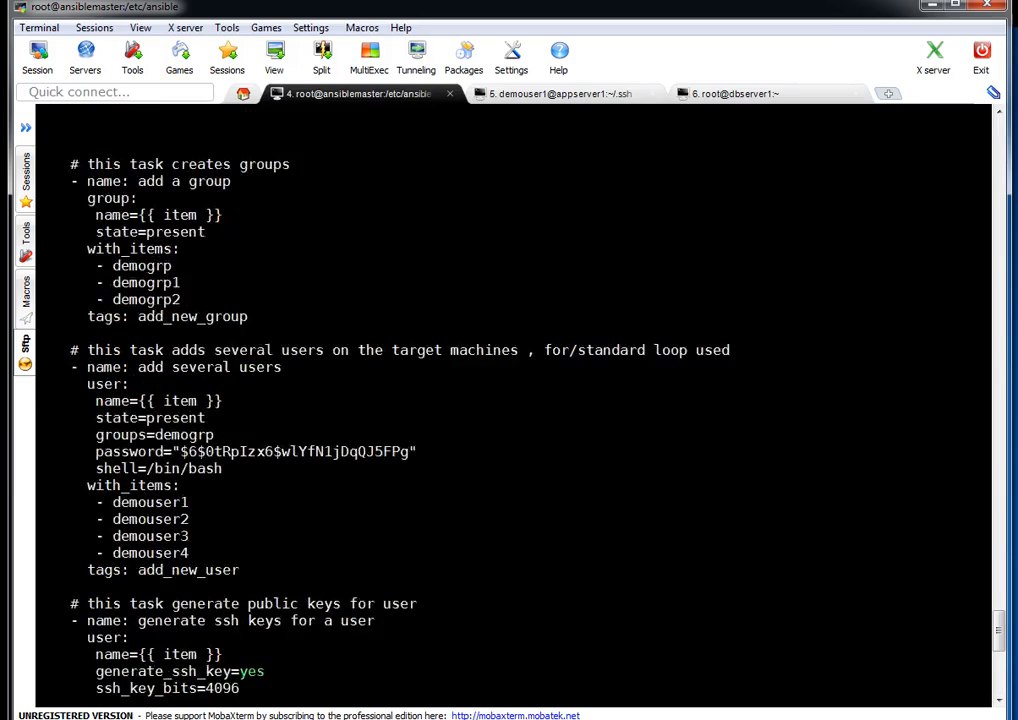
pyautogui.scroll(3)
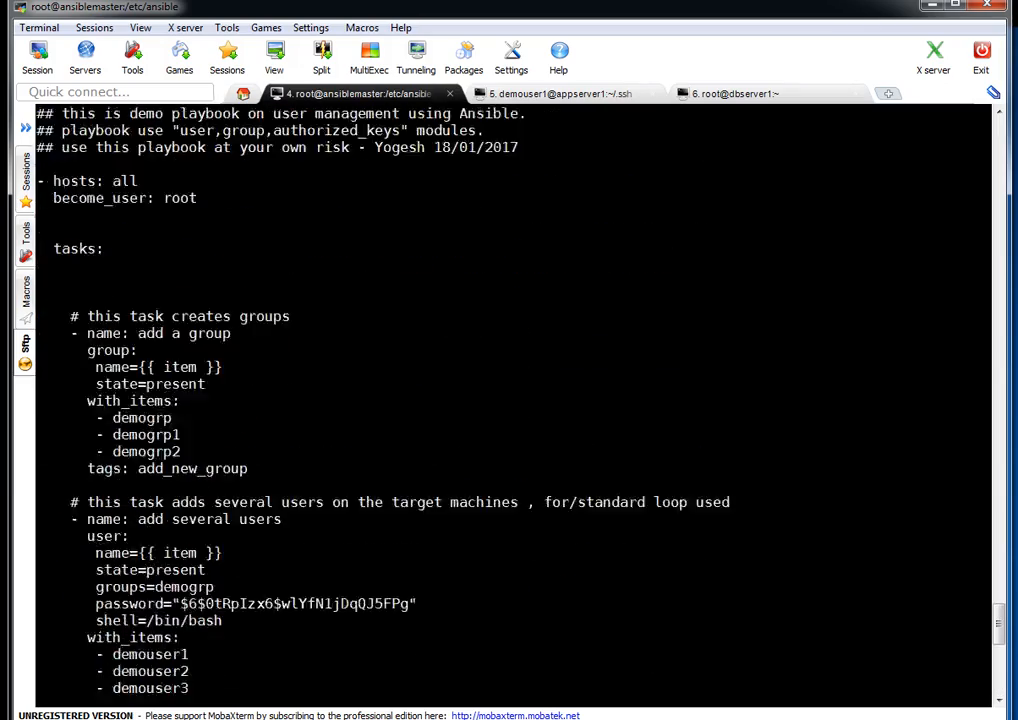
pyautogui.scroll(-3)
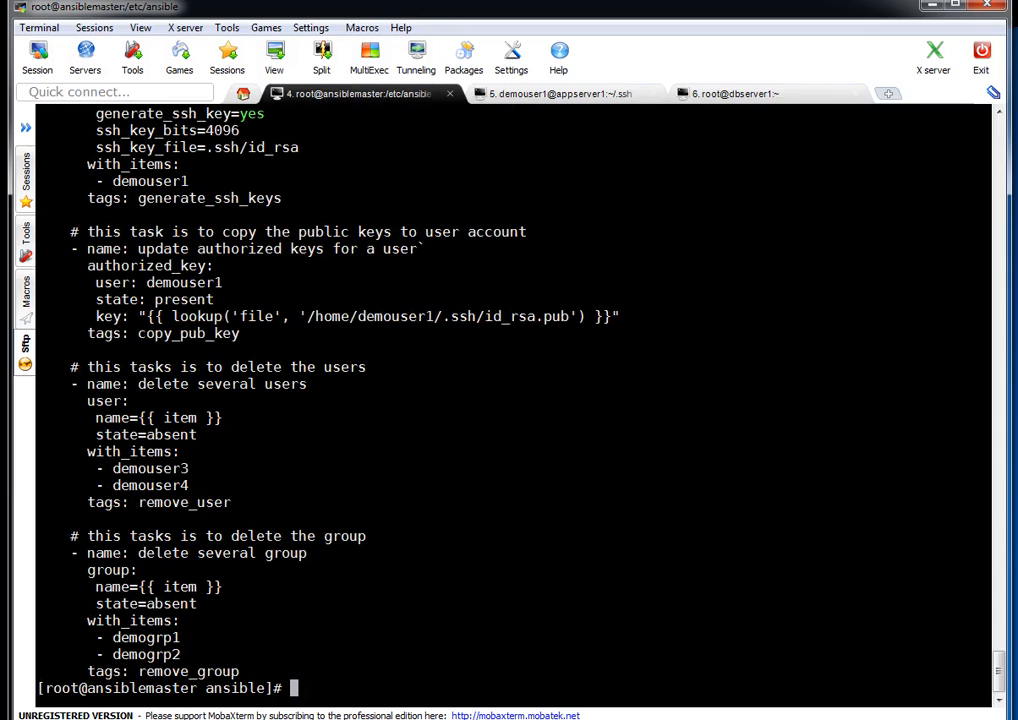